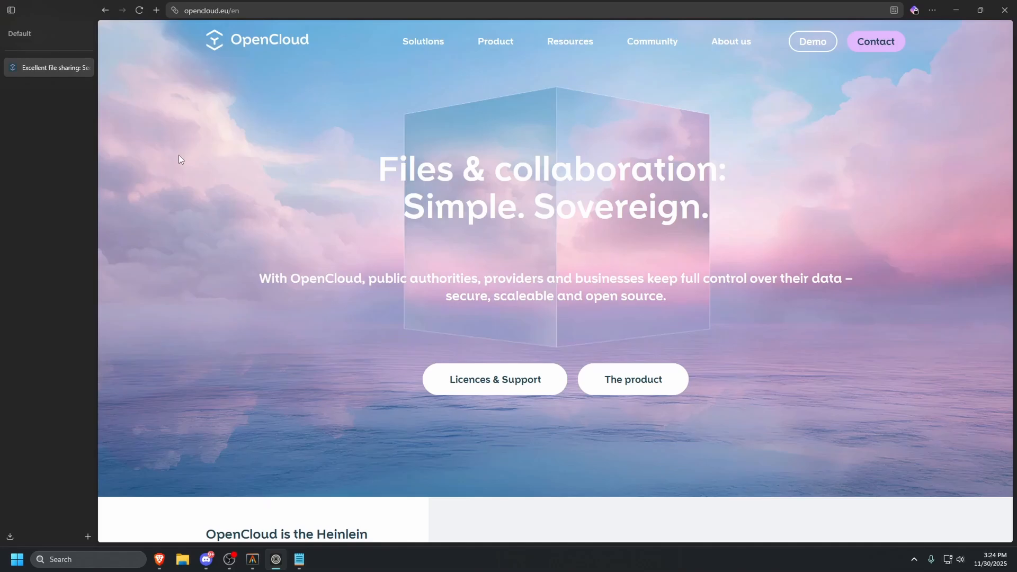
{"action": "mouse_move", "coordinate": [201, 173]}
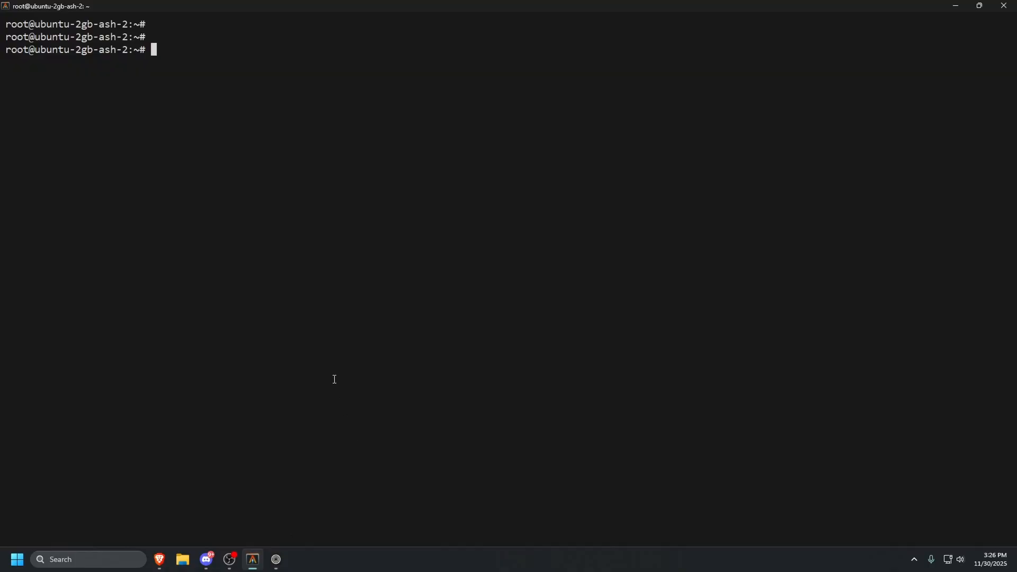
Check the Docker version and copy Docker's apt repository setup commands from Docker Docs
{"action": "type", "text": "docker -v"}
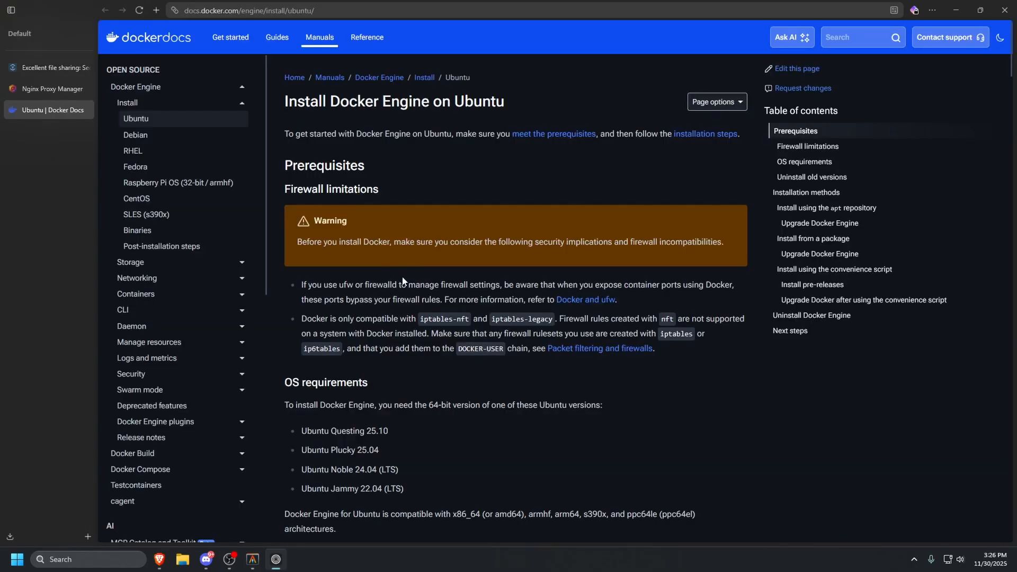
{"action": "scroll", "scroll_direction": "down", "scroll_amount": 3}
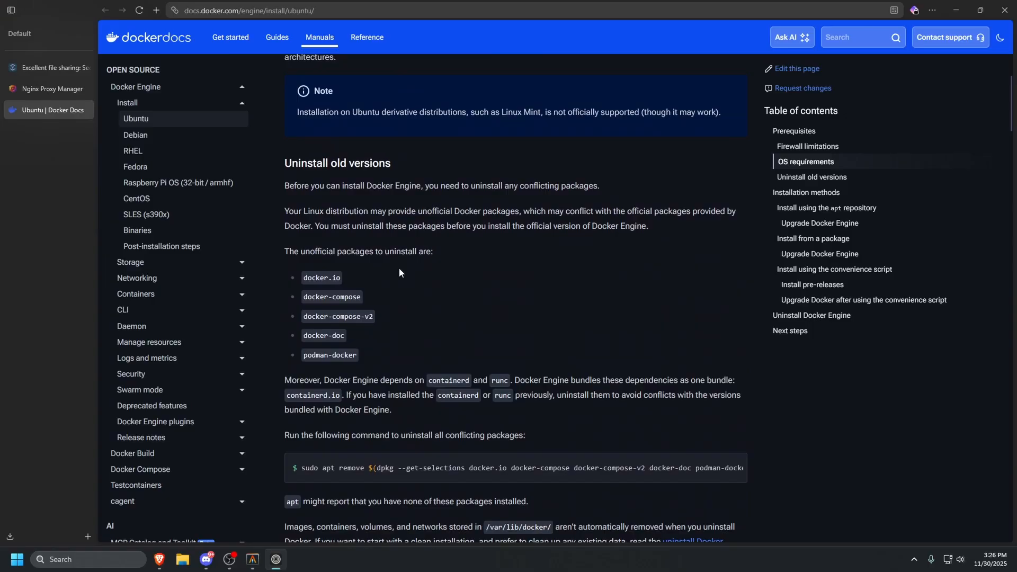
{"action": "scroll", "scroll_direction": "down", "scroll_amount": 3}
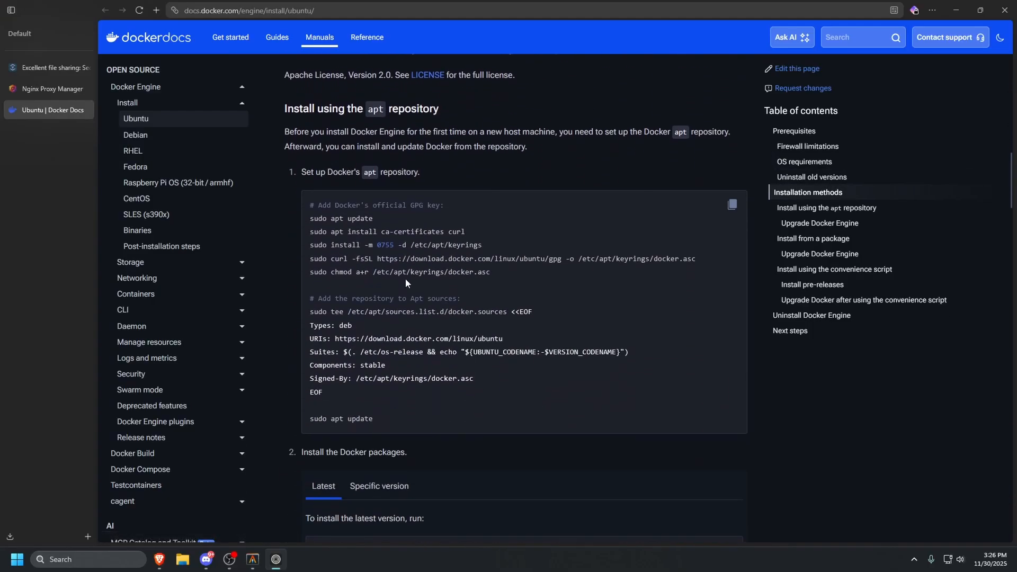
{"action": "mouse_move", "coordinate": [486, 377]}
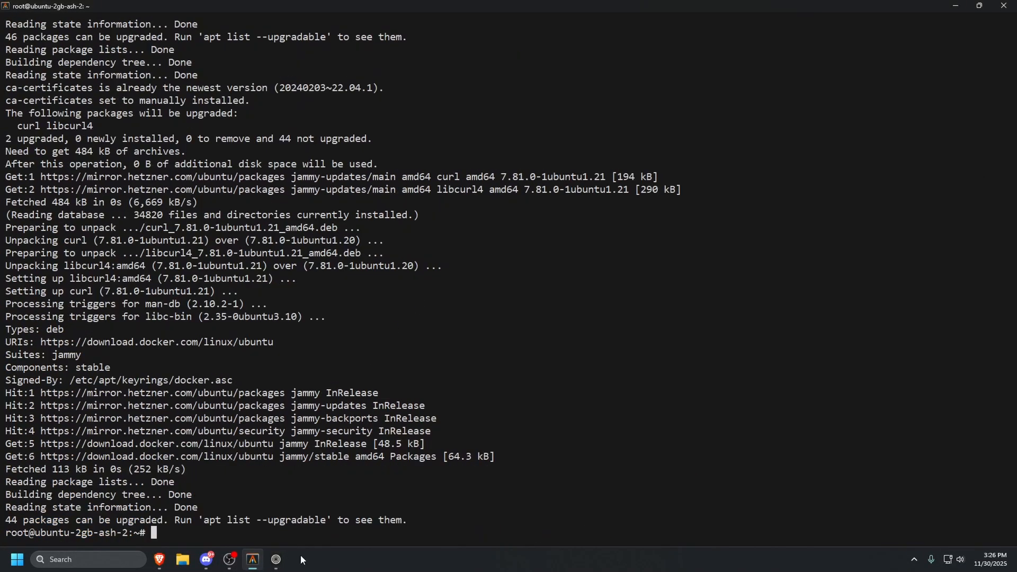
{"action": "left_click", "coordinate": [274, 559]}
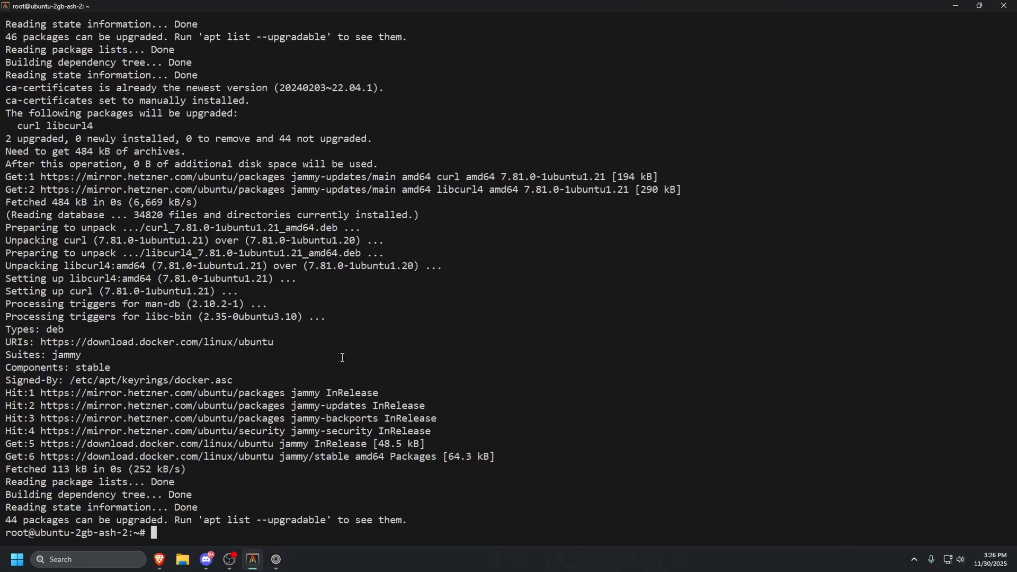
Install docker-ce, docker-ce-cli, containerd.io and the buildx and compose plugins, confirming with y
{"action": "type", "text": "sudo apt install docker-ce docker-ce-cli containerd.io docker-buildx-plugin docker-compose-plugin"}
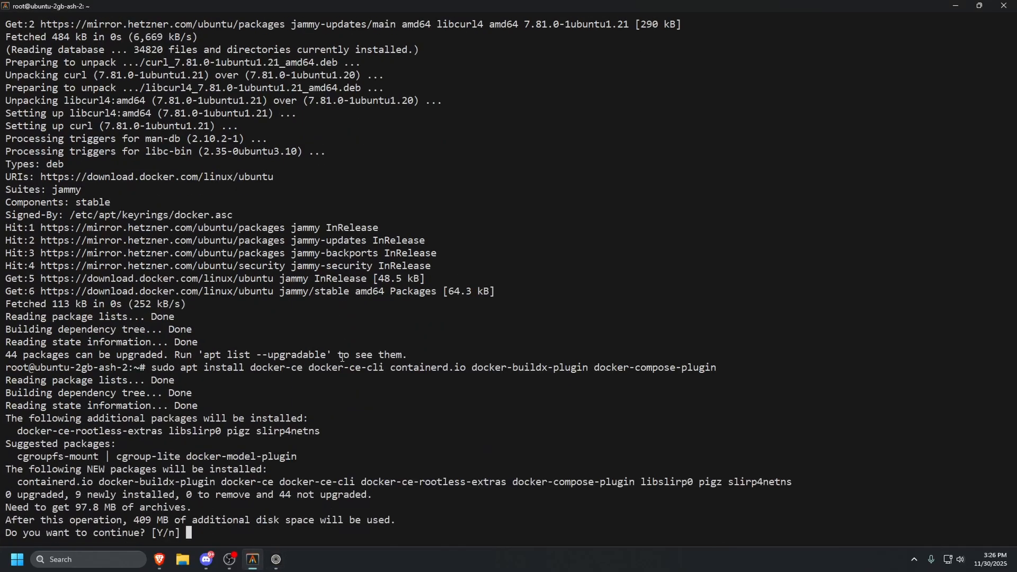
{"action": "type", "text": "y"}
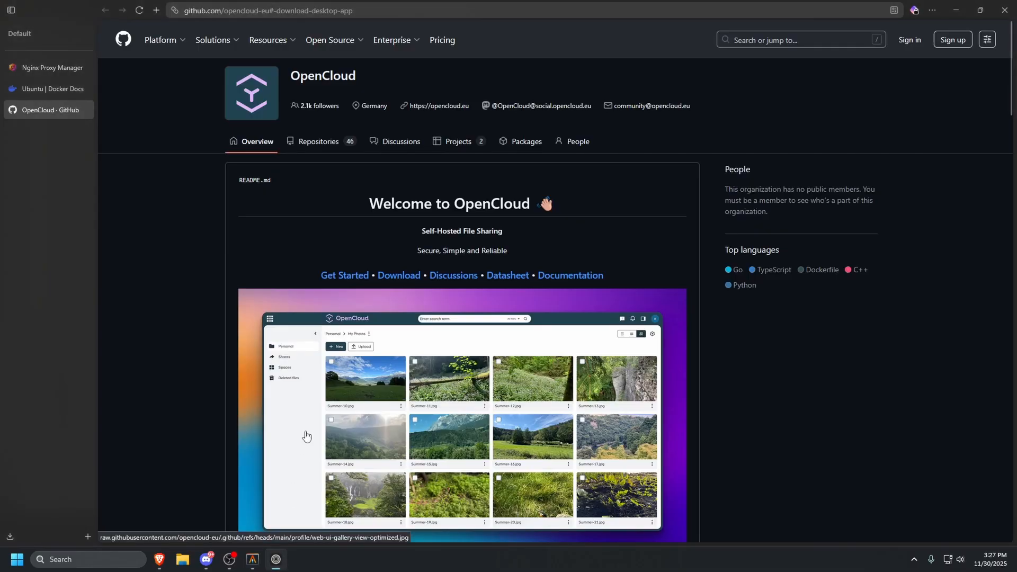
{"action": "mouse_move", "coordinate": [189, 312]}
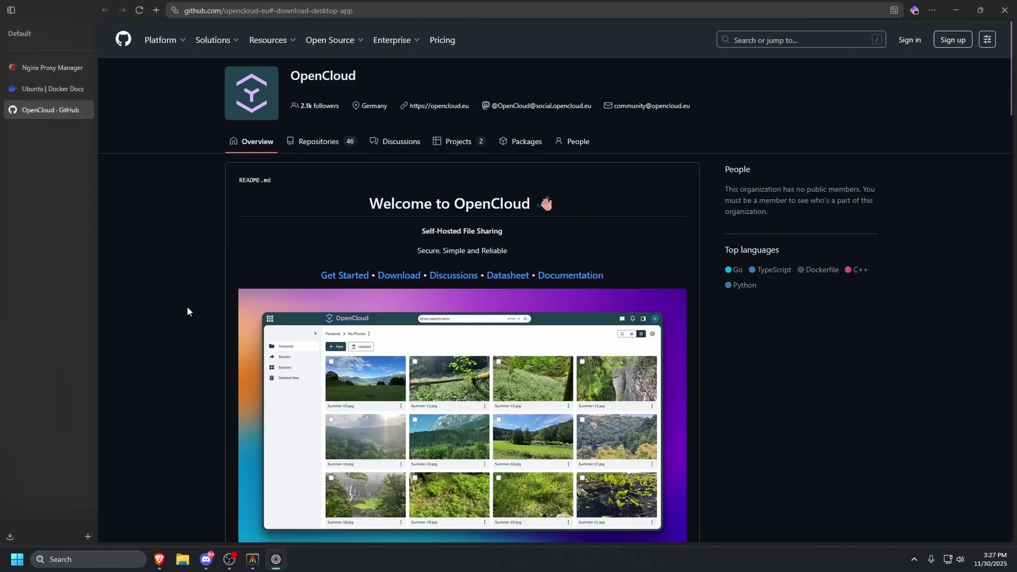
{"action": "mouse_move", "coordinate": [171, 277]}
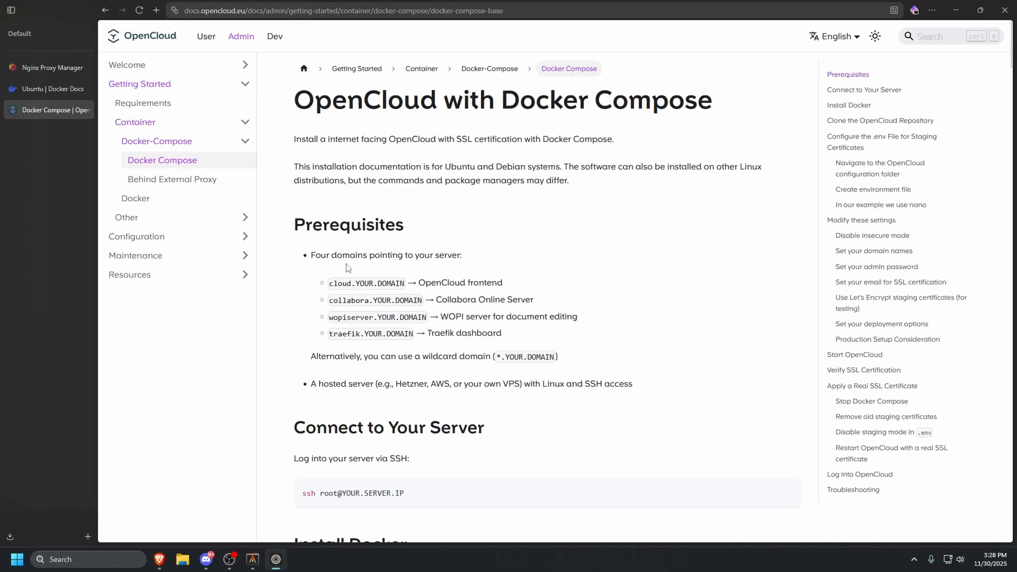
{"action": "mouse_move", "coordinate": [192, 185]}
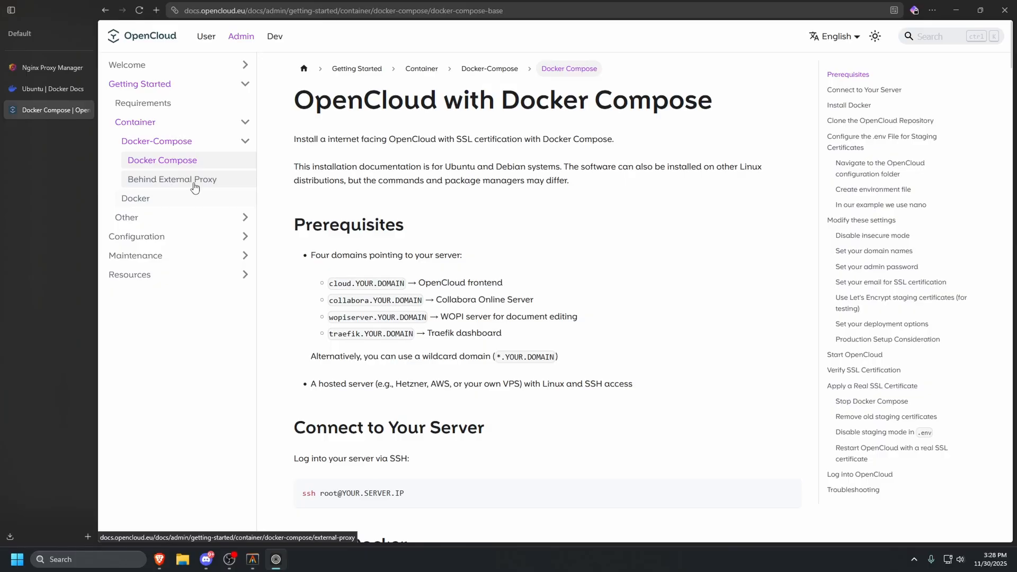
{"action": "mouse_move", "coordinate": [164, 190]}
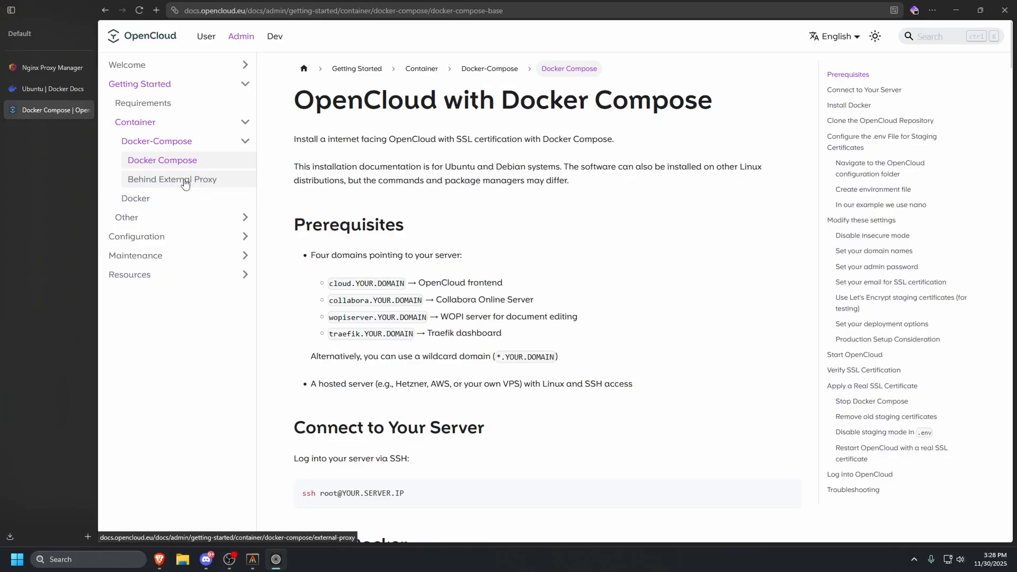
Open the Behind External Proxy guide and highlight its required DNS records
{"action": "left_click", "coordinate": [172, 179]}
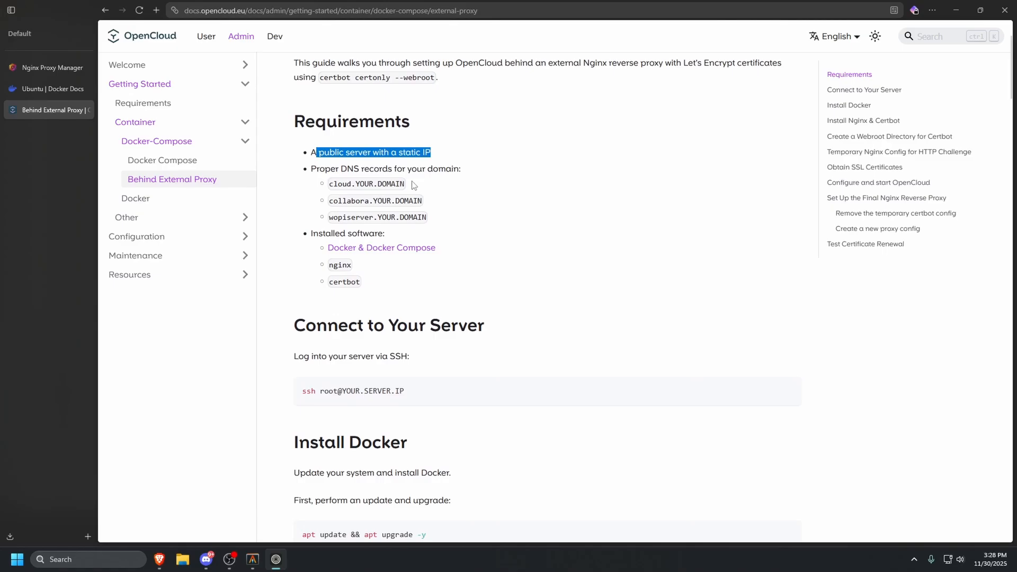
{"action": "mouse_move", "coordinate": [458, 193]}
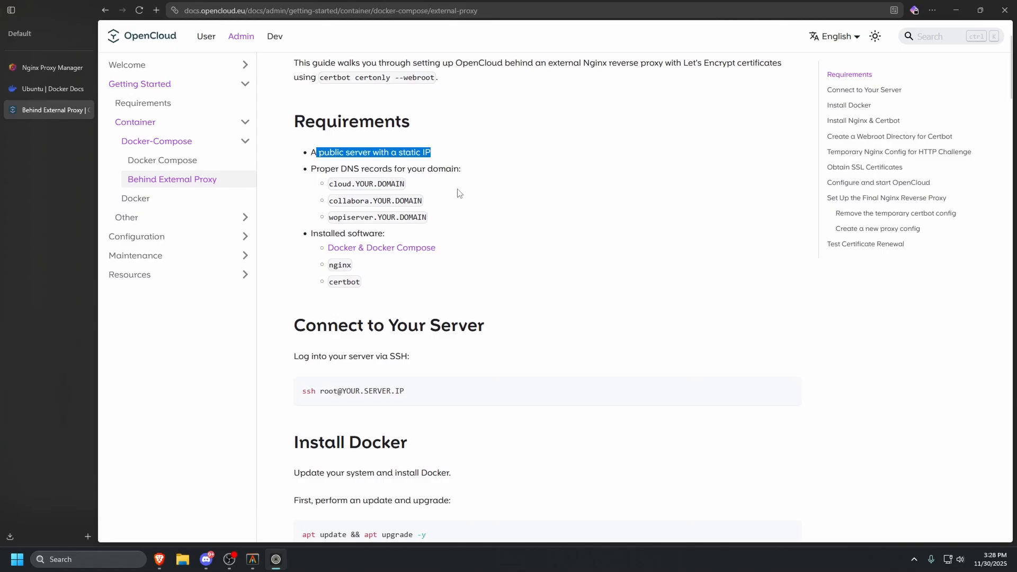
{"action": "left_click_drag", "start_coordinate": [324, 169], "coordinate": [427, 217]}
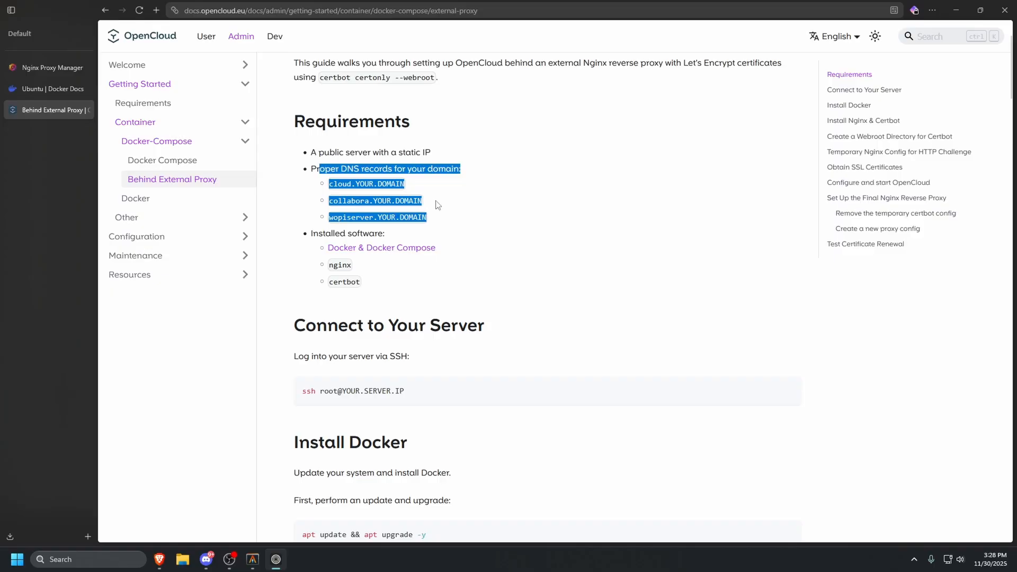
{"action": "mouse_move", "coordinate": [447, 188]}
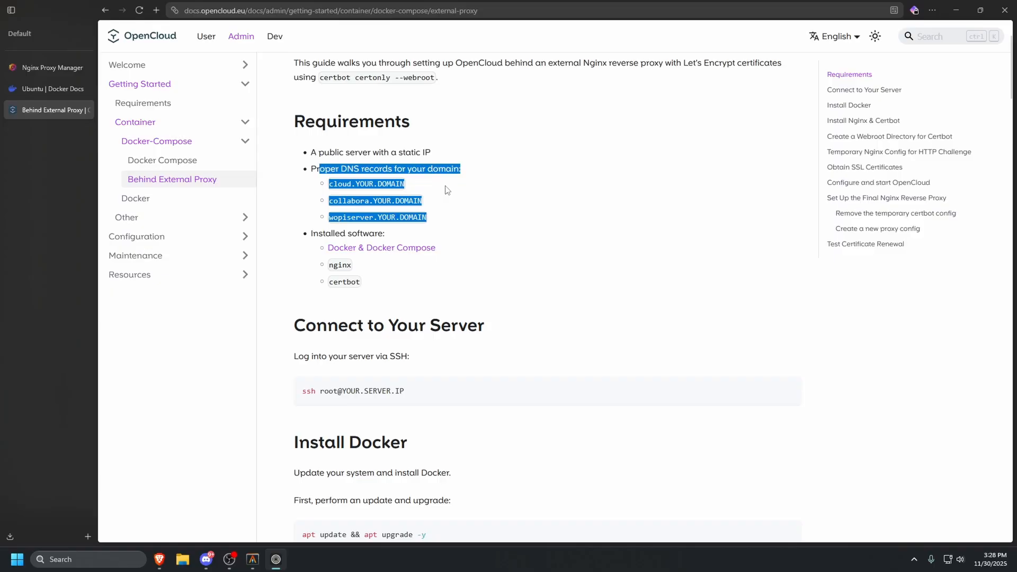
{"action": "scroll", "scroll_direction": "down", "scroll_amount": 3}
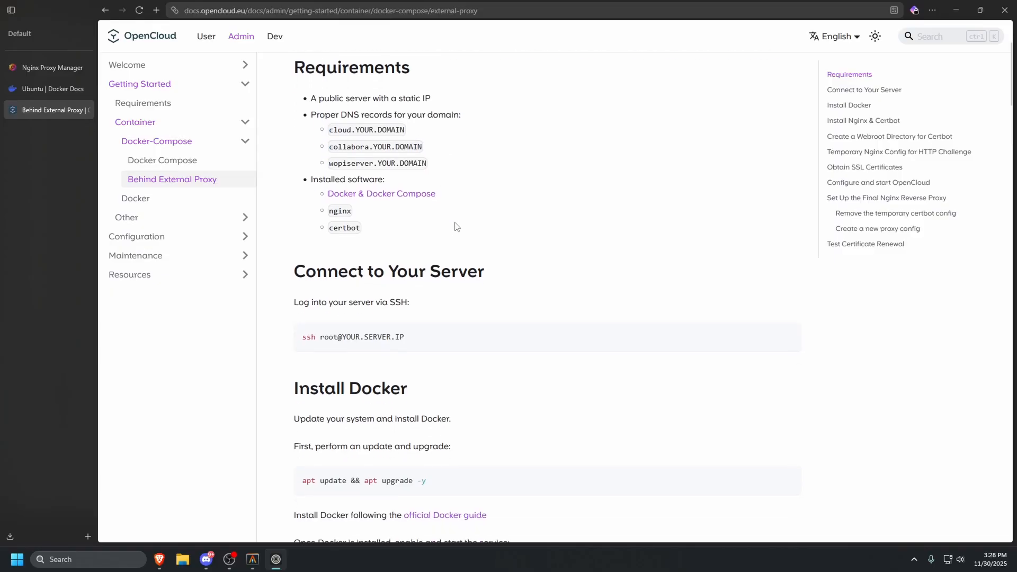
{"action": "mouse_move", "coordinate": [488, 220]}
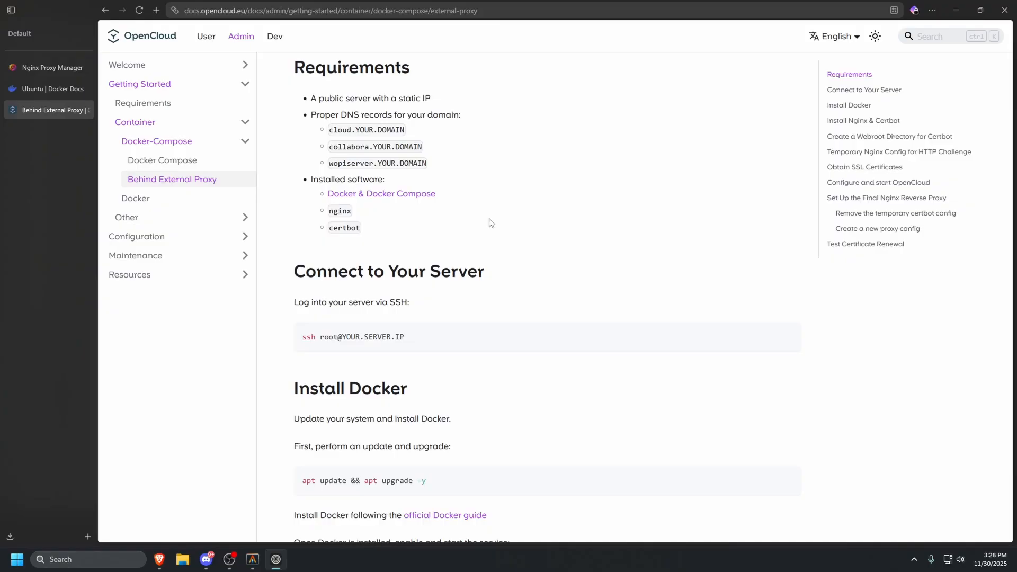
{"action": "mouse_move", "coordinate": [394, 230]}
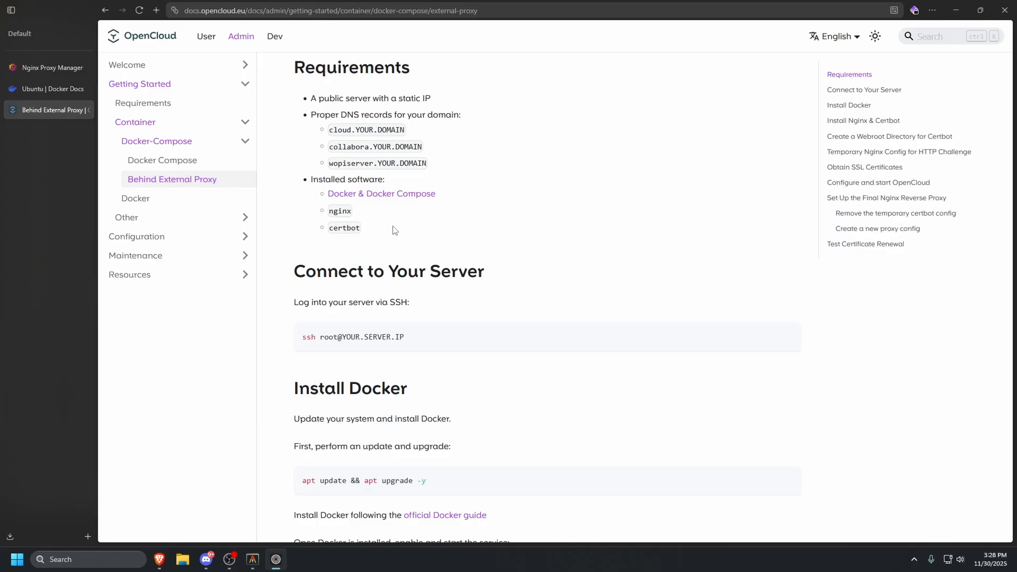
{"action": "scroll", "scroll_direction": "down", "scroll_amount": 3}
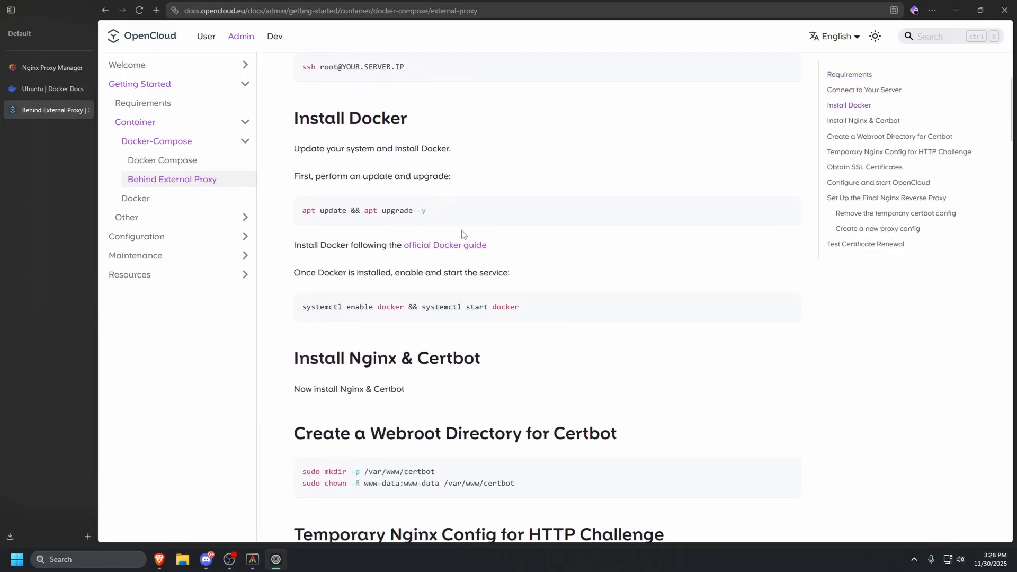
Scroll to the Configure and start OpenCloud section and select its clone and folder commands
{"action": "scroll", "scroll_direction": "down", "scroll_amount": 3}
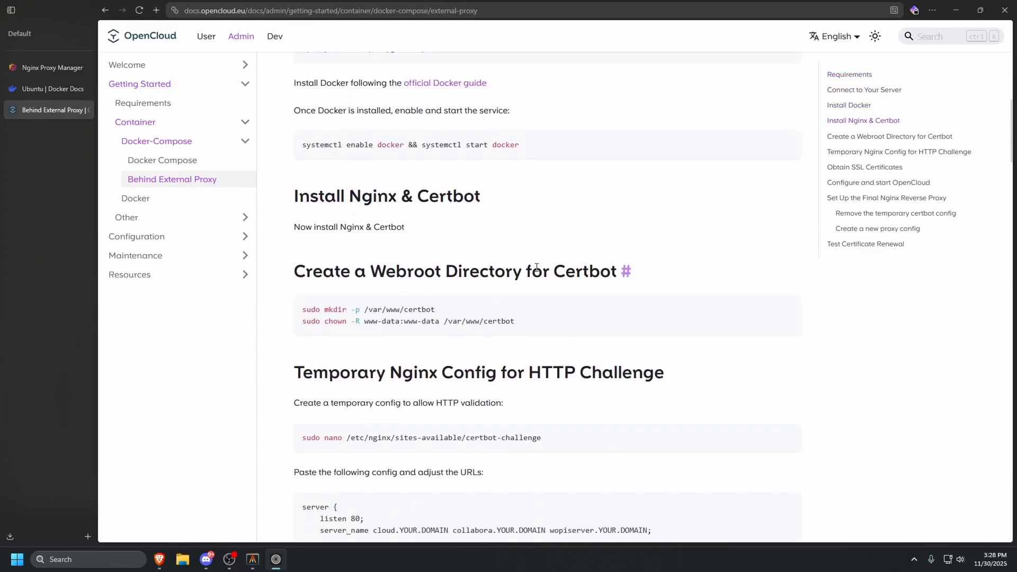
{"action": "scroll", "scroll_direction": "down", "scroll_amount": 3}
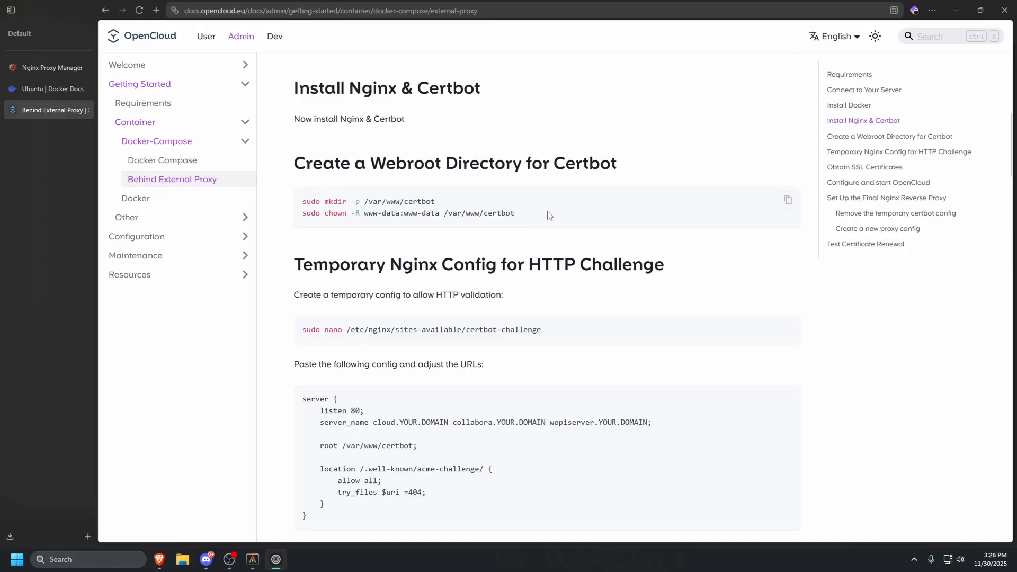
{"action": "scroll", "scroll_direction": "down", "scroll_amount": 3}
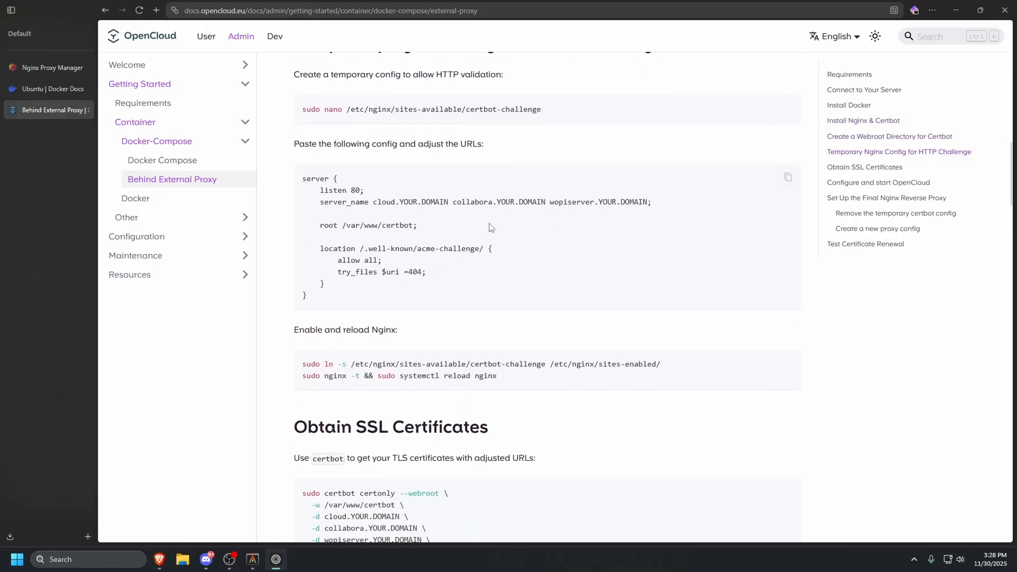
{"action": "scroll", "scroll_direction": "down", "scroll_amount": 3}
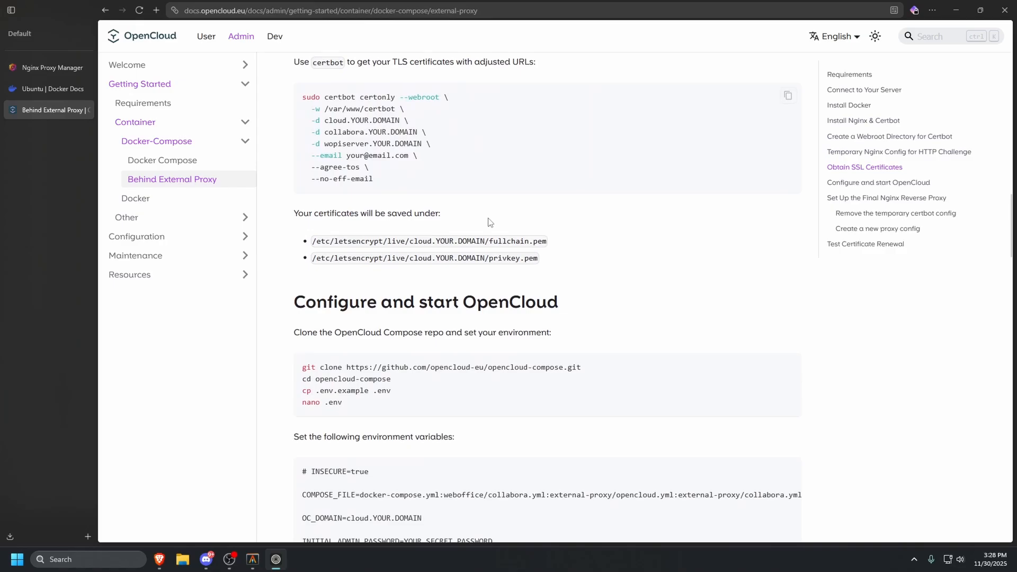
{"action": "scroll", "scroll_direction": "down", "scroll_amount": 3}
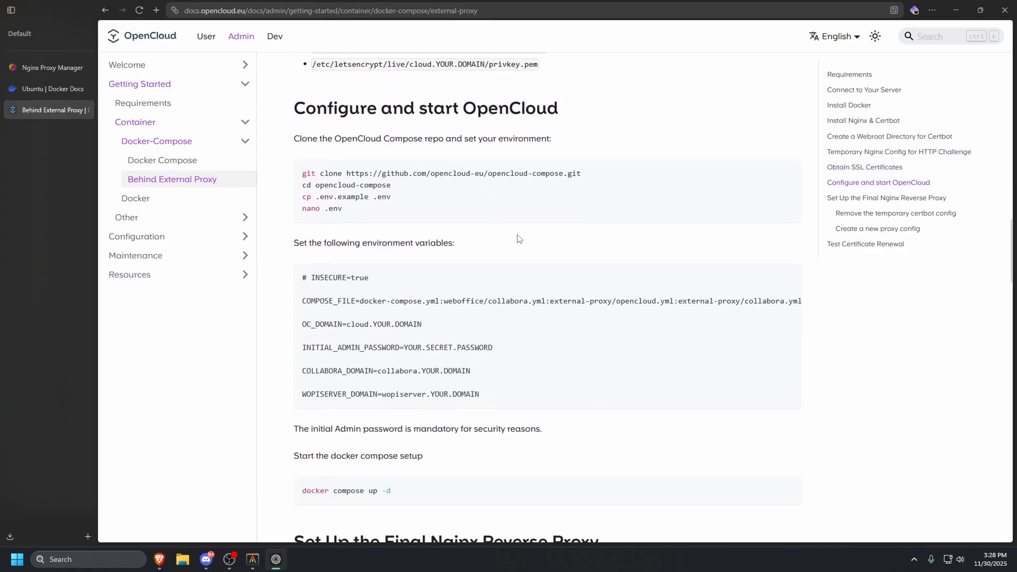
{"action": "left_click_drag", "start_coordinate": [444, 172], "coordinate": [582, 172]}
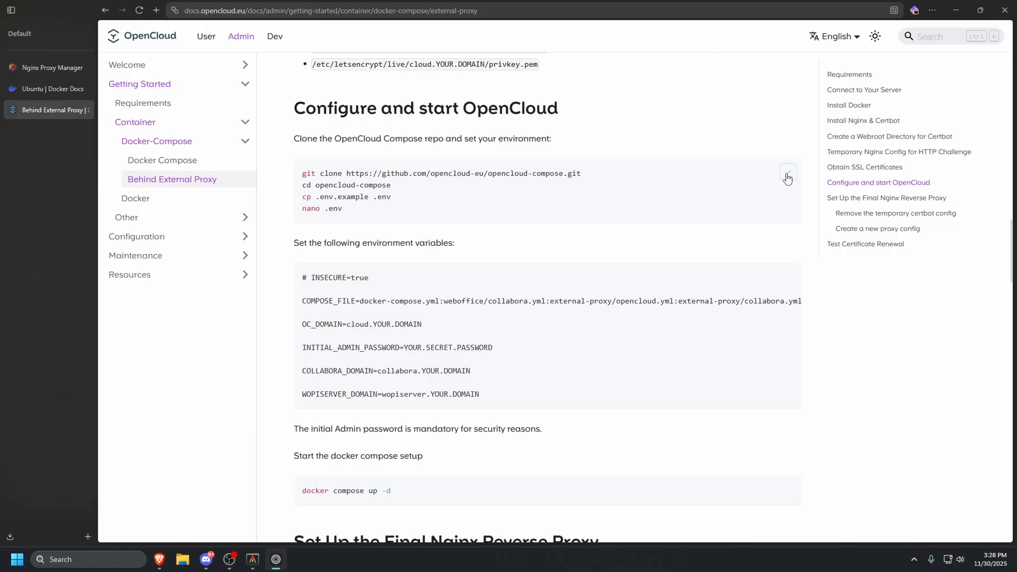
{"action": "mouse_move", "coordinate": [441, 214]}
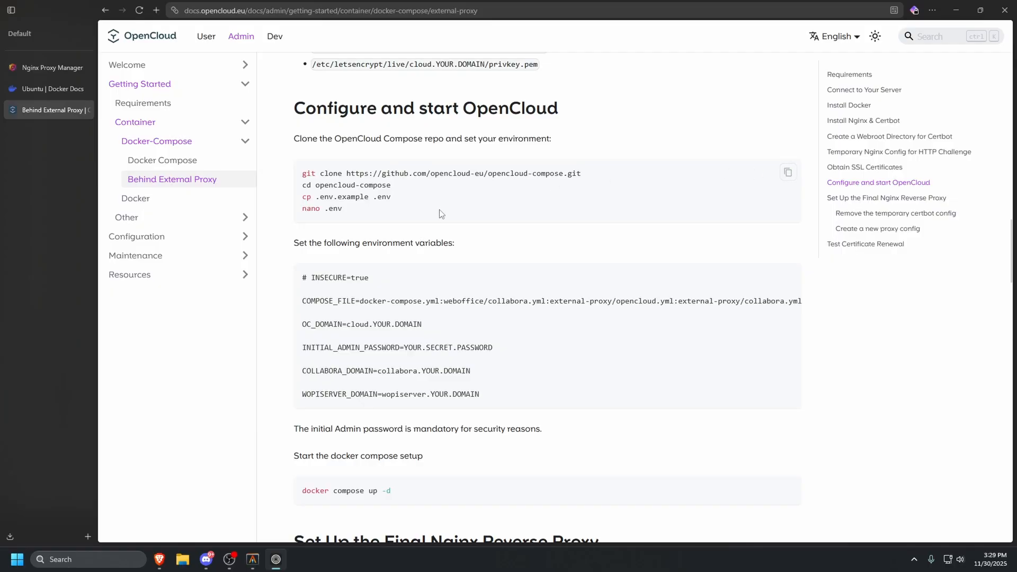
{"action": "mouse_move", "coordinate": [394, 207]}
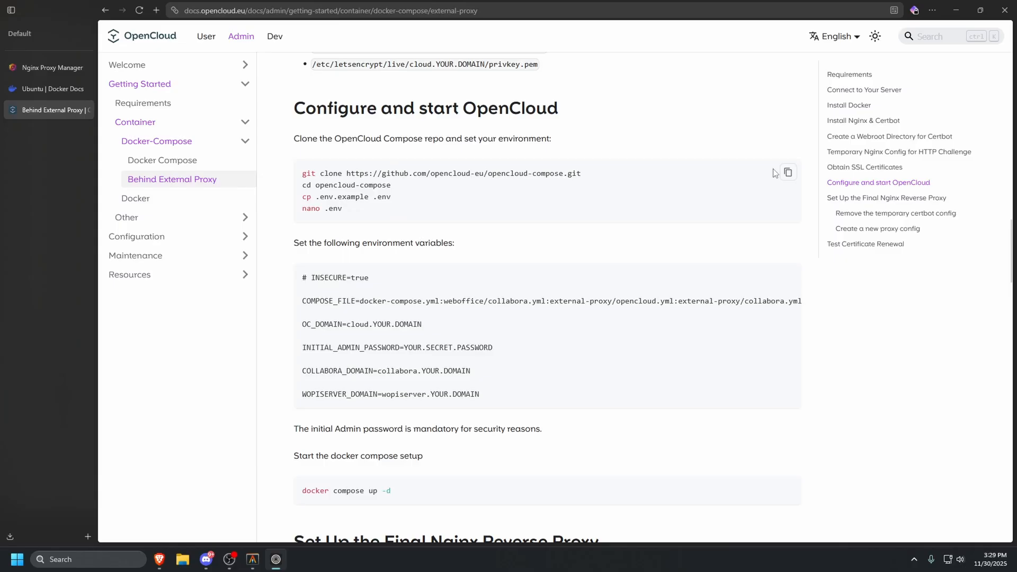
{"action": "mouse_move", "coordinate": [607, 177]}
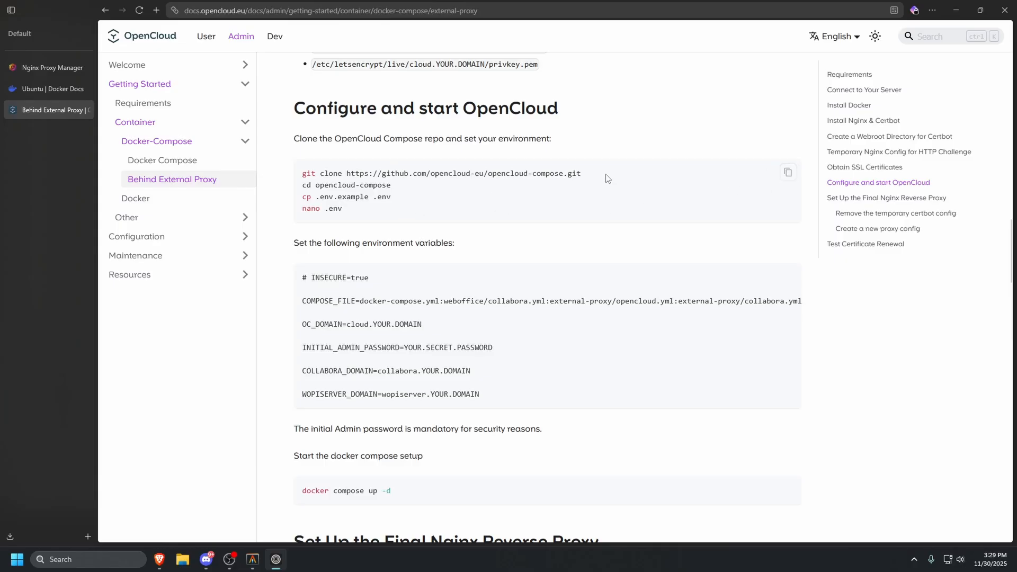
{"action": "double_click", "coordinate": [383, 197]}
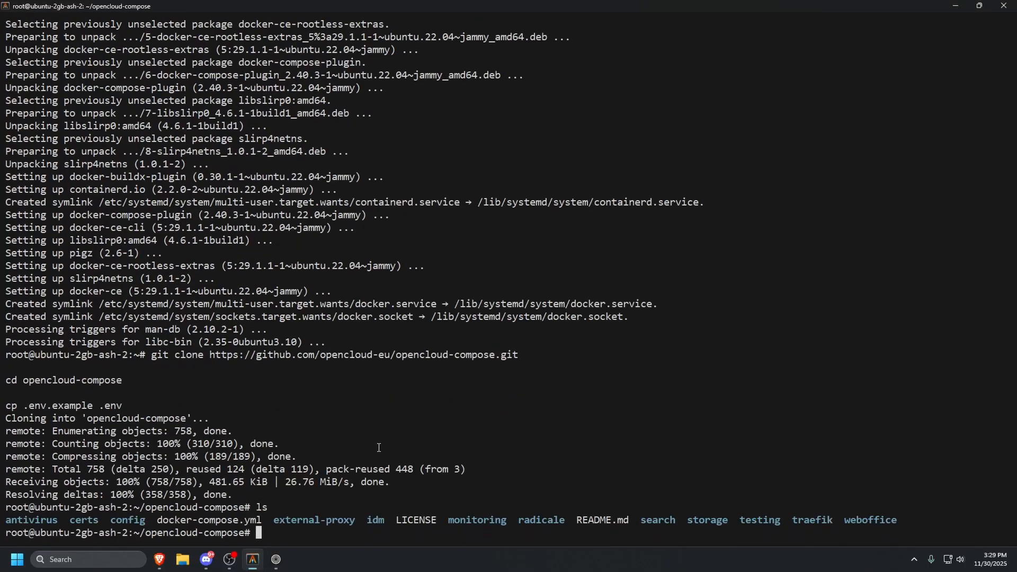
Open the opencloud-compose .env file in Vim
{"action": "type", "text": "vim .env"}
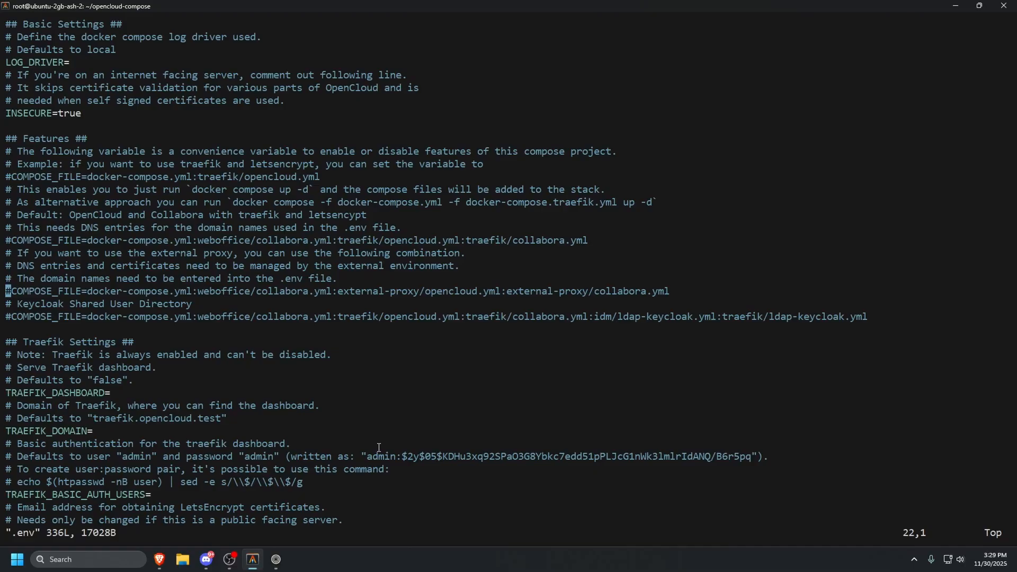
Uncomment the external-proxy COMPOSE_FILE line and set OC_DOMAIN to cloud.kugatsu.cc
{"action": "key", "text": "x"}
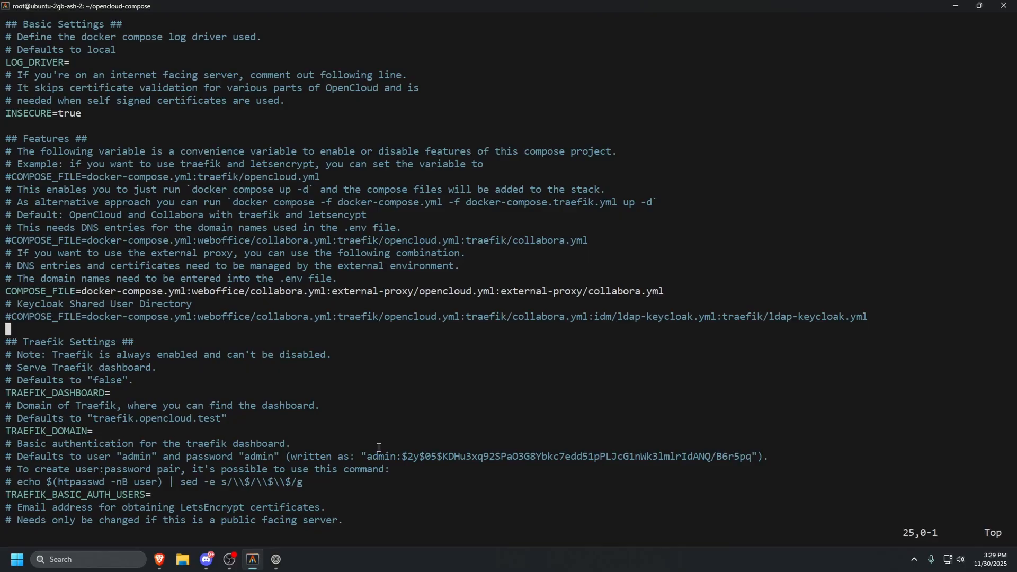
{"action": "scroll", "scroll_direction": "down", "scroll_amount": 3}
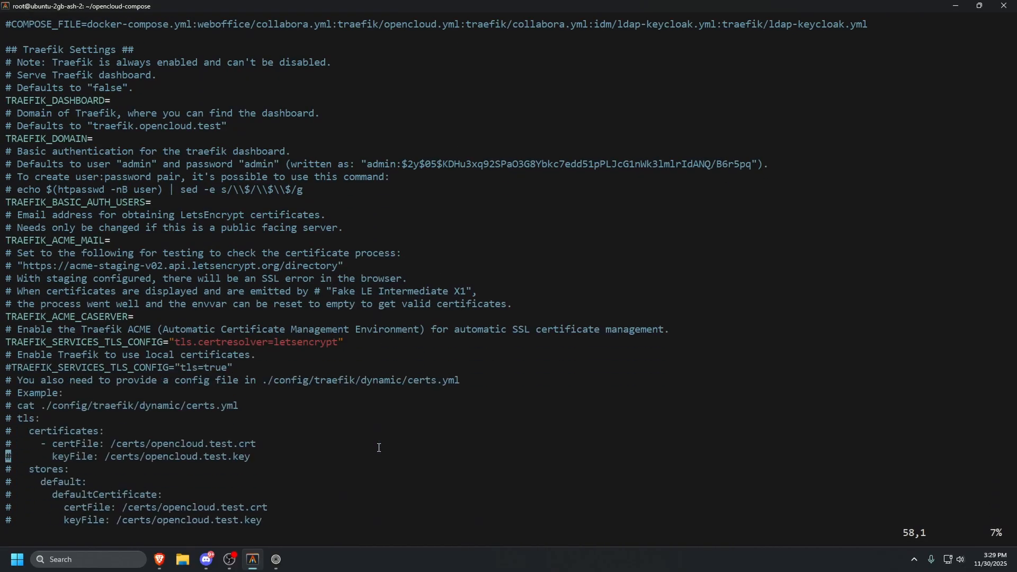
{"action": "scroll", "scroll_direction": "down", "scroll_amount": 3}
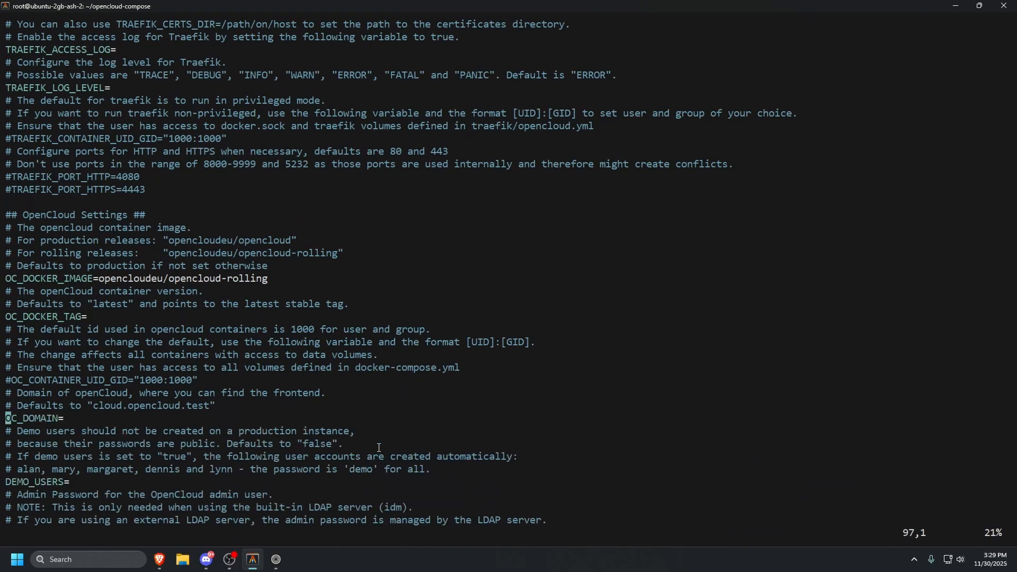
{"action": "key", "text": "Right"}
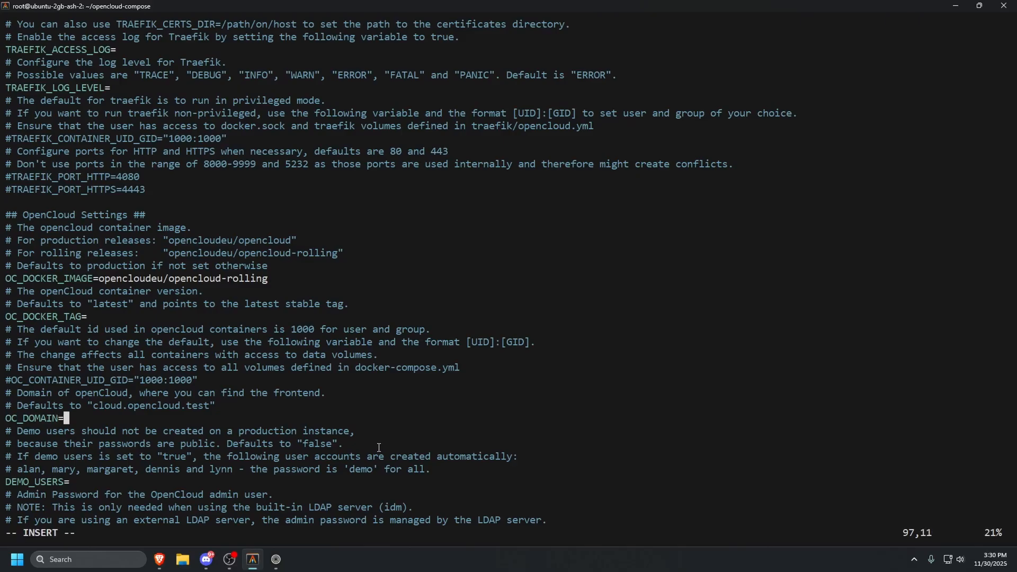
{"action": "type", "text": "cloud.k"}
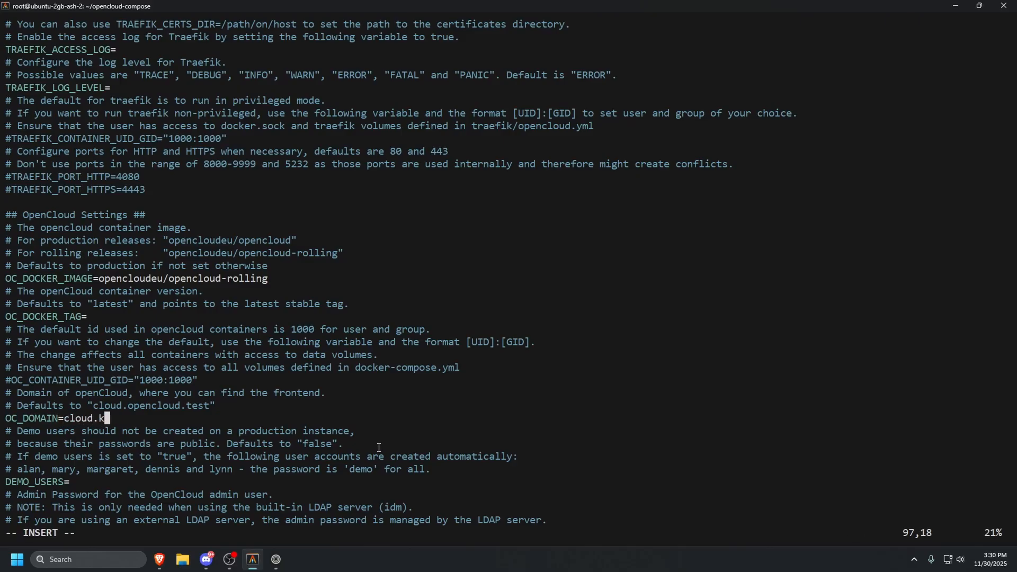
{"action": "type", "text": "ugatsu.cc"}
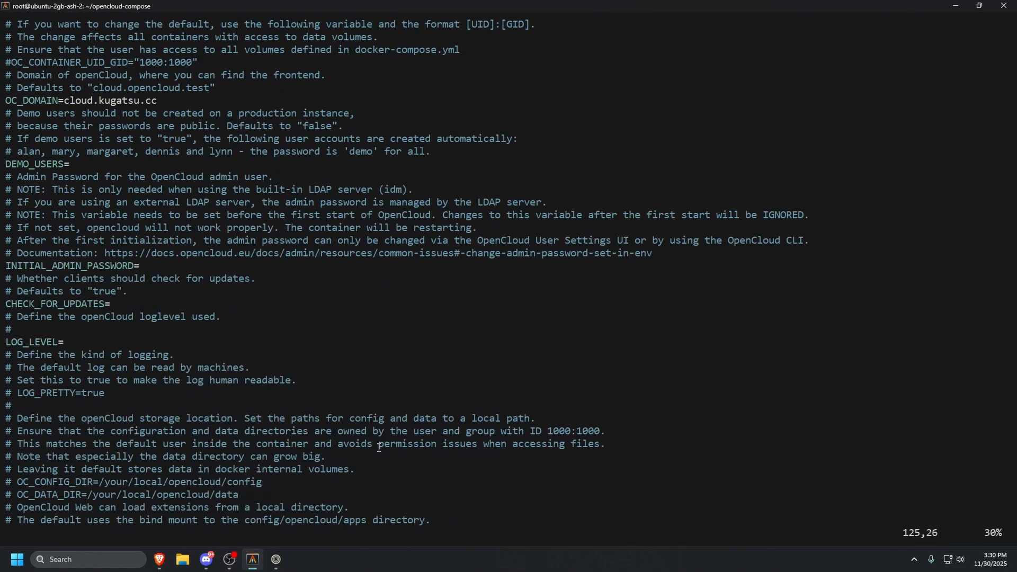
{"action": "scroll", "scroll_direction": "down", "scroll_amount": 3}
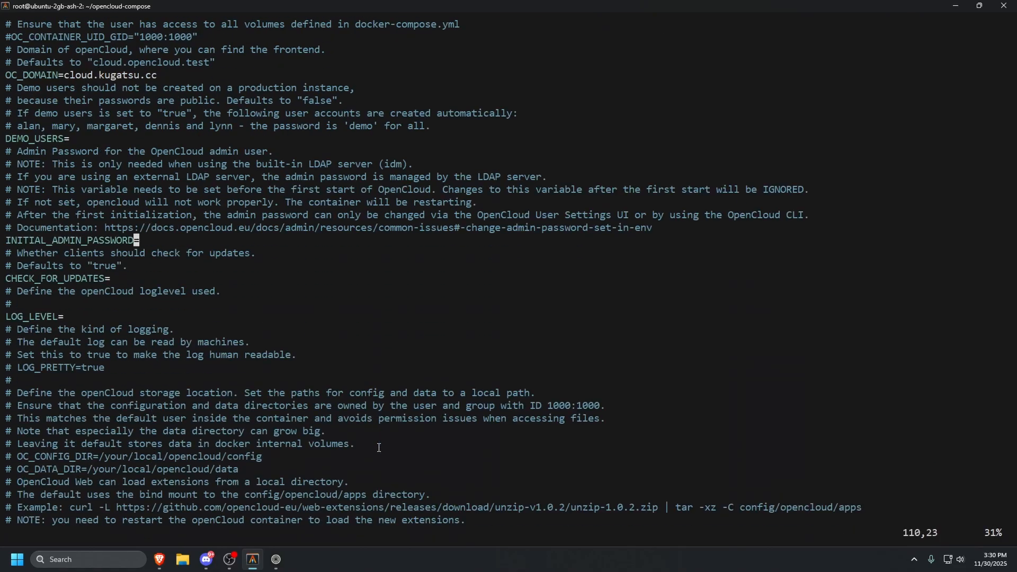
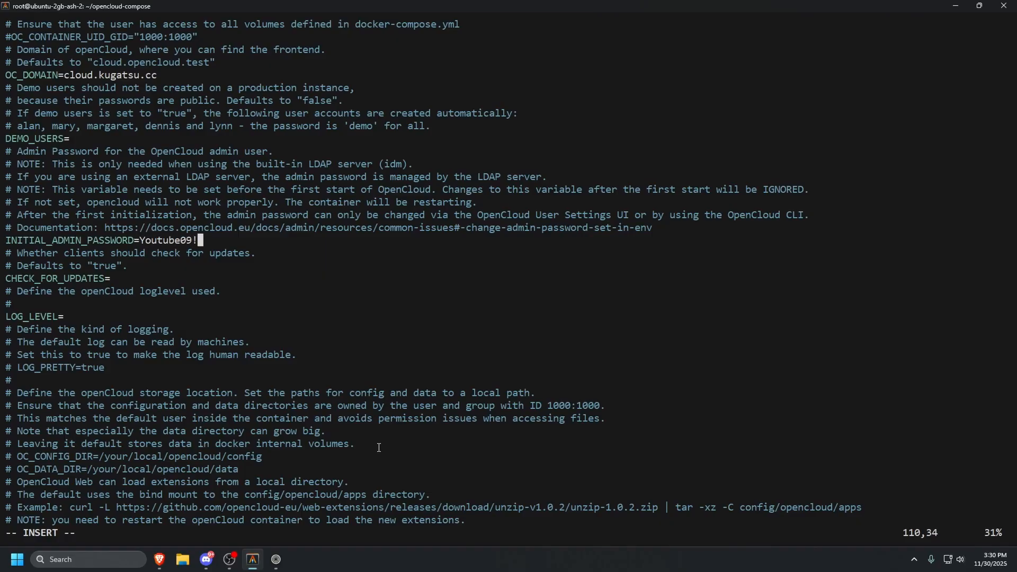
{"action": "scroll", "scroll_direction": "down", "scroll_amount": 3}
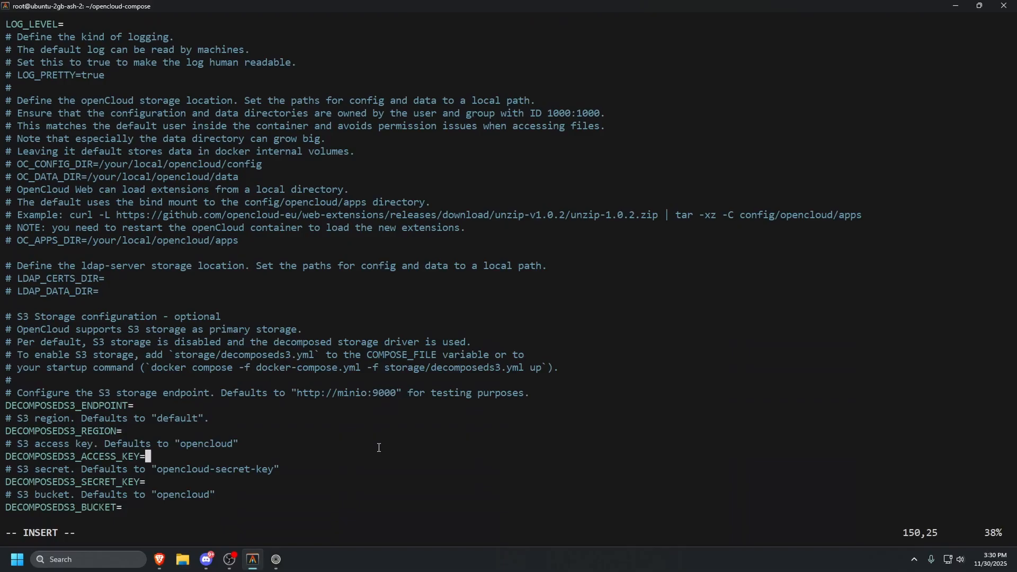
{"action": "scroll", "scroll_direction": "down", "scroll_amount": 3}
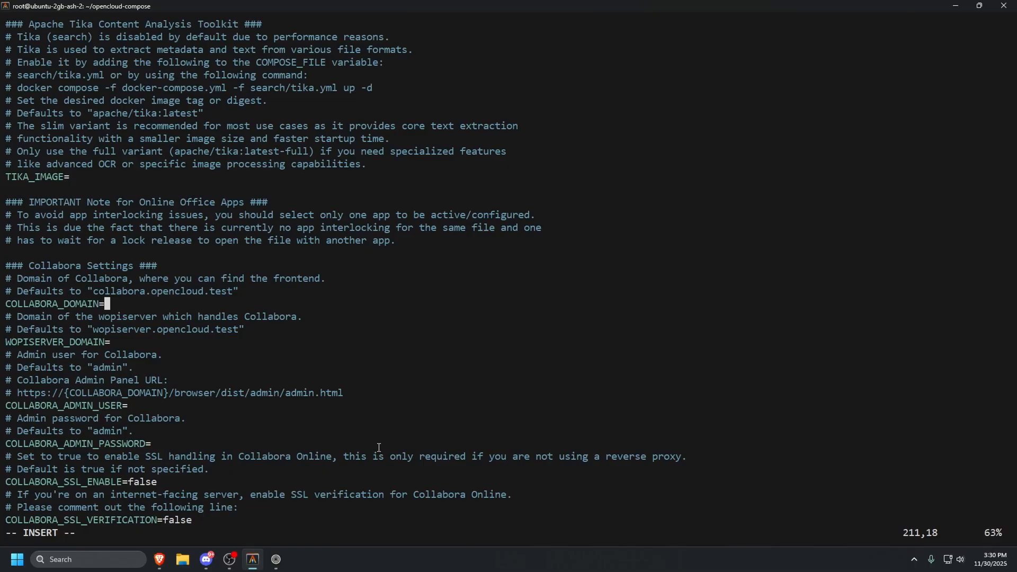
Set COLLABORA_DOMAIN to collabora.kugatsu.cc and WOPISERVER_DOMAIN to wopiserver.kugatsu.cc, leaving insert mode
{"action": "type", "text": "col"}
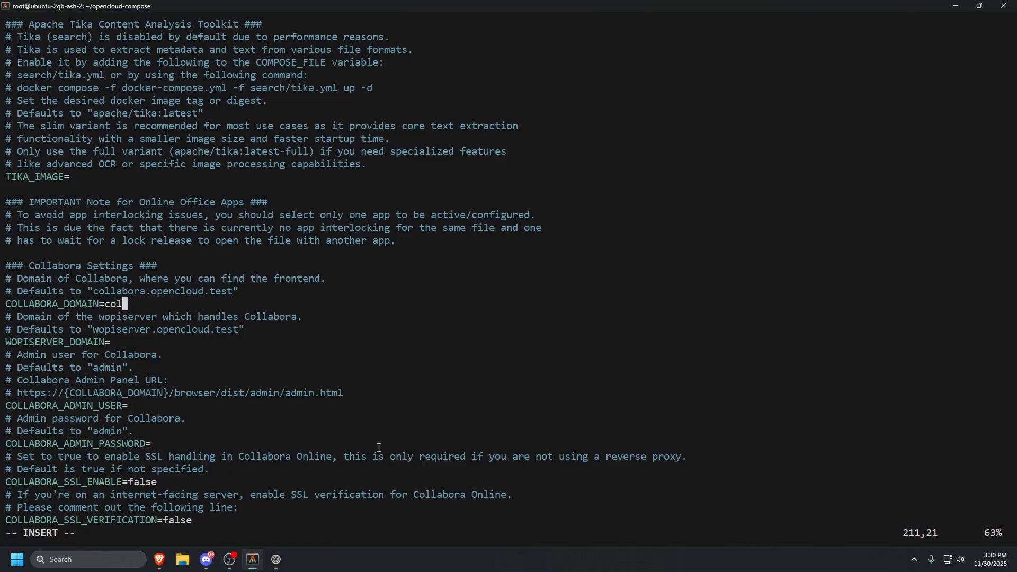
{"action": "type", "text": "labora."}
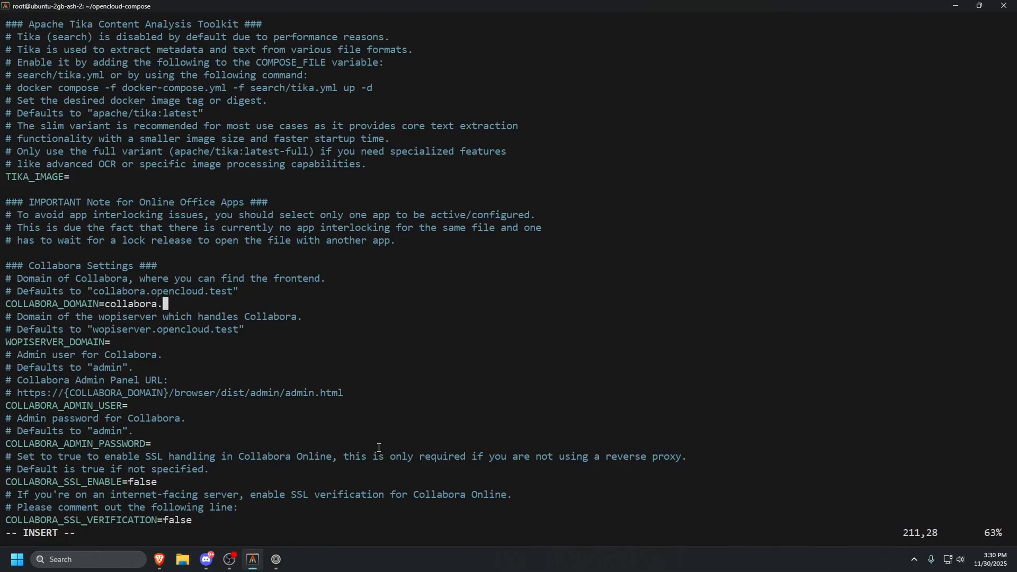
{"action": "type", "text": "kugatsu"}
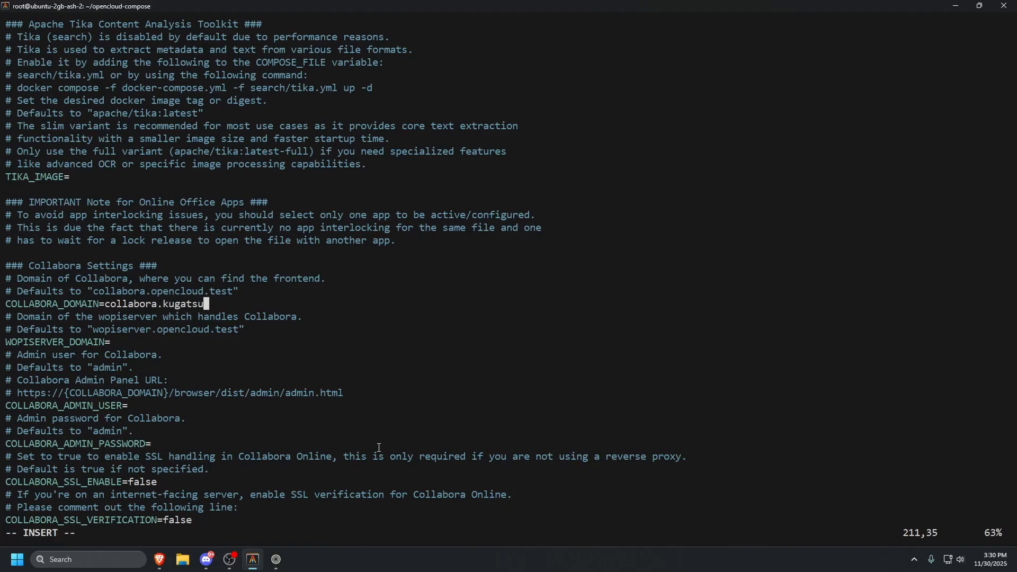
{"action": "type", "text": ".cc"}
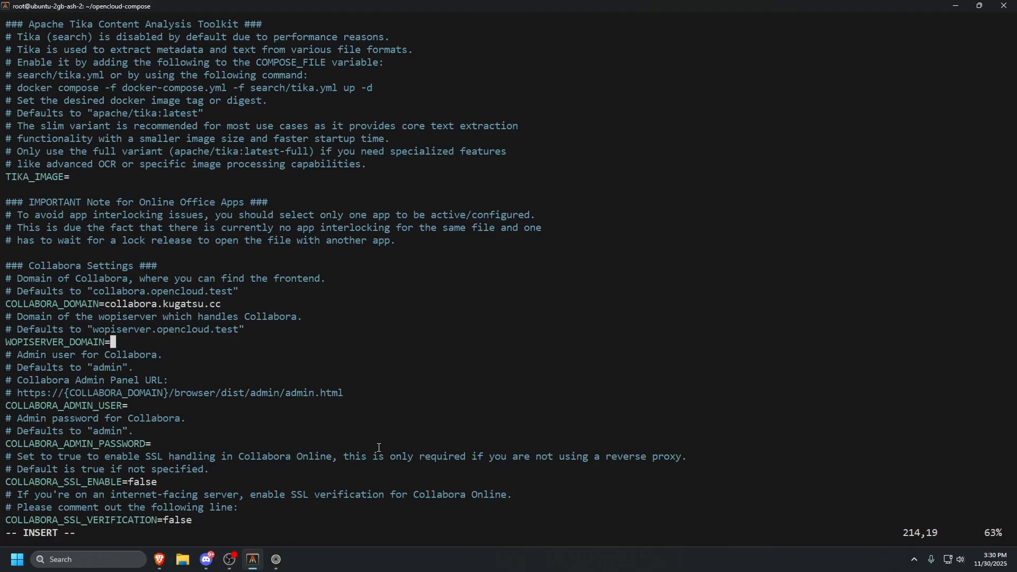
{"action": "type", "text": "w"}
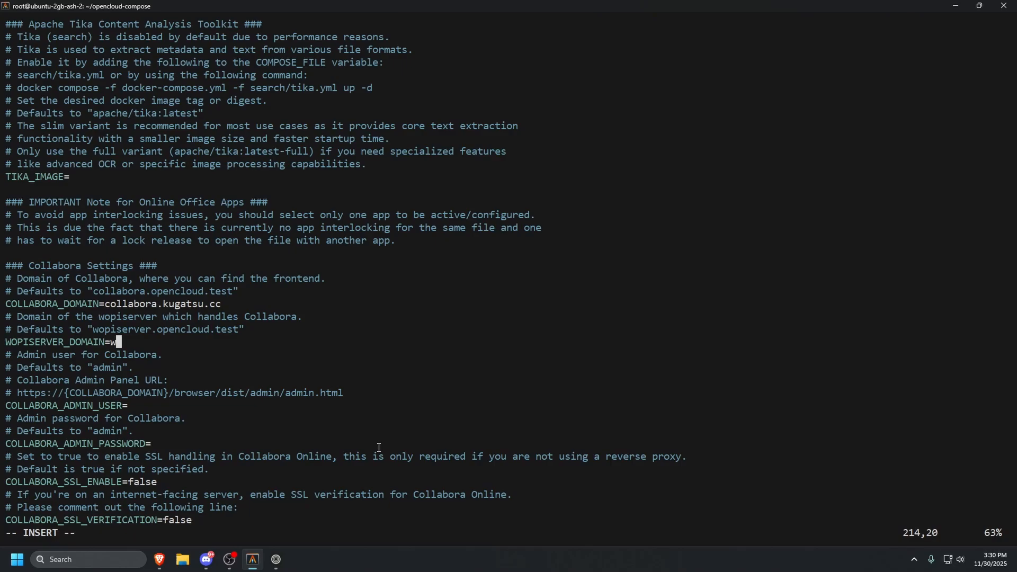
{"action": "type", "text": "piserver.kugat"}
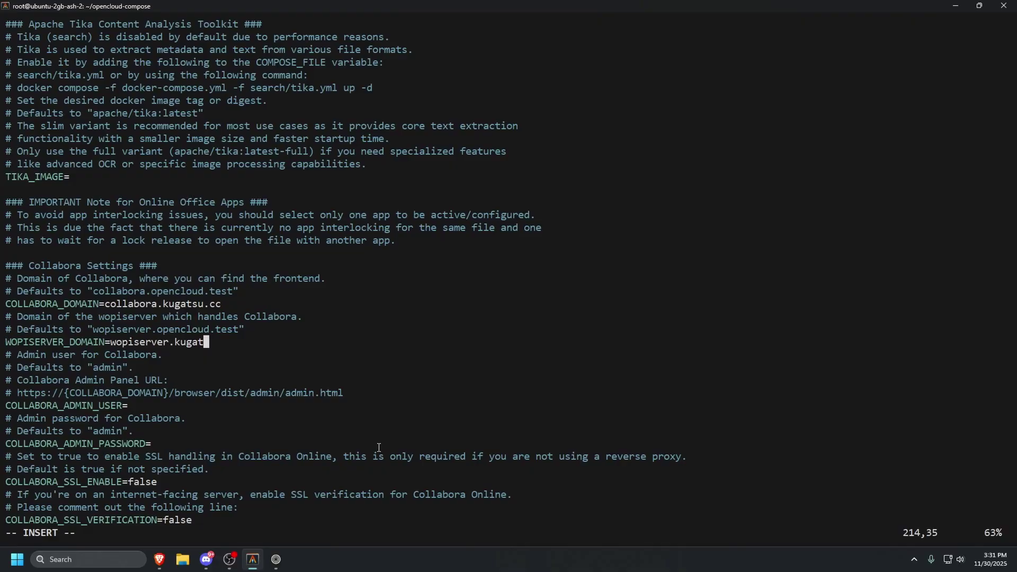
{"action": "type", "text": "su.cc"}
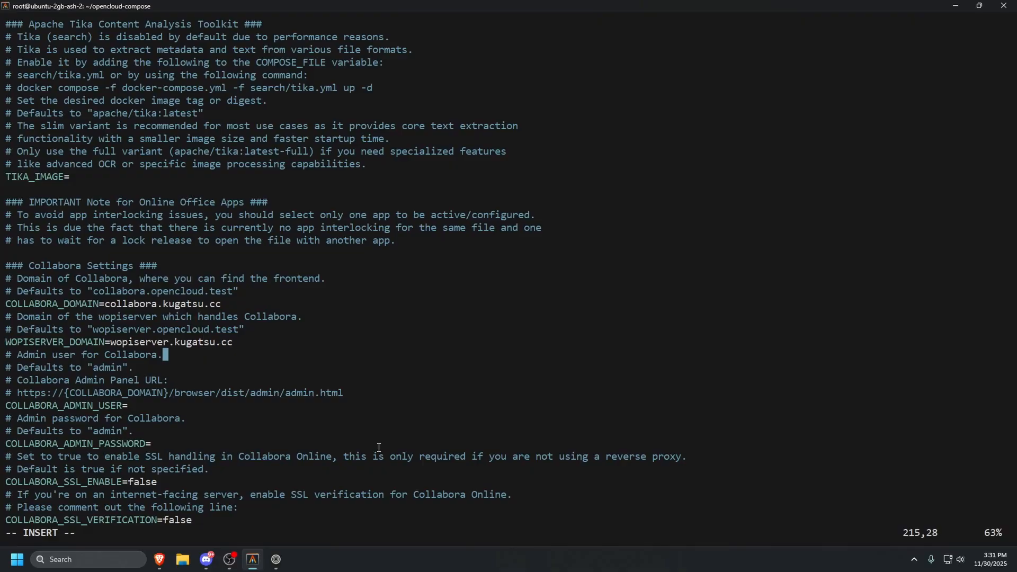
{"action": "scroll", "scroll_direction": "down", "scroll_amount": 3}
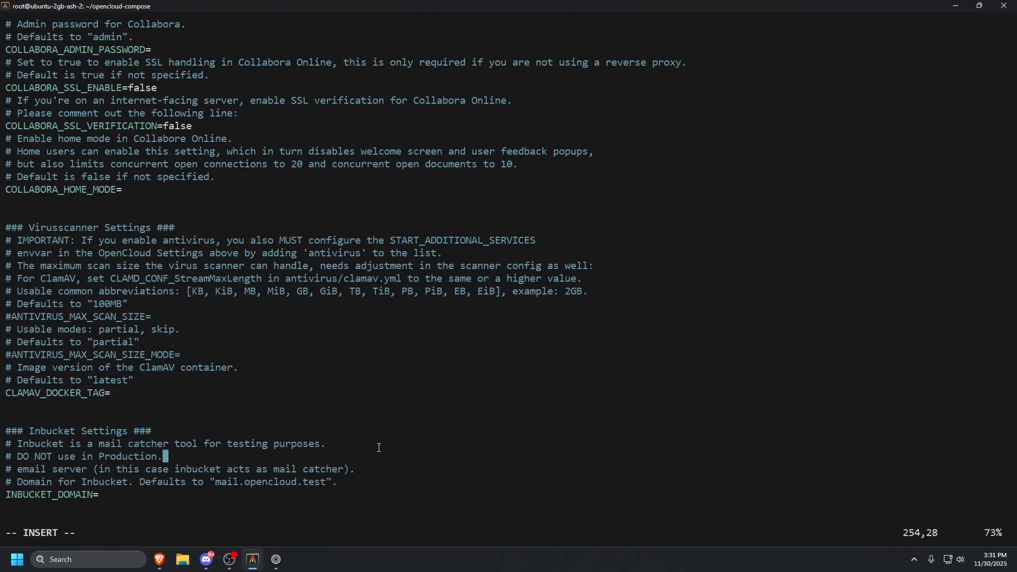
{"action": "key", "text": "Escape"}
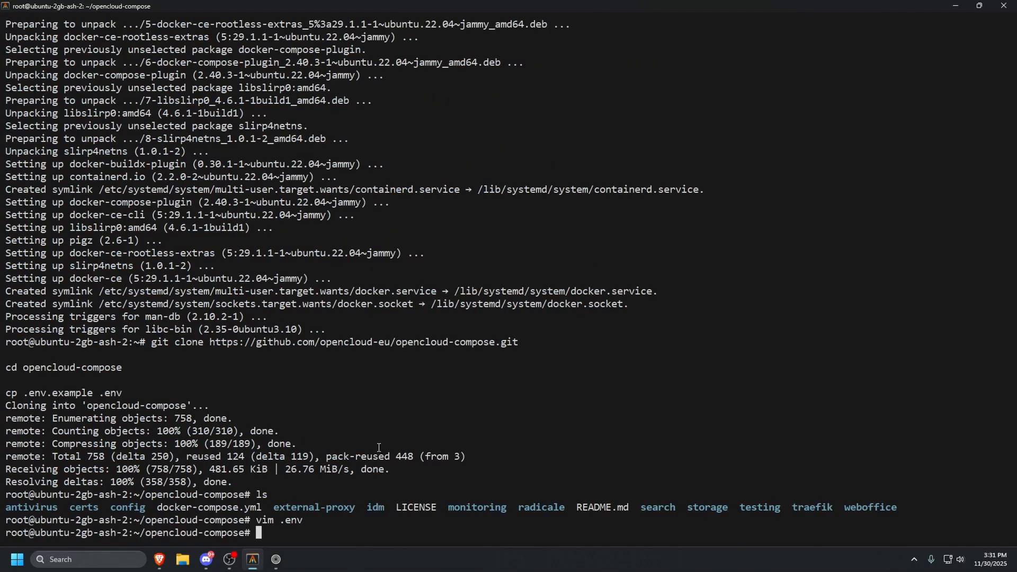
Enter the external-proxy folder, list its compose files and open collabora.yml in Vim
{"action": "type", "text": "cd external-proxy/"}
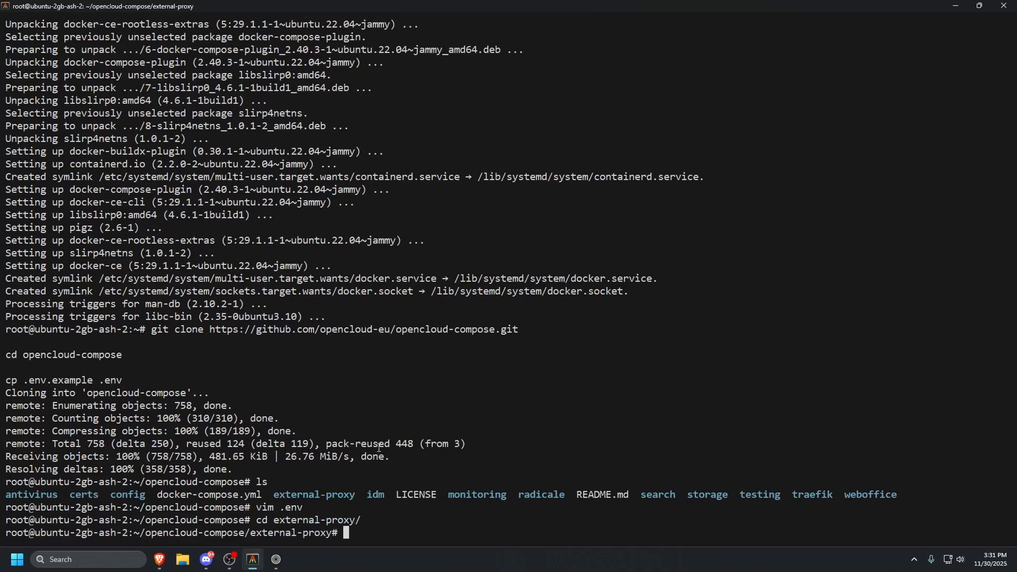
{"action": "type", "text": "ls"}
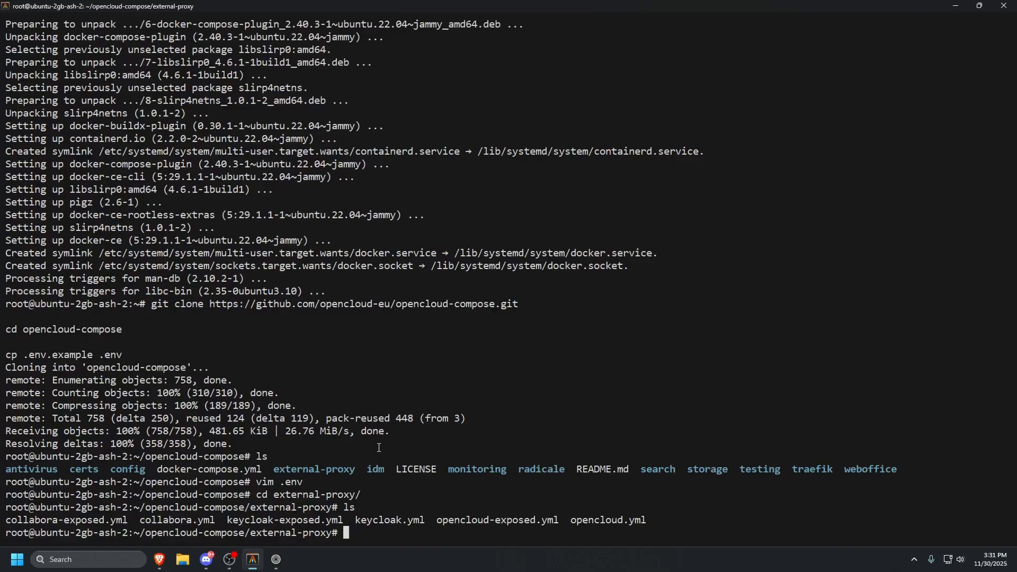
{"action": "type", "text": "vim collabora.yml"}
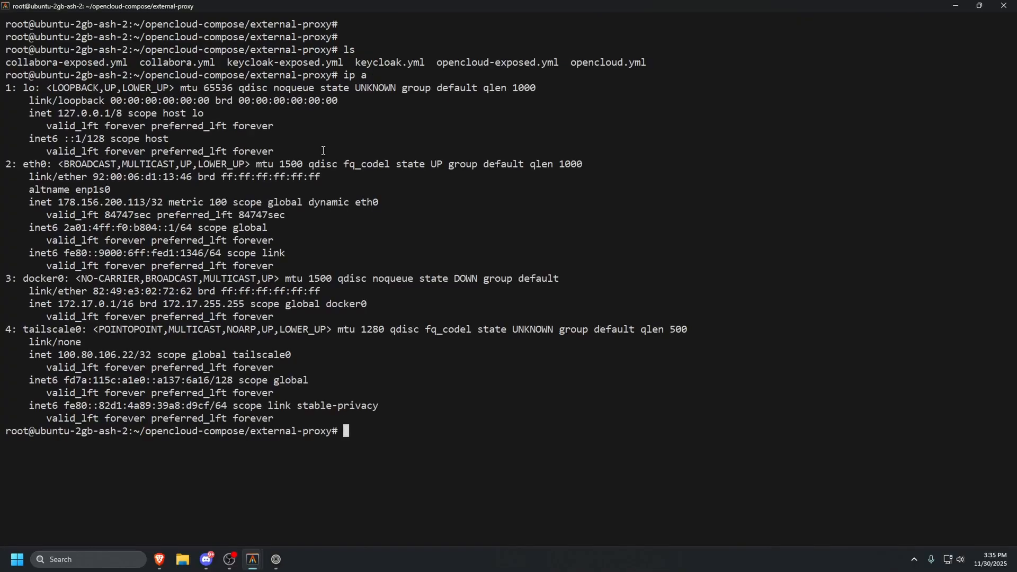
Copy the tailscale0 address 100.80.106.22 and put it into collabora.yml's port binding
{"action": "double_click", "coordinate": [64, 354]}
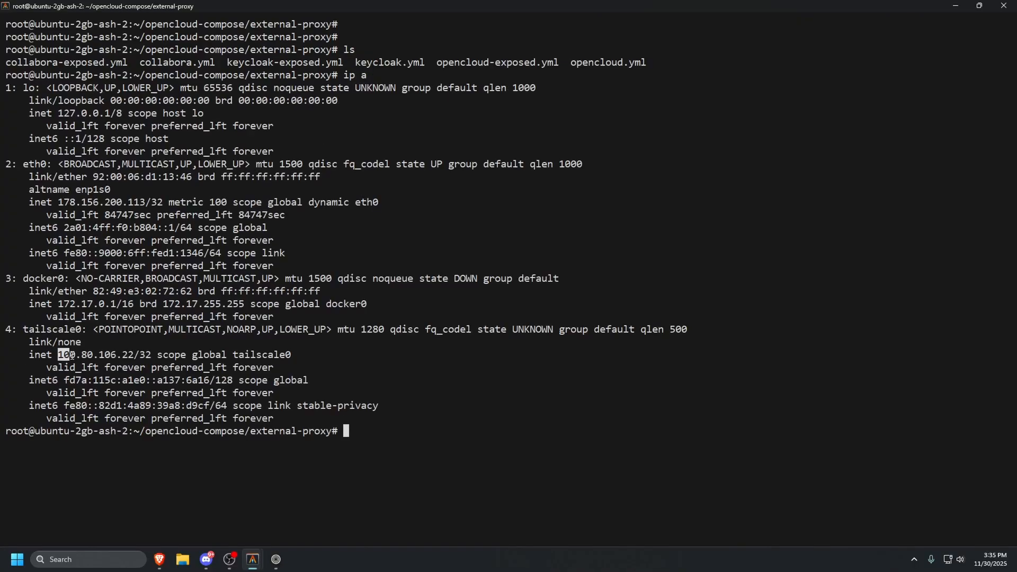
{"action": "type", "text": "vim colla"}
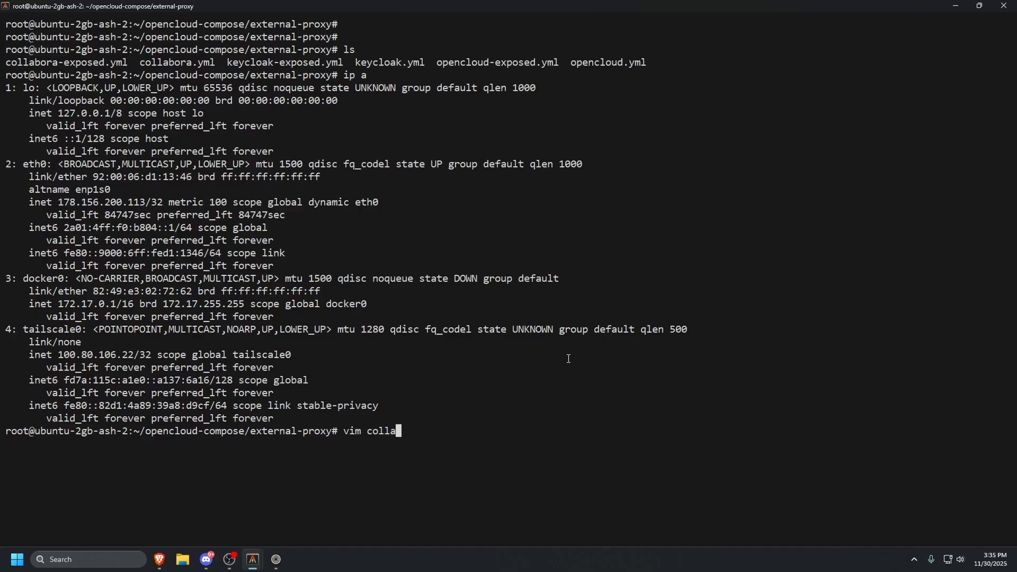
{"action": "key", "text": "Enter"}
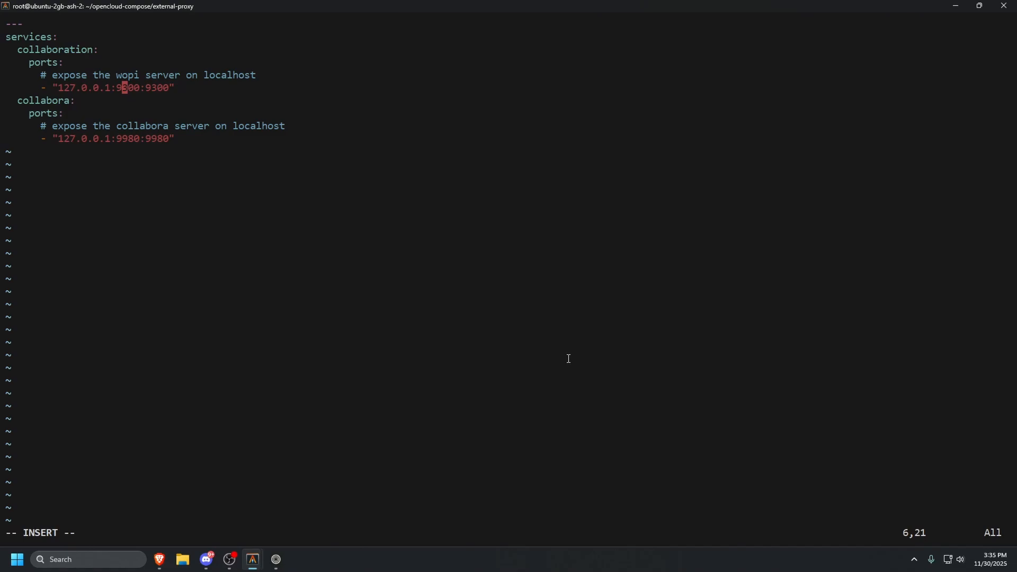
{"action": "type", "text": "100.80.106.22"}
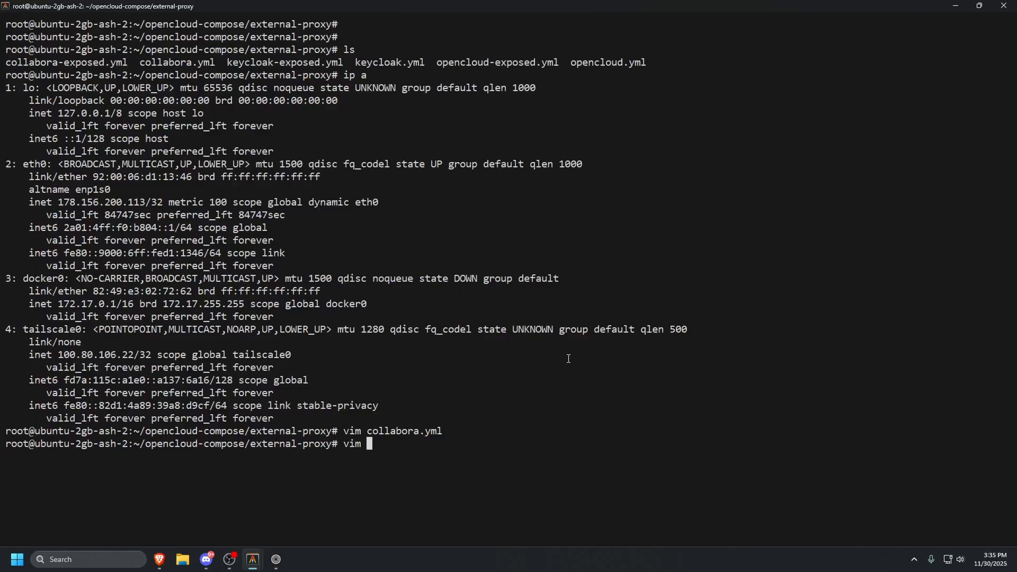
Publish opencloud.yml's port 9200 on 100.80.106.22 instead of localhost
{"action": "type", "text": "ope"}
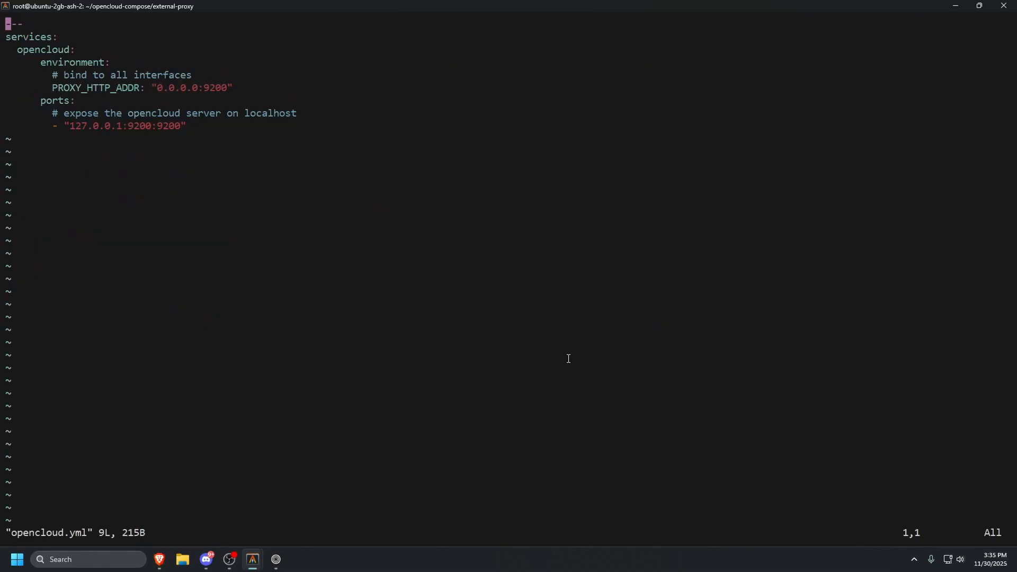
{"action": "key", "text": "i"}
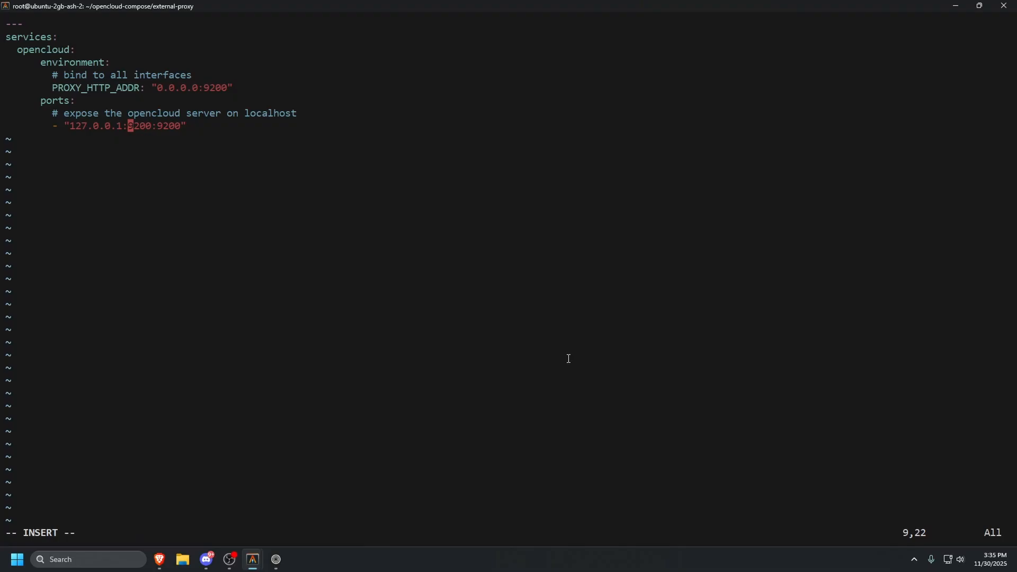
{"action": "type", "text": "100.80.106.22"}
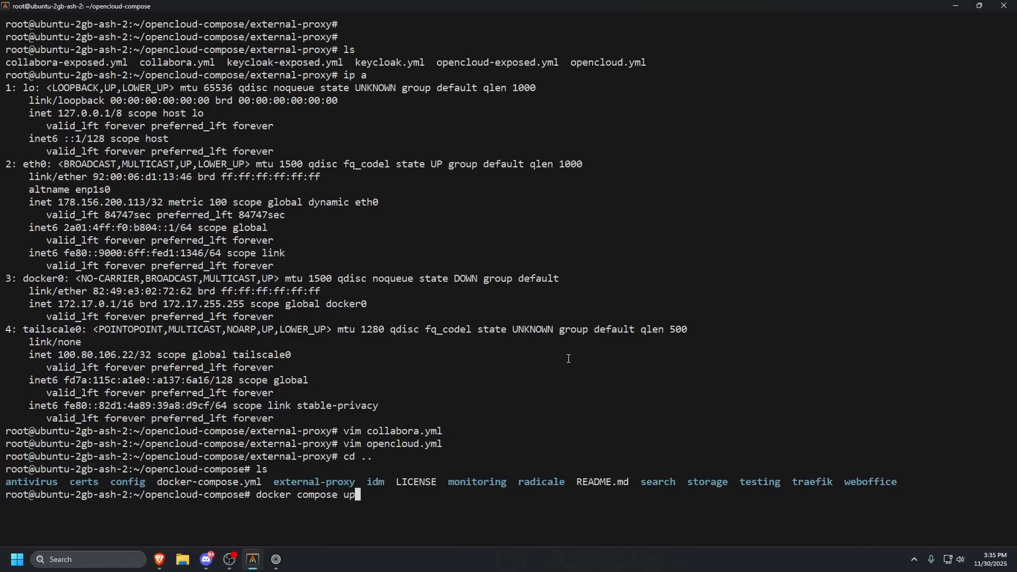
Run docker compose up -d from the opencloud-compose folder
{"action": "type", "text": "-d"}
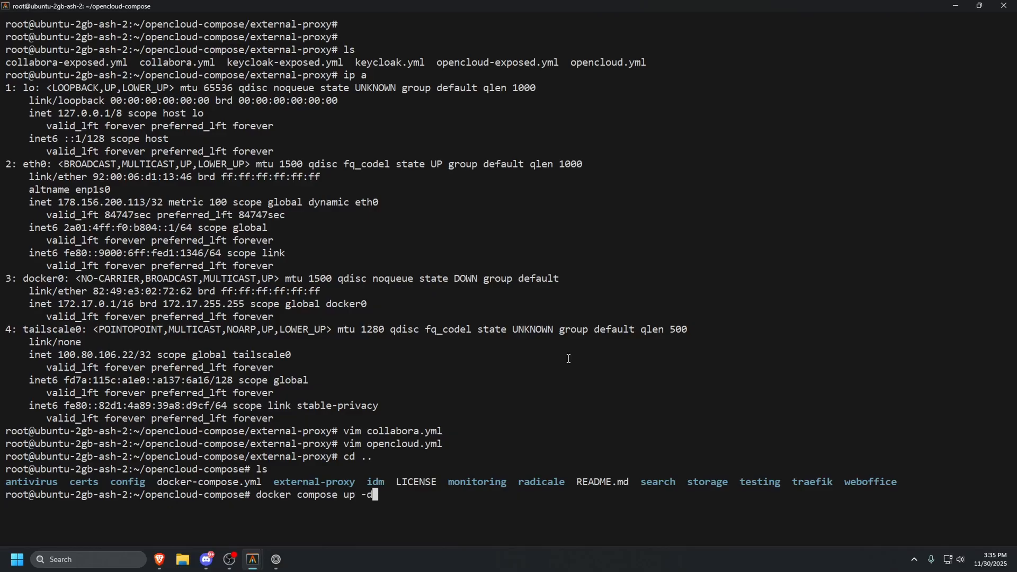
{"action": "key", "text": "enter"}
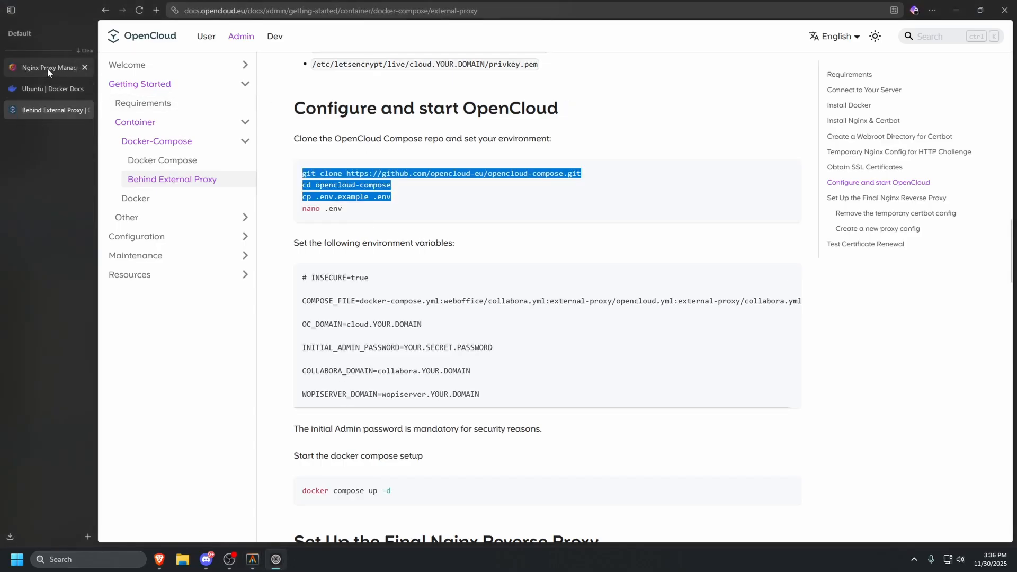
{"action": "left_click", "coordinate": [48, 67]}
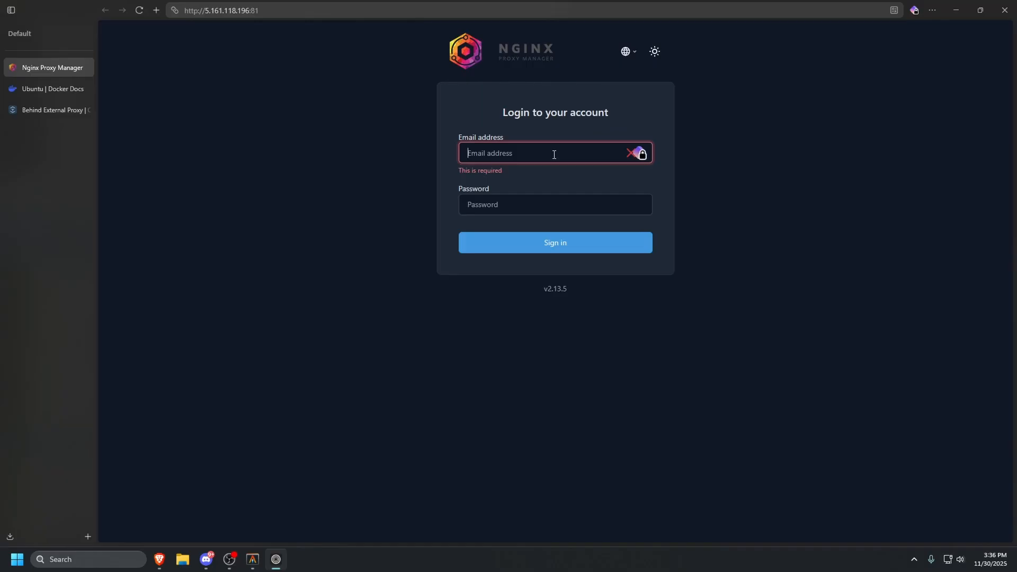
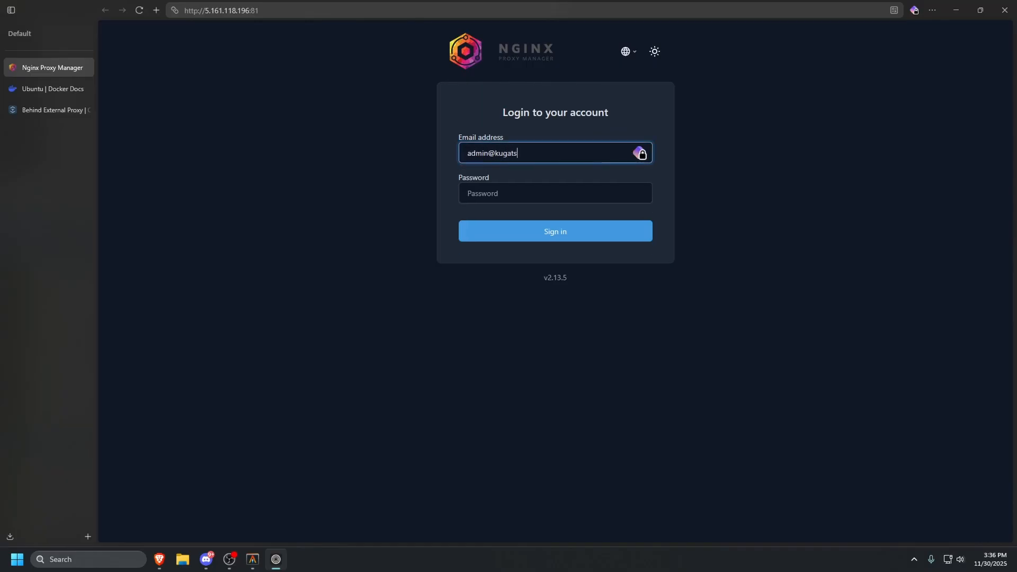
{"action": "type", "text": "••••••"}
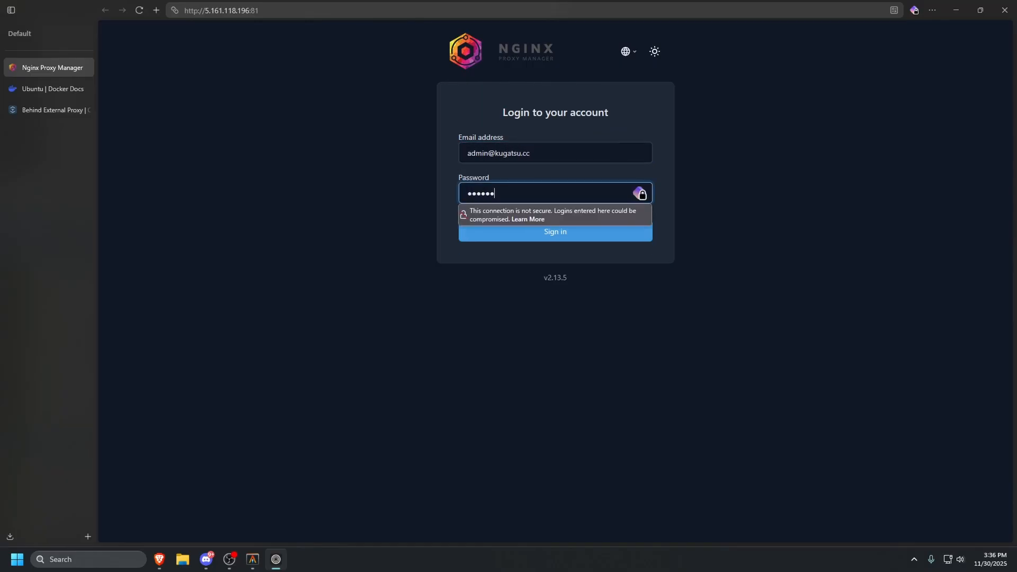
{"action": "left_click", "coordinate": [556, 232]}
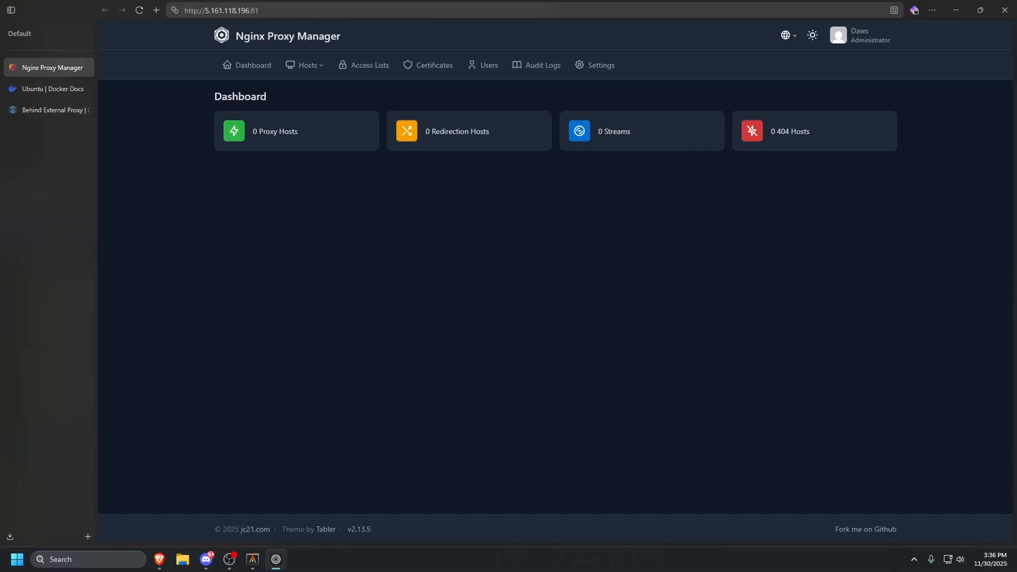
Add a new proxy host and start entering the cloud.kugatsu.cc domain
{"action": "left_click", "coordinate": [274, 132]}
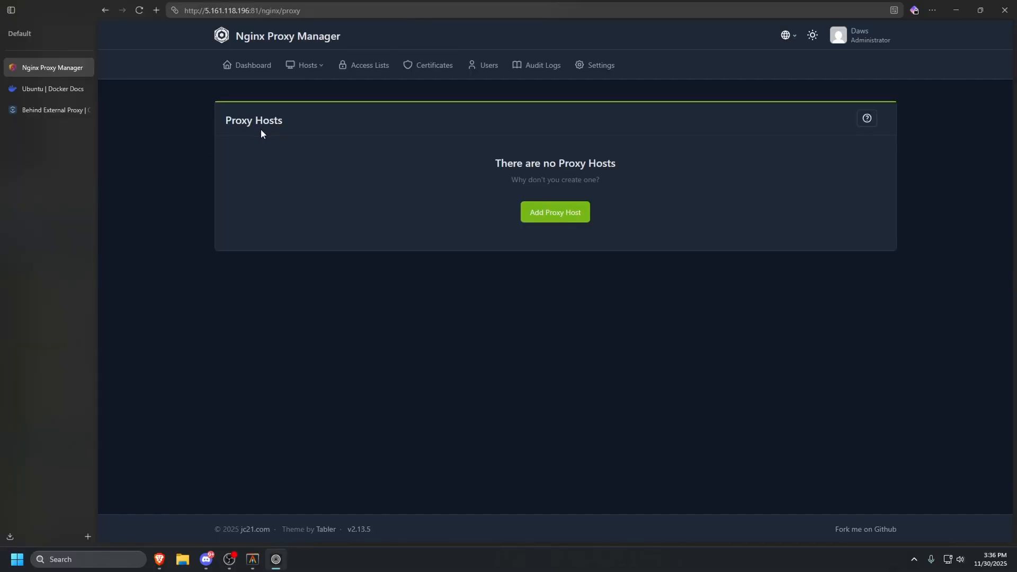
{"action": "left_click", "coordinate": [555, 212]}
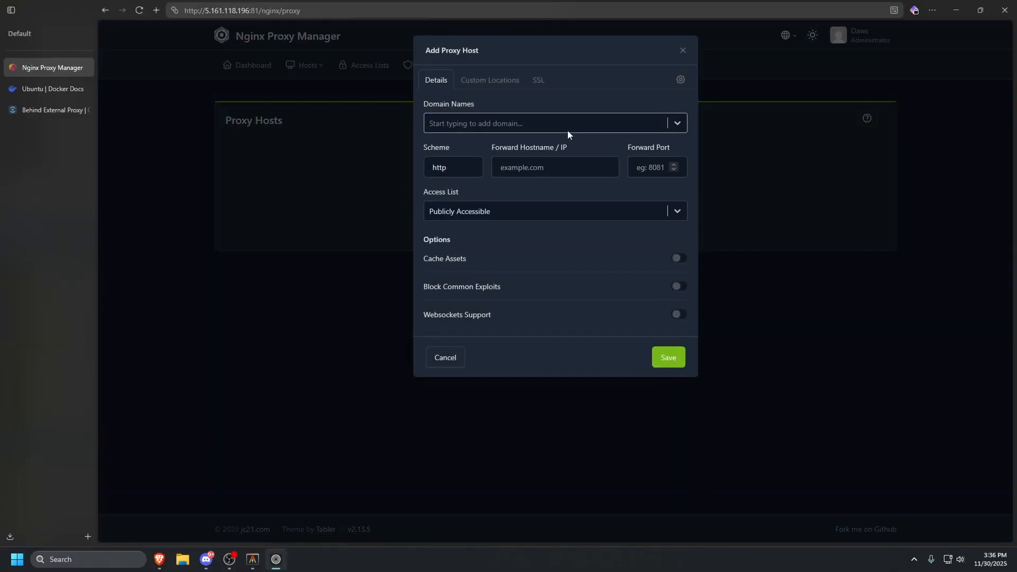
{"action": "mouse_move", "coordinate": [530, 123]}
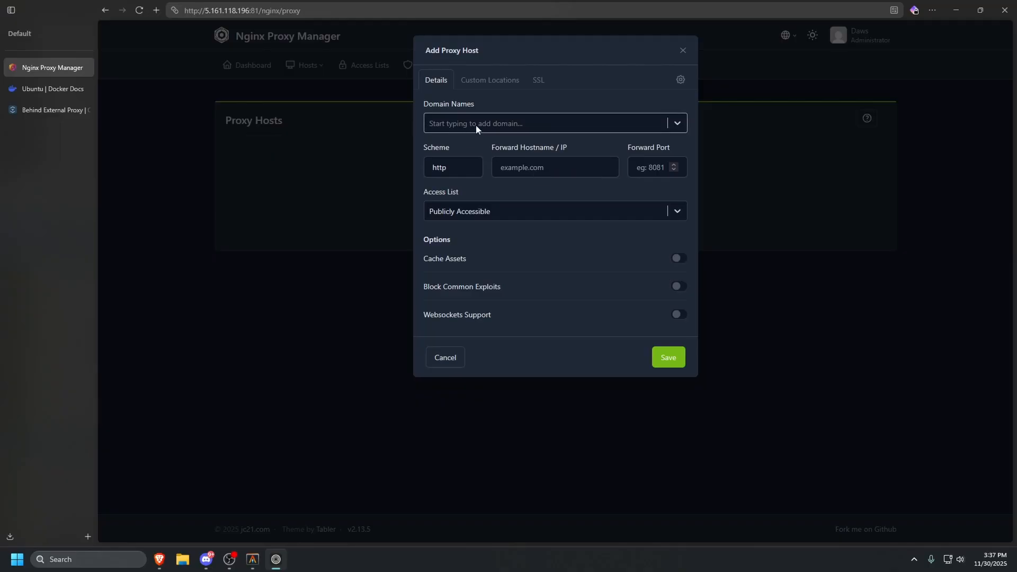
{"action": "type", "text": "ck"}
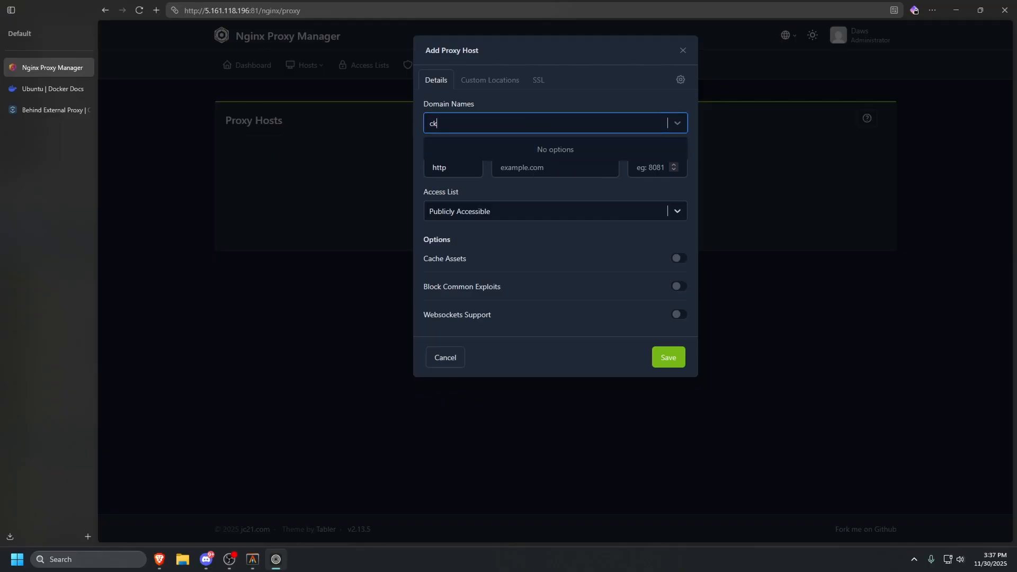
{"action": "type", "text": "loud.kugat"}
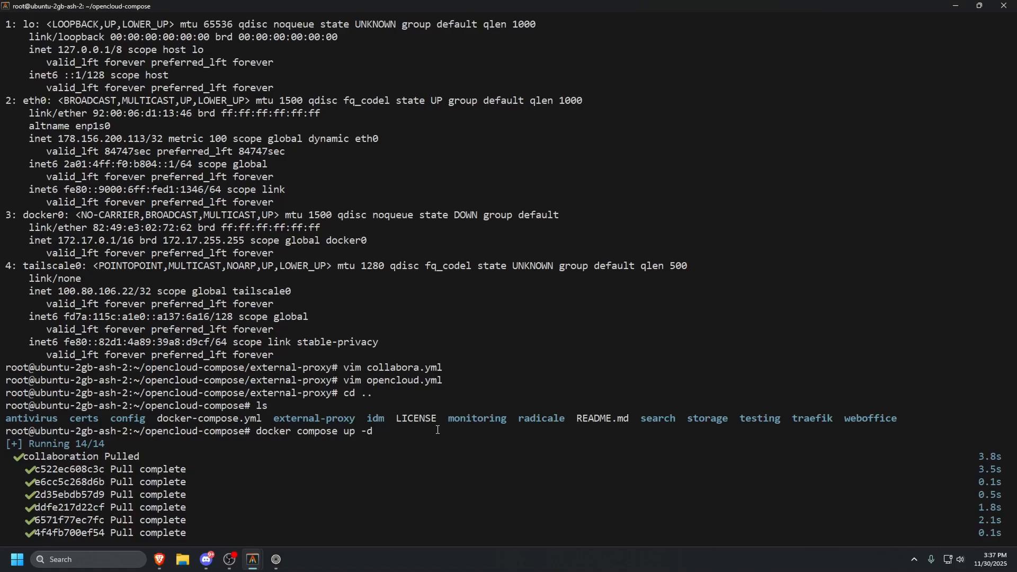
Run docker ps to confirm the containers run and copy the 100.80.106.22 address
{"action": "type", "text": "docker ps"}
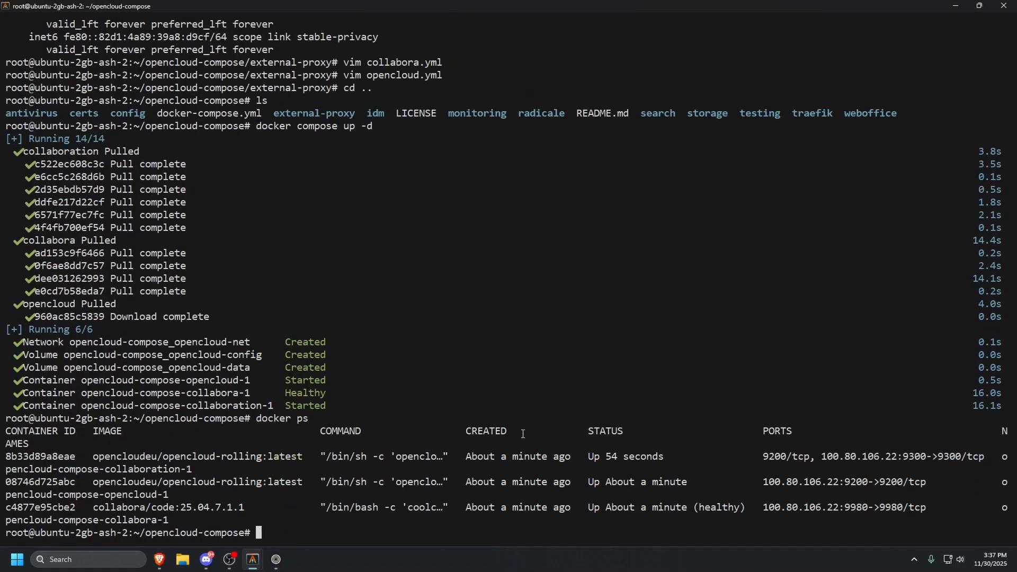
{"action": "mouse_move", "coordinate": [871, 491]}
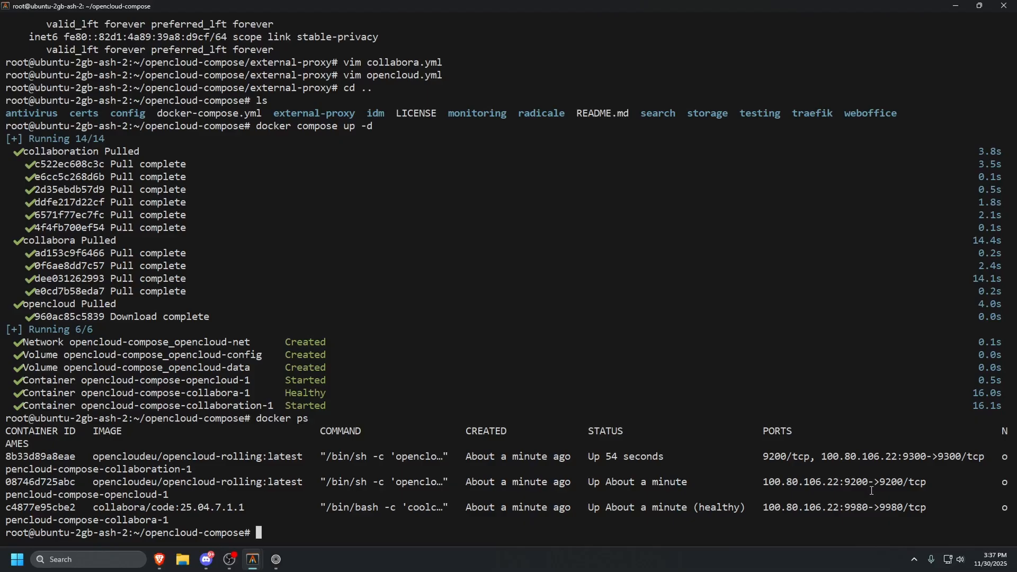
{"action": "double_click", "coordinate": [856, 482]}
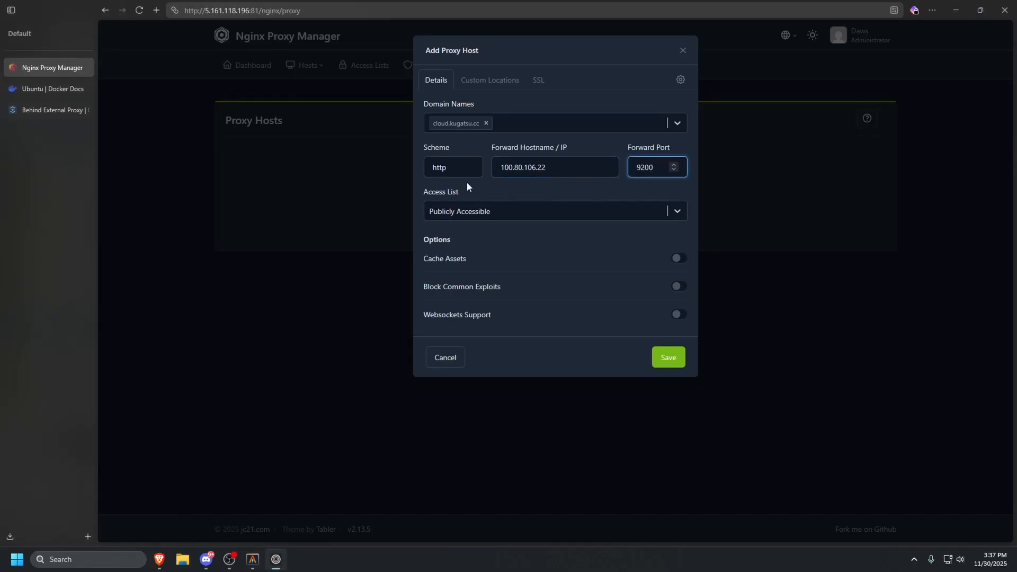
Enable Cache Assets and Websockets Support for cloud.kugatsu.cc and open its custom Nginx configuration
{"action": "left_click", "coordinate": [678, 257]}
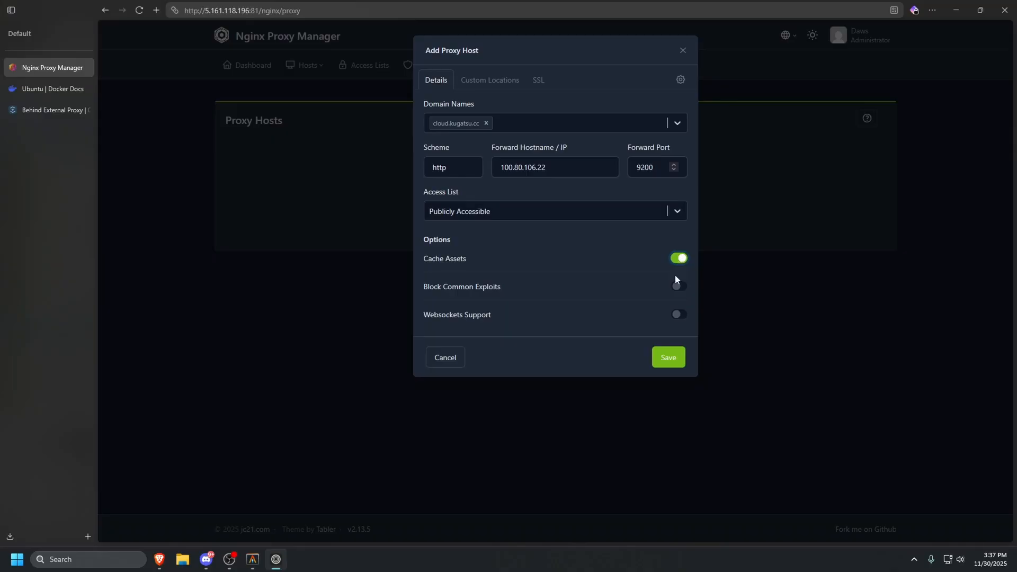
{"action": "left_click", "coordinate": [678, 313]}
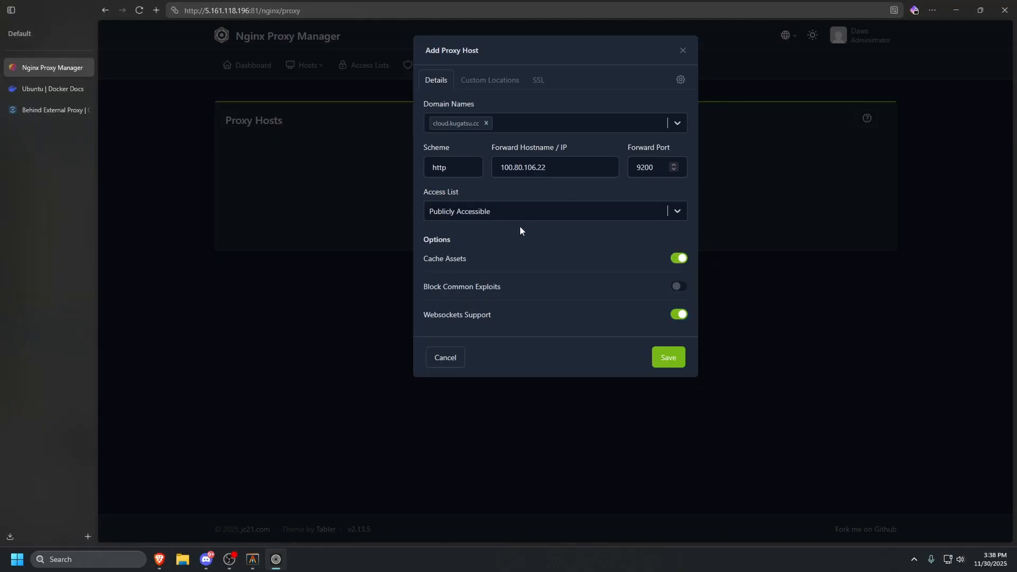
{"action": "left_click", "coordinate": [680, 79]}
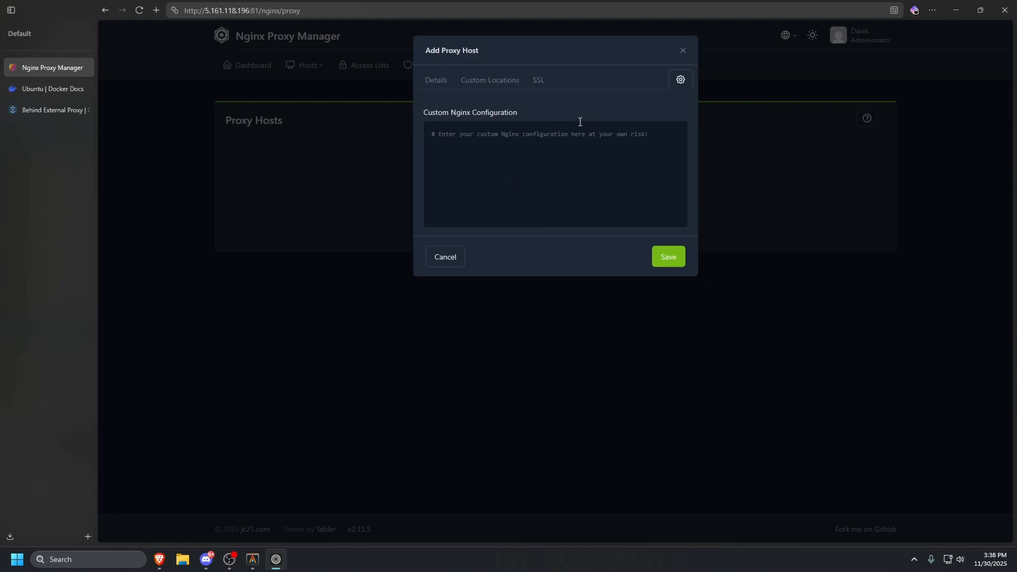
{"action": "mouse_move", "coordinate": [579, 125]}
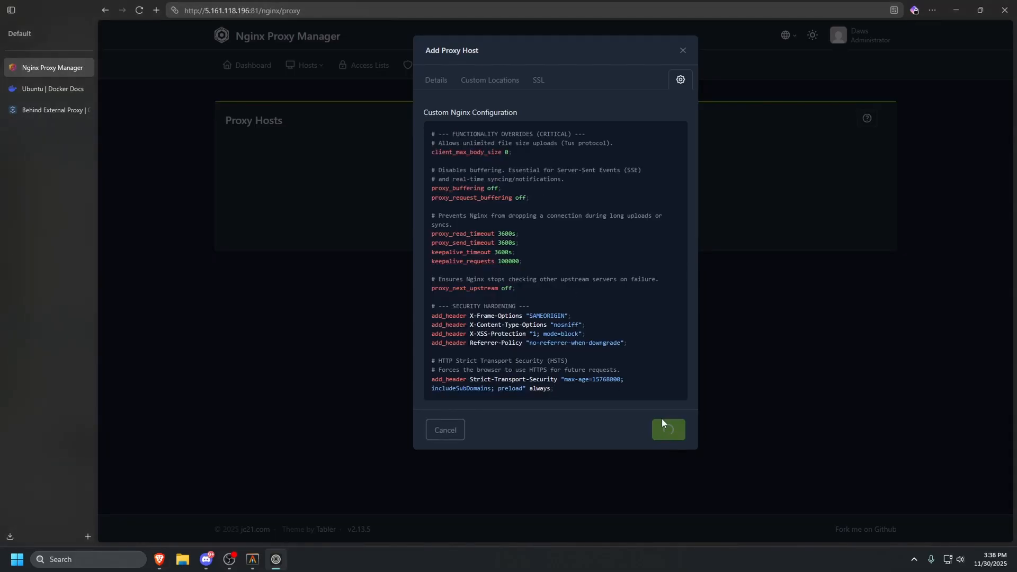
Edit the cloud.kugatsu.cc host to request a new Let's Encrypt certificate with Force SSL, HSTS and HTTP/2, then save
{"action": "left_click", "coordinate": [668, 430]}
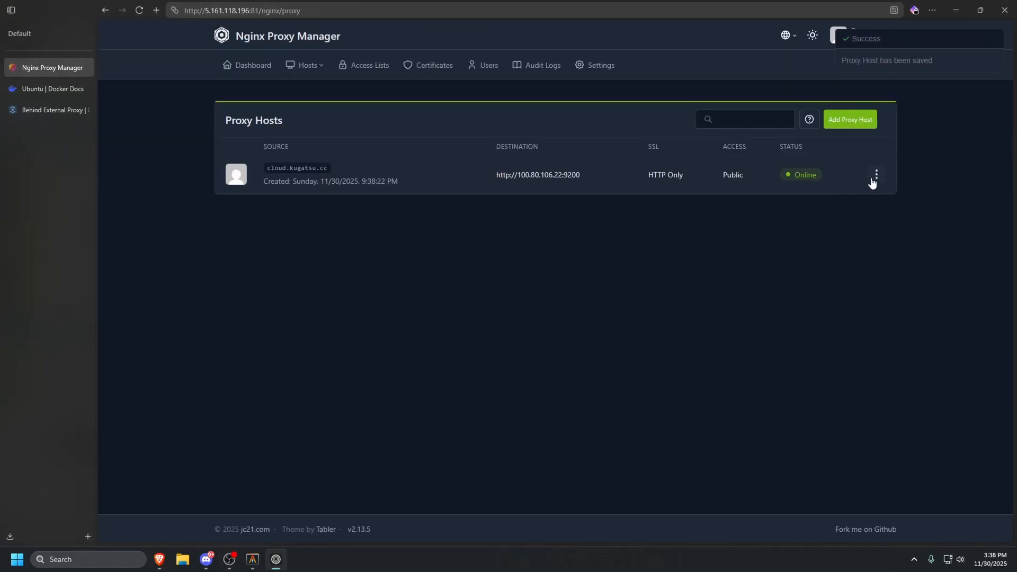
{"action": "left_click", "coordinate": [875, 174]}
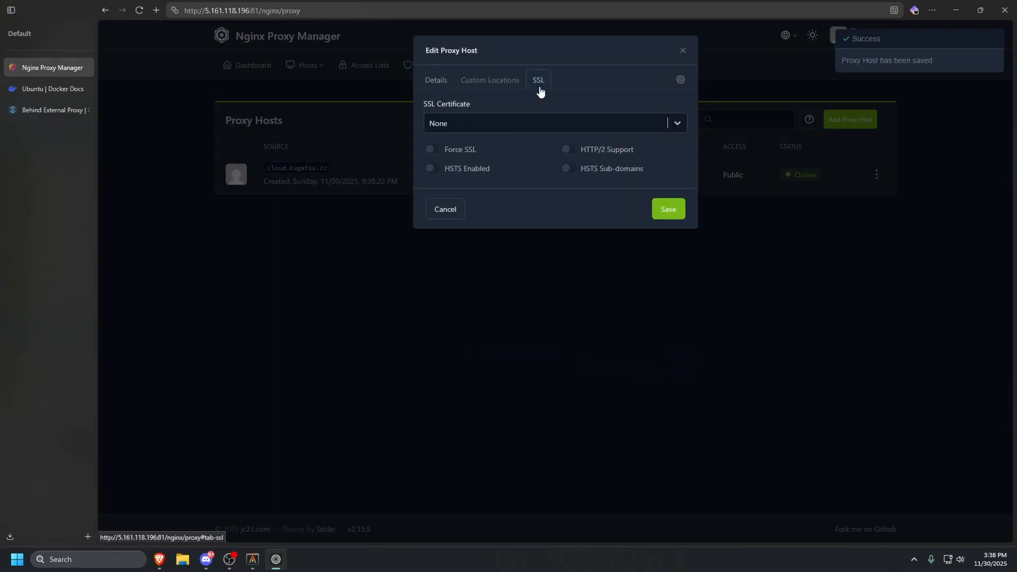
{"action": "left_click", "coordinate": [555, 123]}
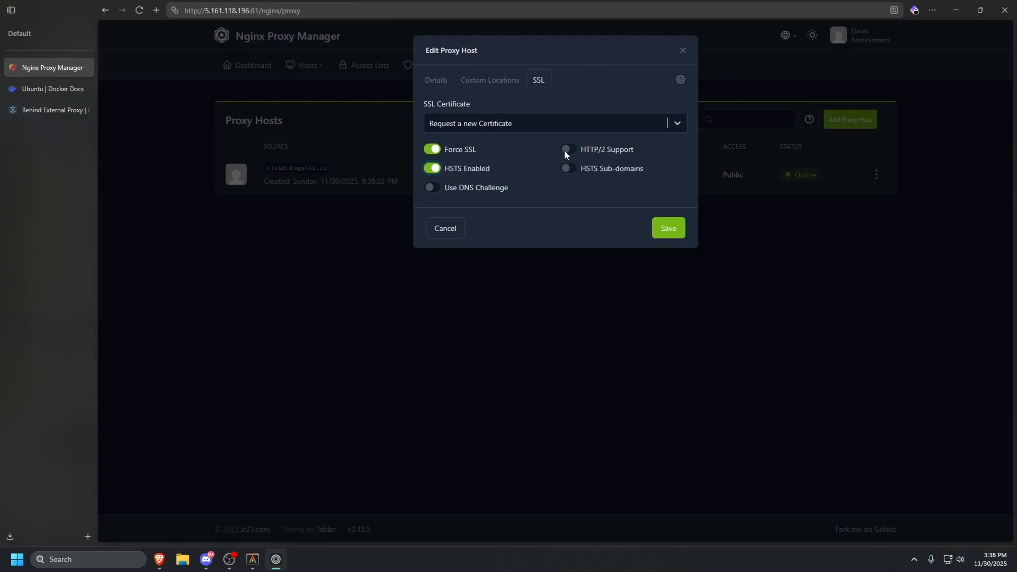
{"action": "left_click", "coordinate": [566, 150]}
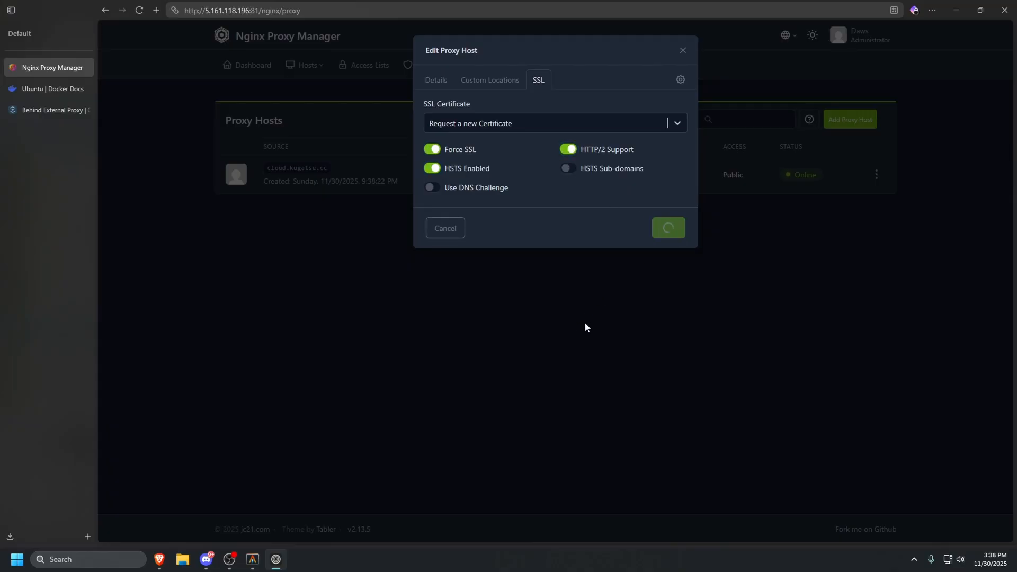
{"action": "left_click", "coordinate": [667, 228]}
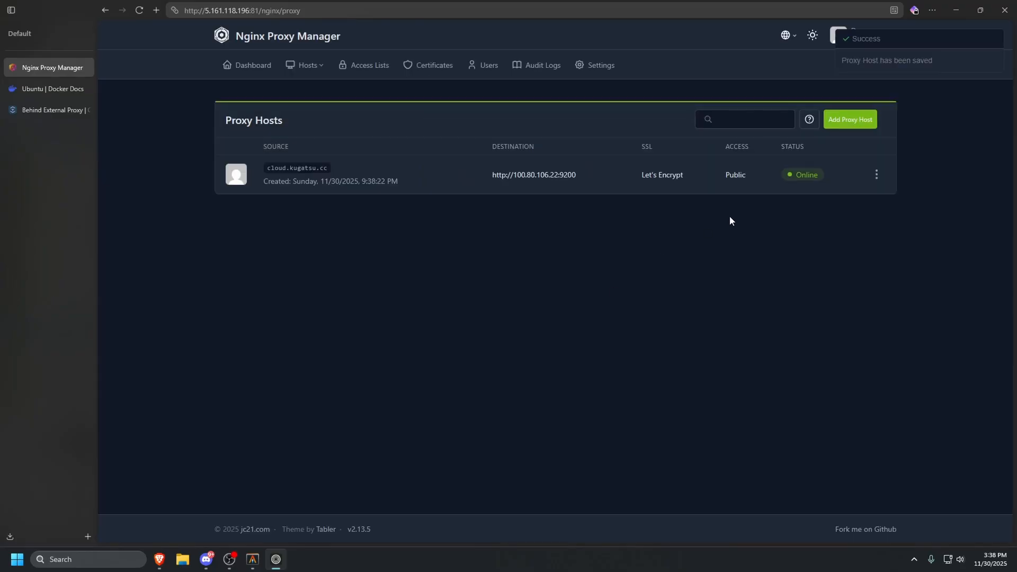
{"action": "mouse_move", "coordinate": [543, 192]}
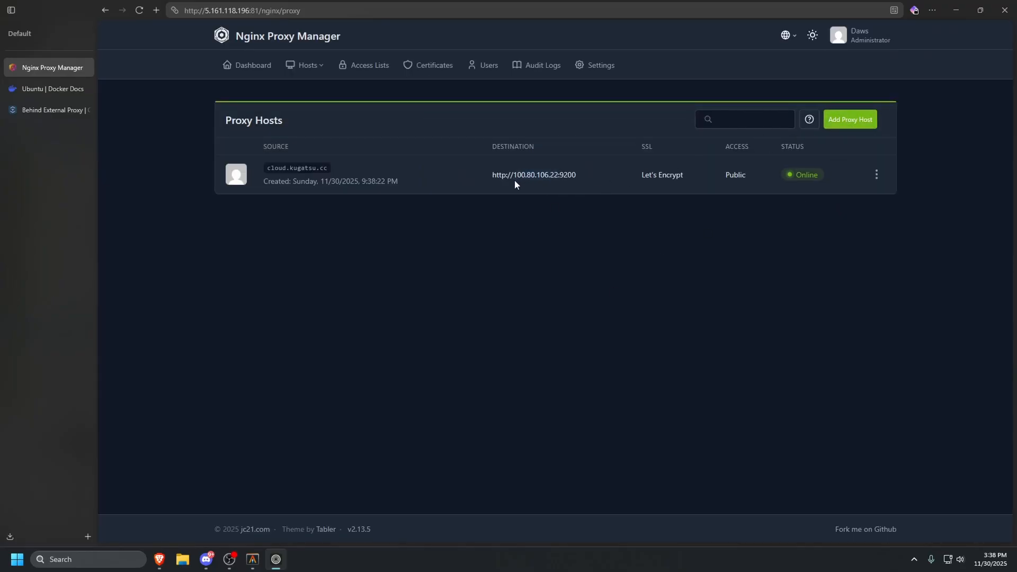
Create a new proxy host for collabora.kugatsu.cc forwarding to port 9980
{"action": "left_click", "coordinate": [850, 119]}
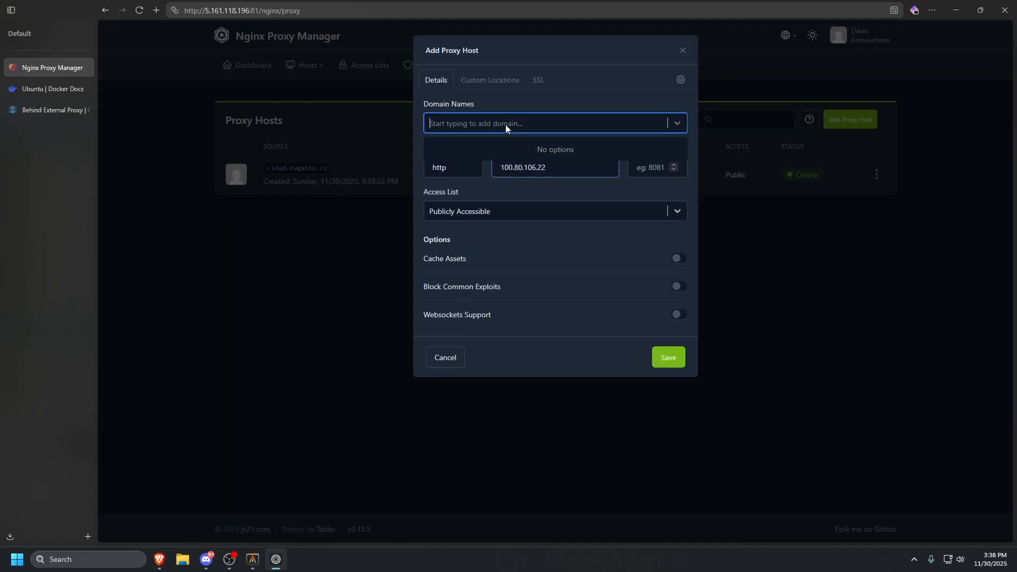
{"action": "type", "text": "collabora.kugatsu.cc"}
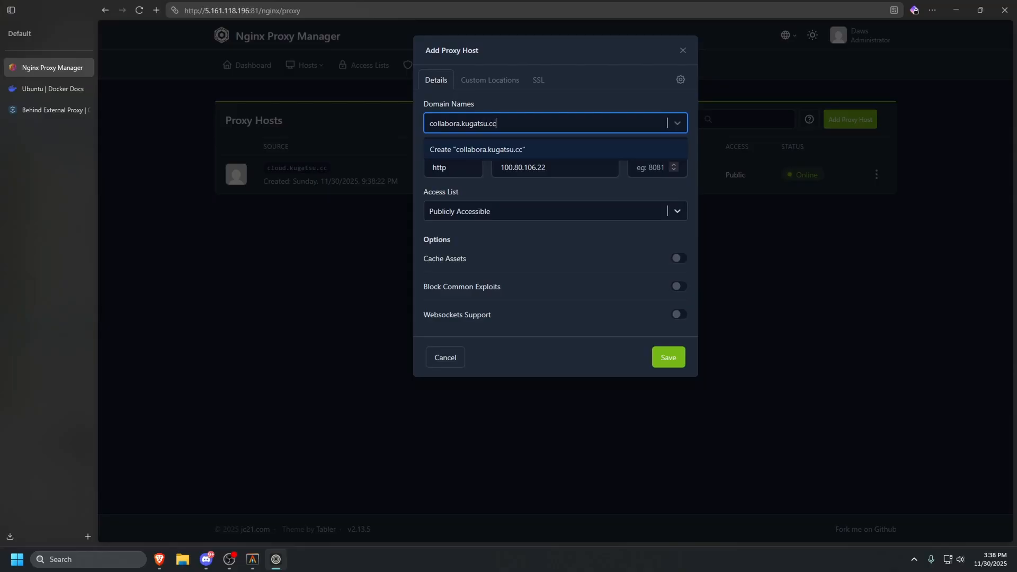
{"action": "left_click", "coordinate": [471, 149]}
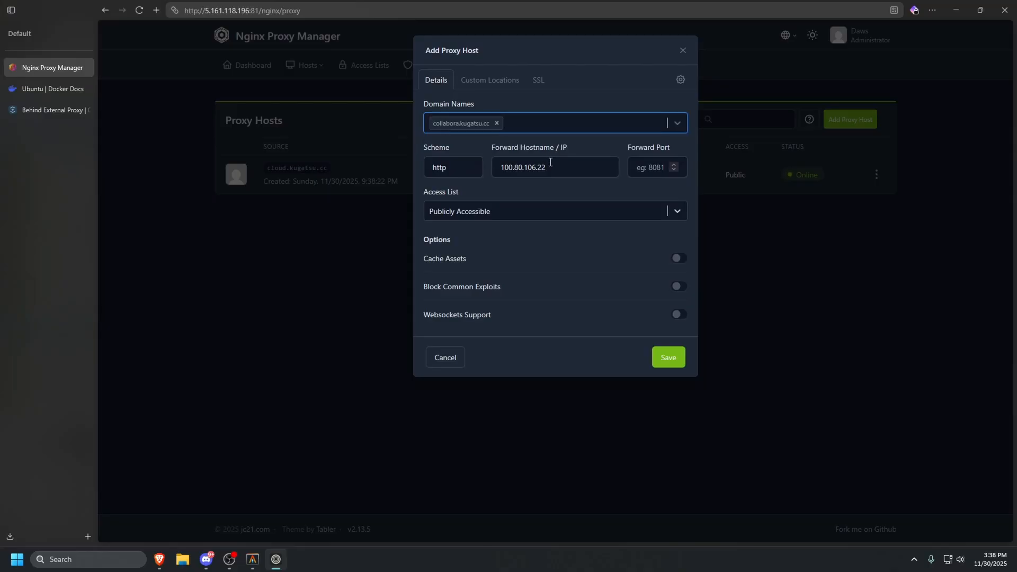
{"action": "left_click", "coordinate": [655, 167]}
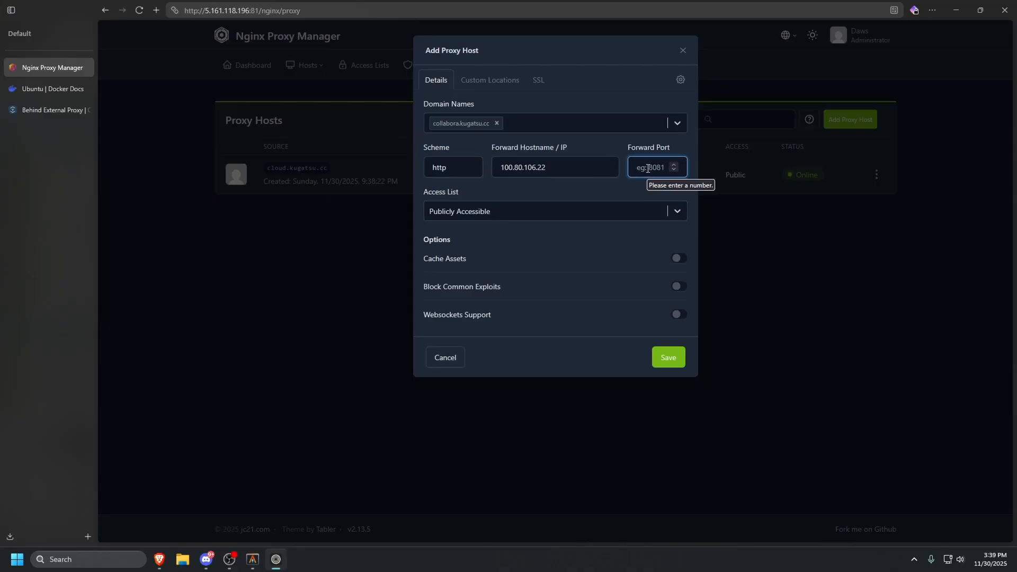
{"action": "type", "text": "9980"}
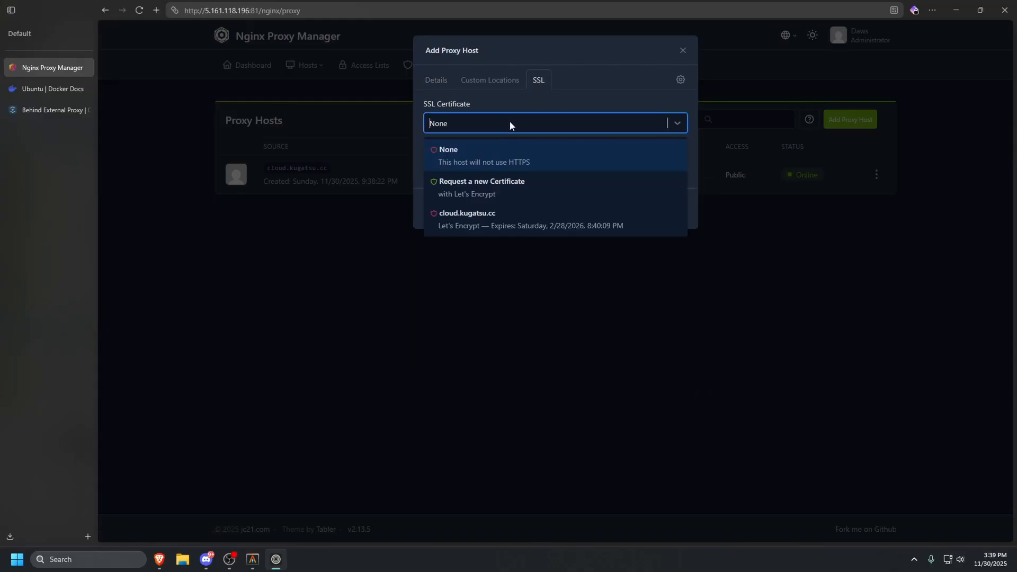
Request a new Let's Encrypt certificate with HTTP/2 and save the collabora host
{"action": "left_click", "coordinate": [481, 181]}
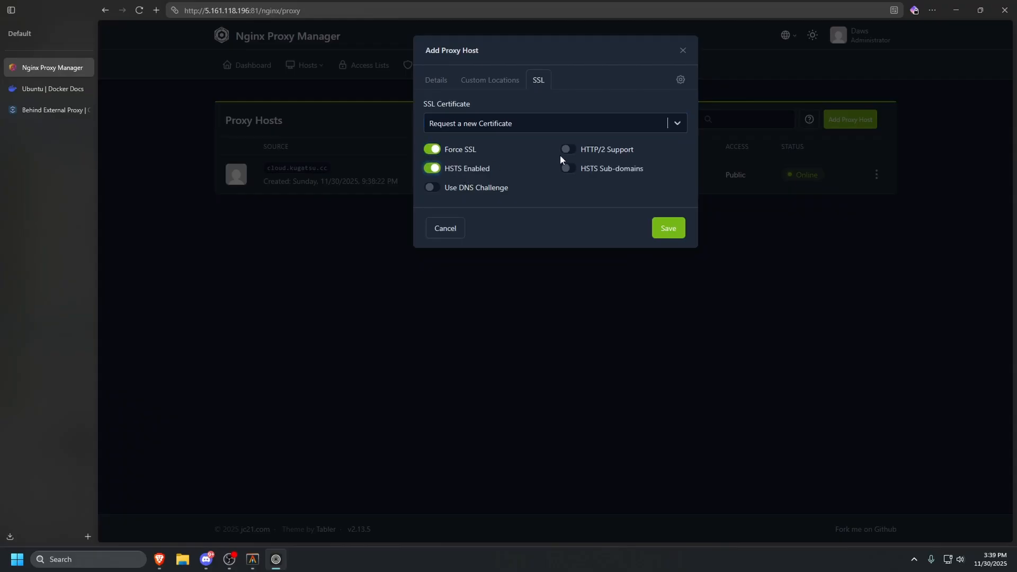
{"action": "left_click", "coordinate": [568, 150]}
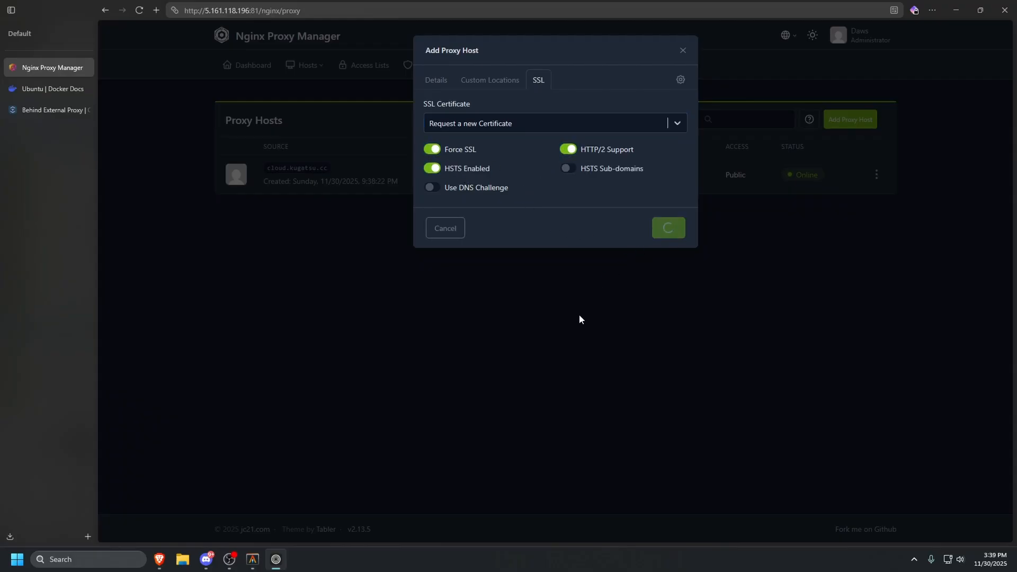
{"action": "left_click", "coordinate": [667, 228]}
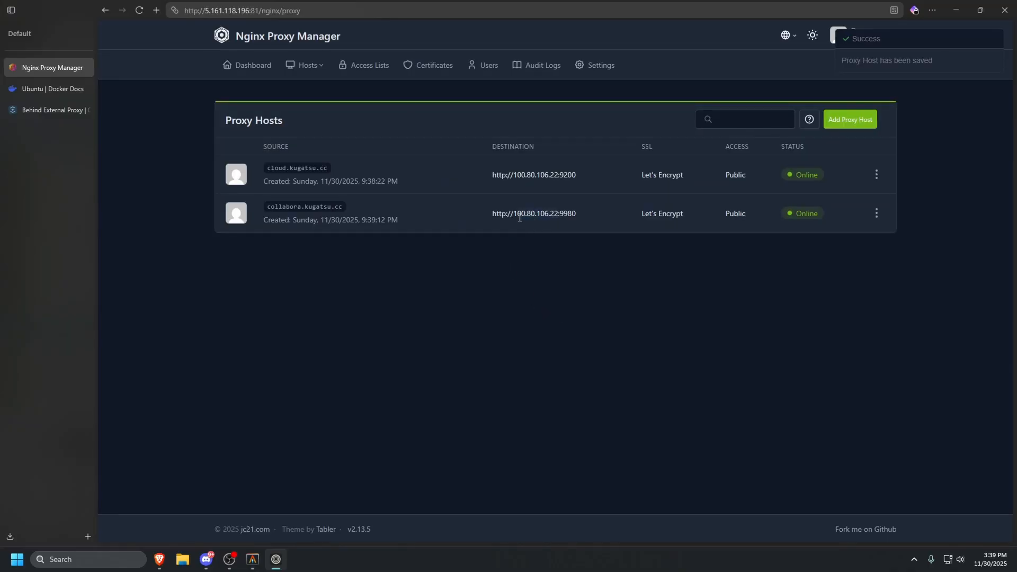
Create a proxy host for wopiserver.kugatsu.cc forwarding to 100.80.106.22:9300 with Cache Assets enabled
{"action": "left_click", "coordinate": [850, 119]}
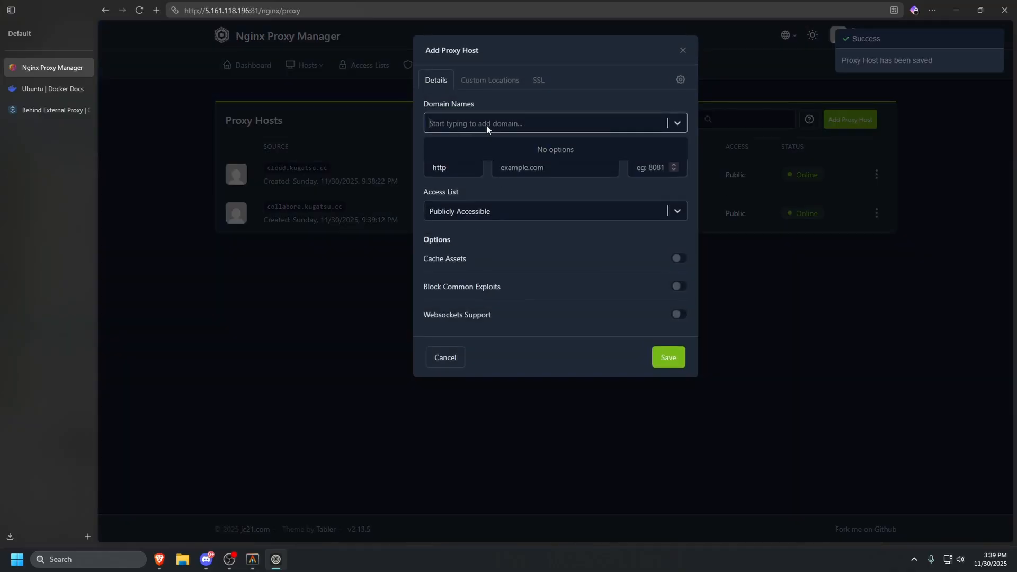
{"action": "type", "text": "wopiserver.kugatsu.cc"}
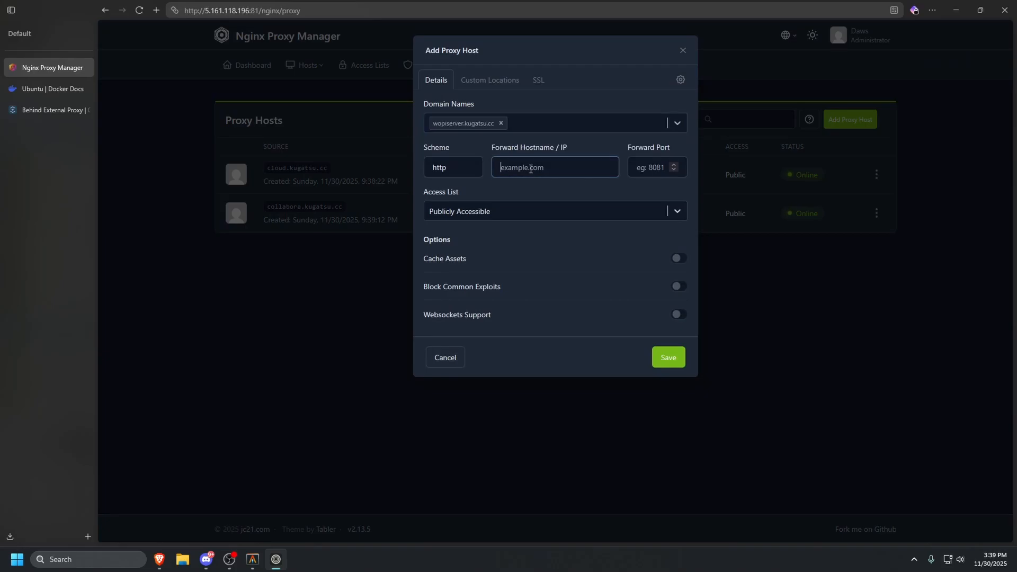
{"action": "type", "text": "100.80.106.22"}
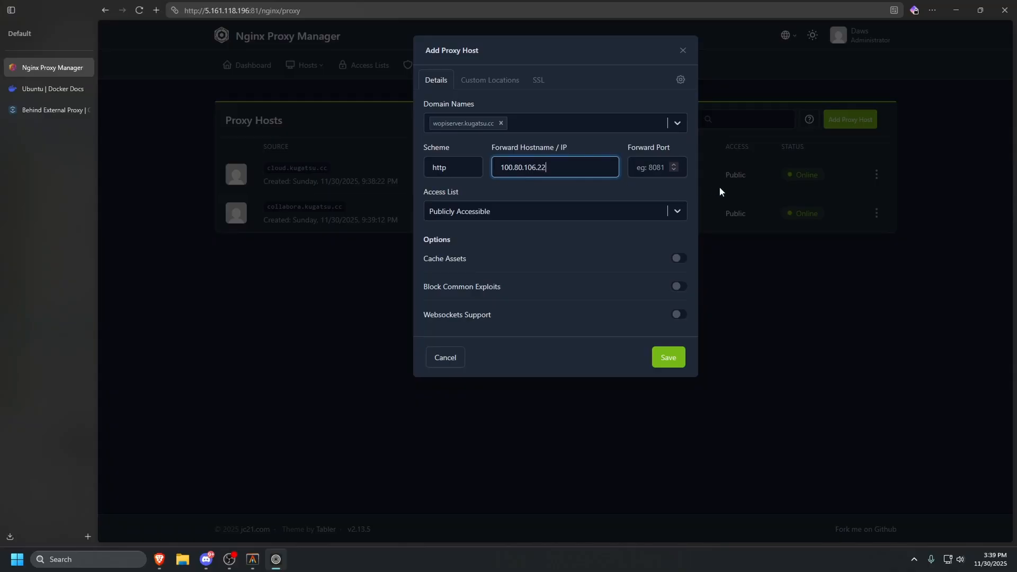
{"action": "type", "text": "9300"}
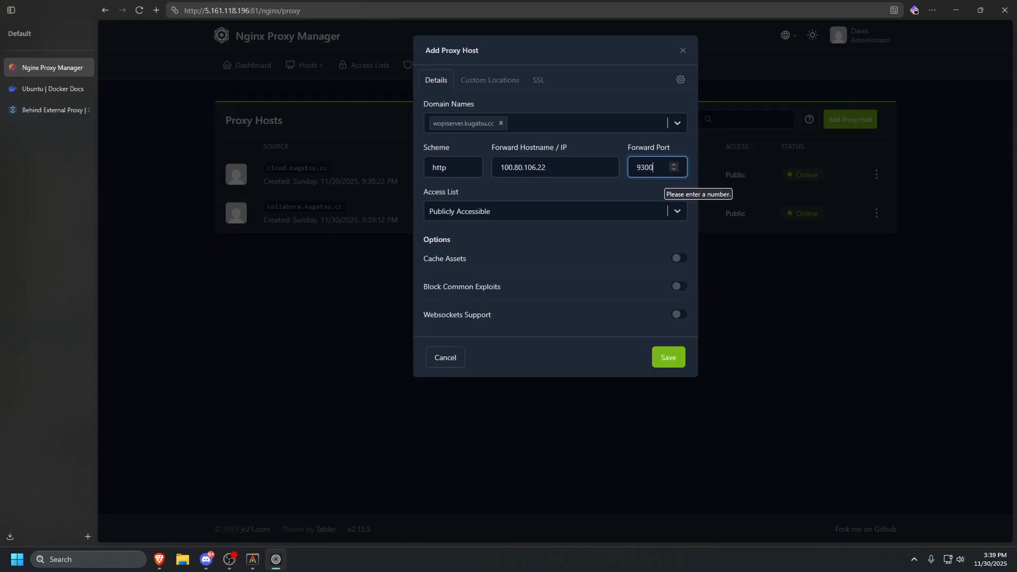
{"action": "left_click", "coordinate": [678, 257]}
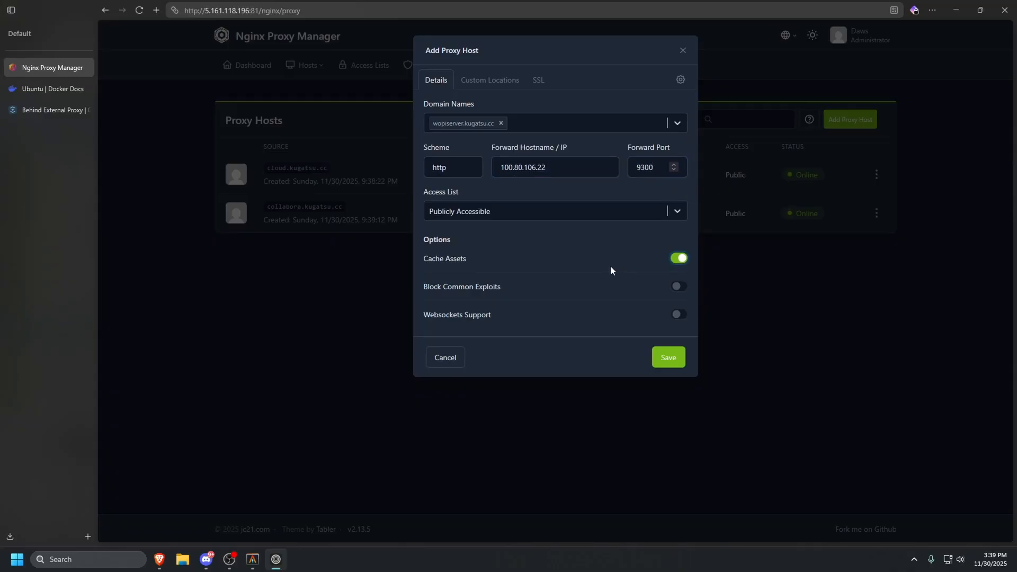
{"action": "mouse_move", "coordinate": [562, 184]}
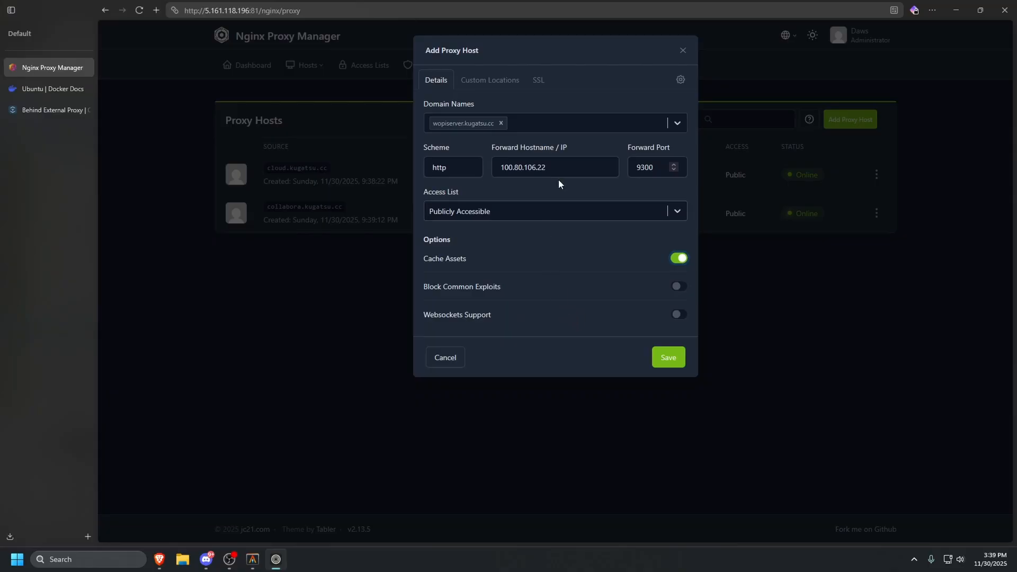
Request a new Let's Encrypt certificate with HTTP/2 and save the wopiserver host
{"action": "left_click", "coordinate": [538, 80]}
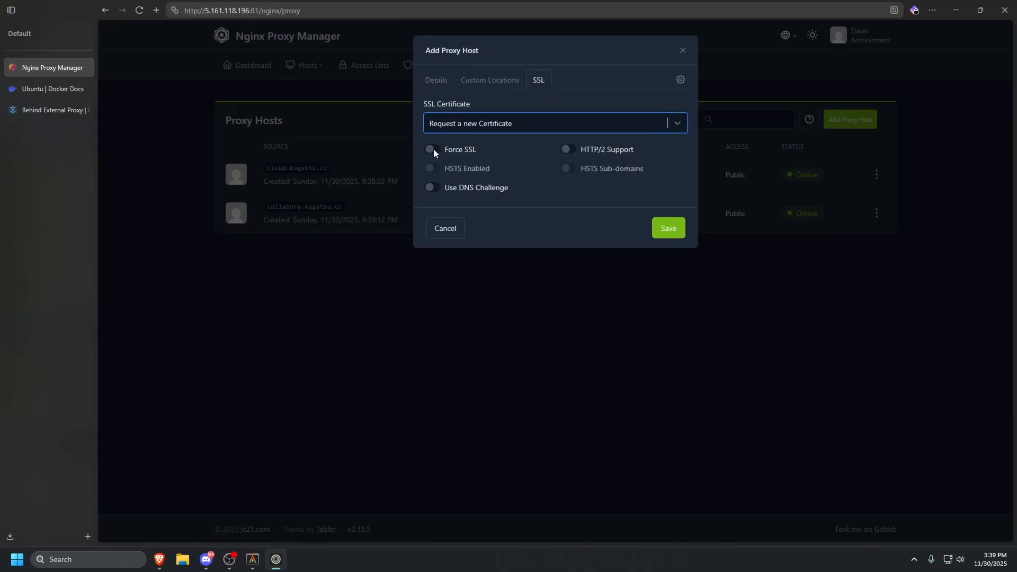
{"action": "left_click", "coordinate": [668, 228]}
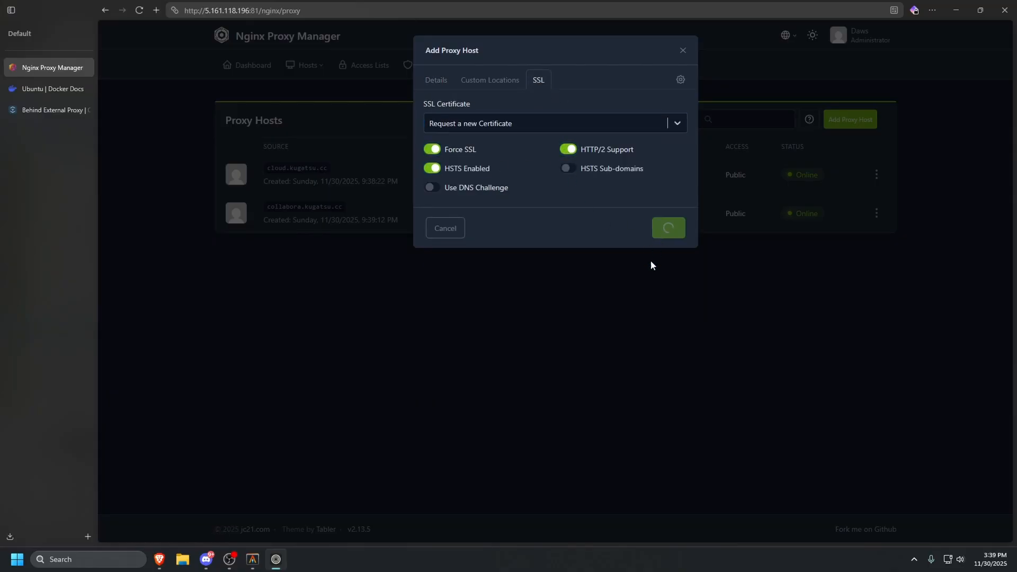
{"action": "left_click", "coordinate": [667, 228]}
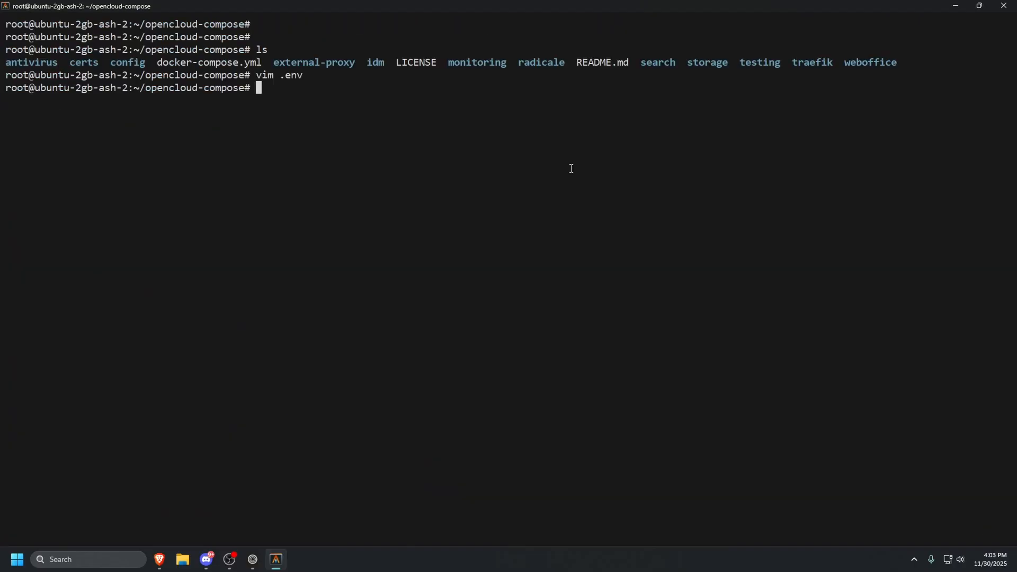
Run sudo chown -R 1000:1000 on ./config/opencloud and /mnt/HC_Volume_104098145/data
{"action": "type", "text": "sudo chown -R 1000:1000 ./config/opencloud"}
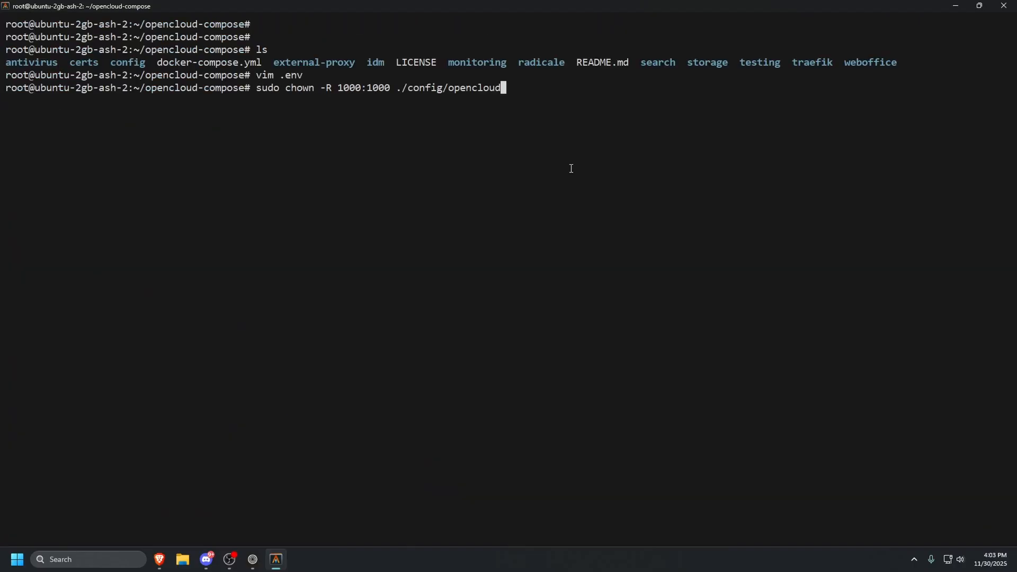
{"action": "type", "text": "/mnt/HC_Volume_104098145/data"}
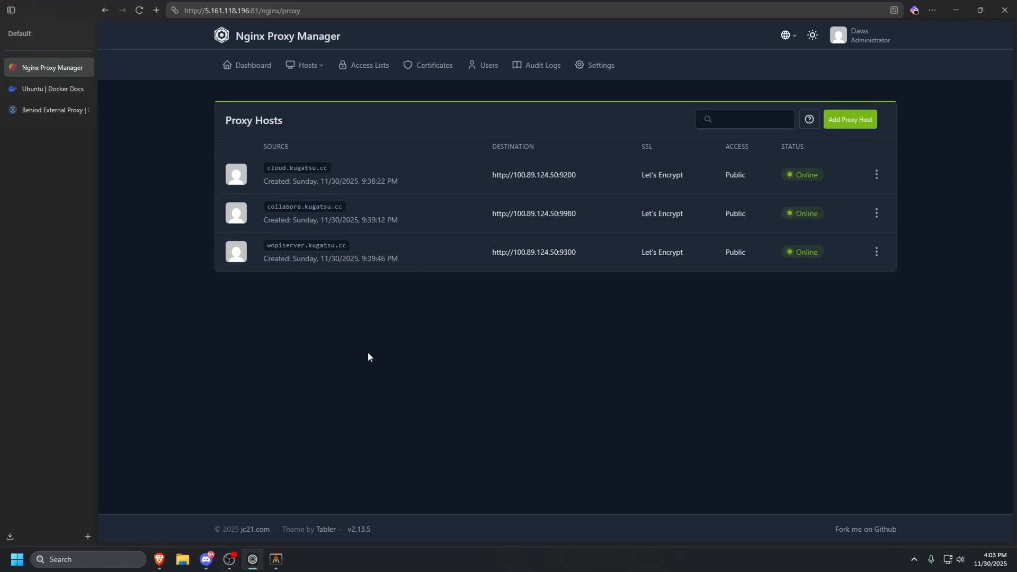
{"action": "mouse_move", "coordinate": [311, 171]}
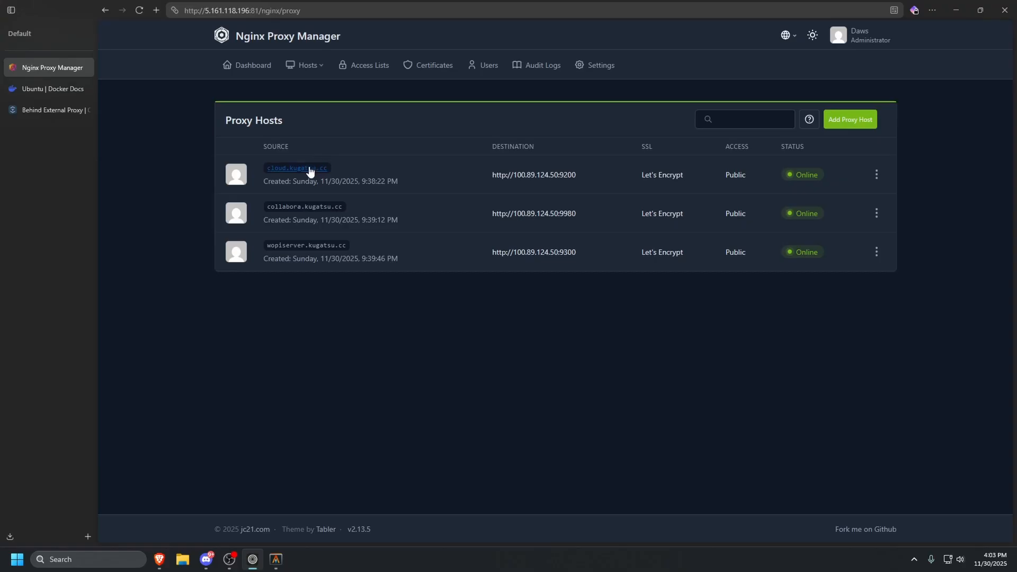
Follow the cloud.kugatsu.cc link to reach the OpenCloud sign-in page
{"action": "left_click", "coordinate": [297, 167]}
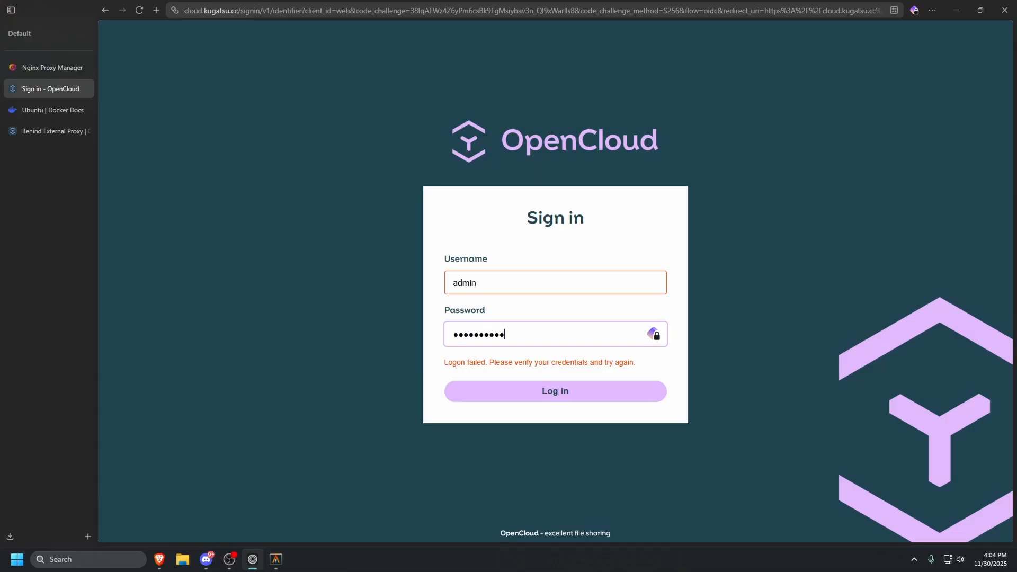
Log in as admin, check the New menu and go to Deleted files
{"action": "left_click", "coordinate": [555, 391]}
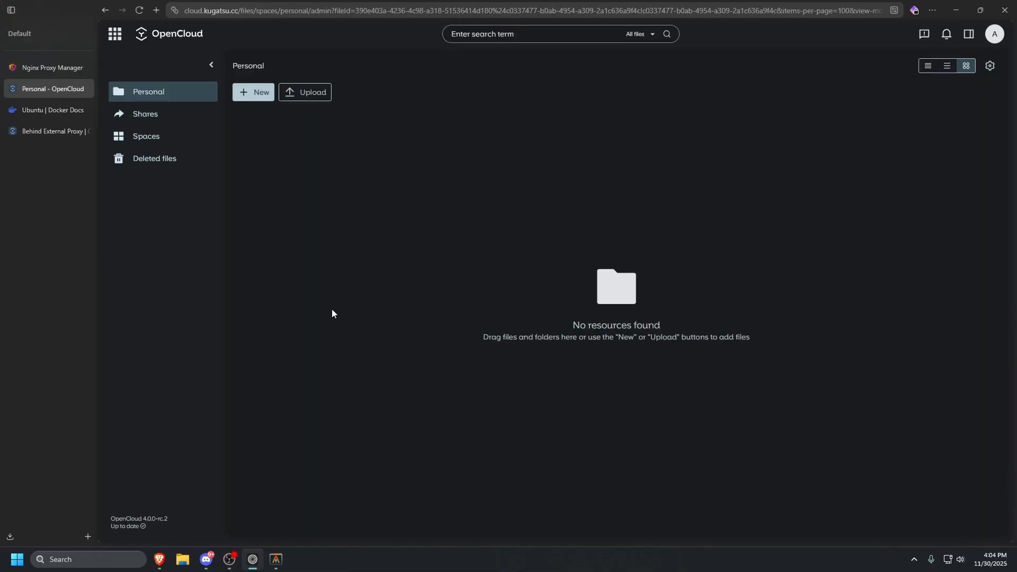
{"action": "mouse_move", "coordinate": [451, 200]}
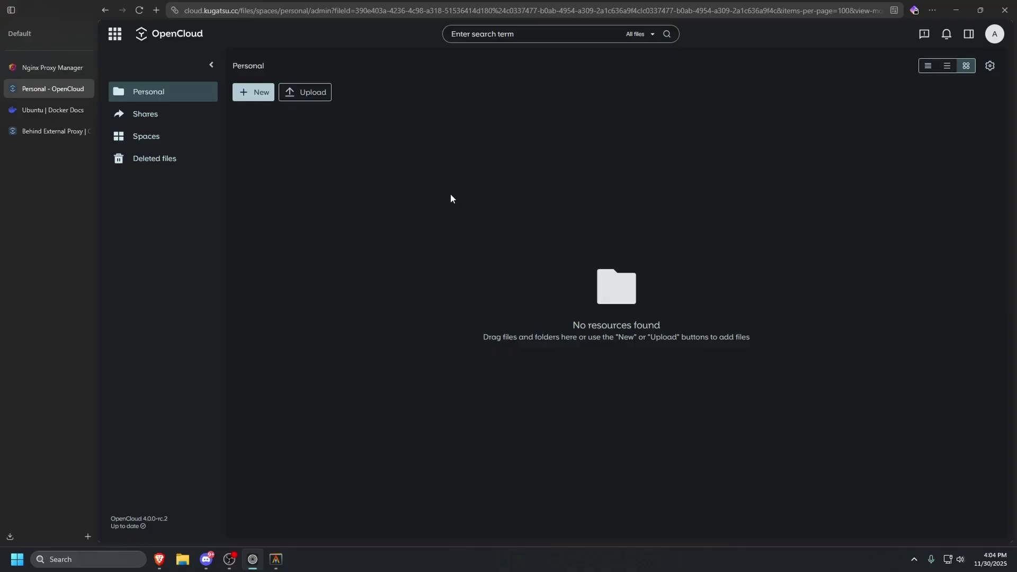
{"action": "left_click", "coordinate": [253, 91]}
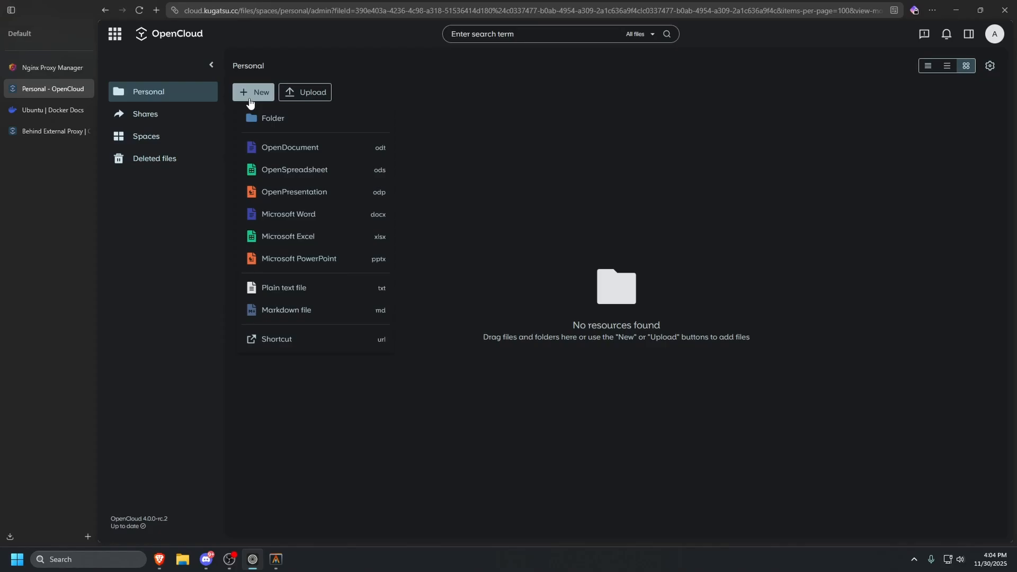
{"action": "left_click", "coordinate": [155, 159]}
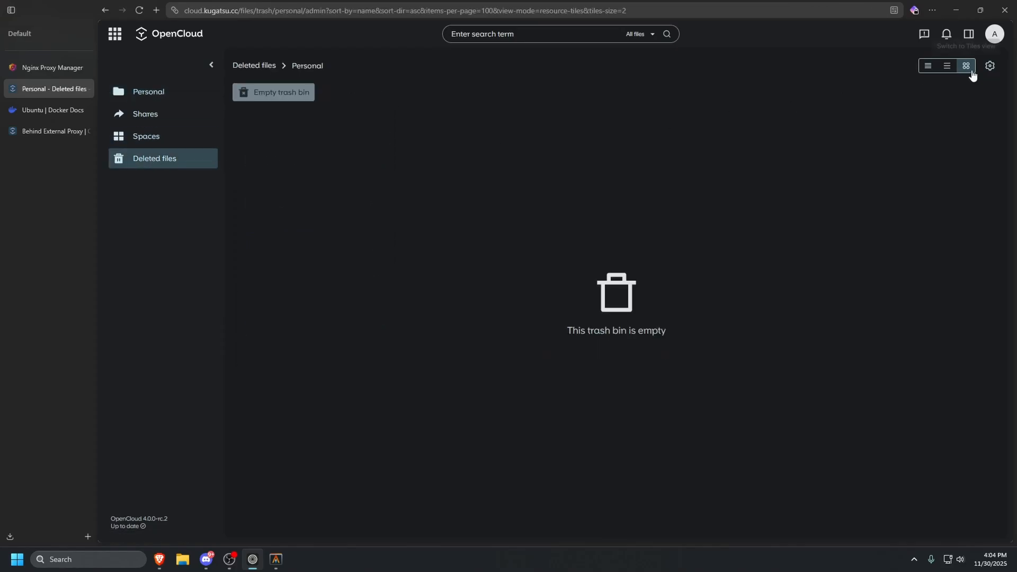
Browse the account menu and the OpenCloud app switcher
{"action": "left_click", "coordinate": [993, 33]}
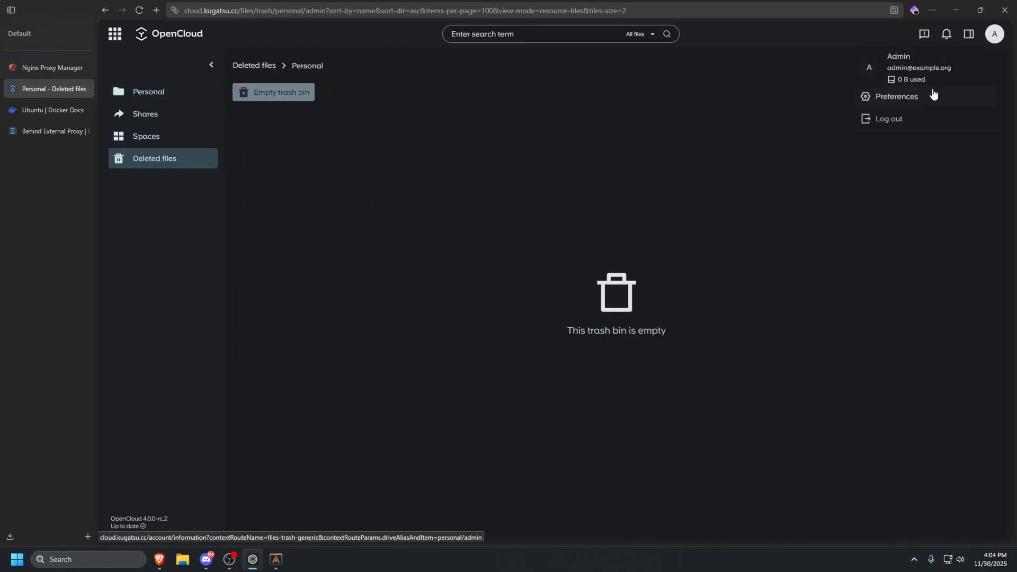
{"action": "left_click", "coordinate": [113, 33]}
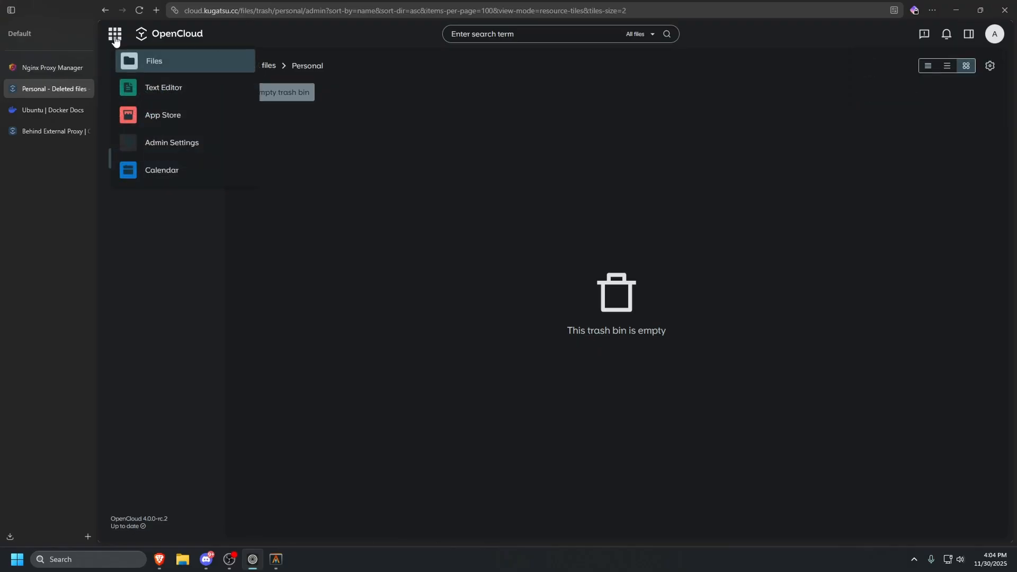
{"action": "mouse_move", "coordinate": [183, 125]}
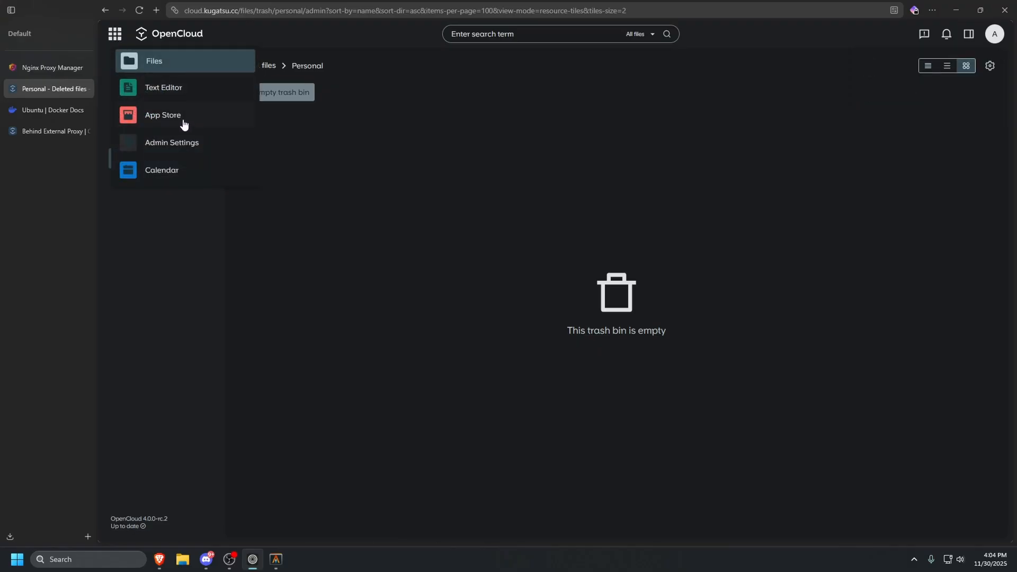
Go to Admin Settings and view the Users list showing only the admin account
{"action": "left_click", "coordinate": [163, 115]}
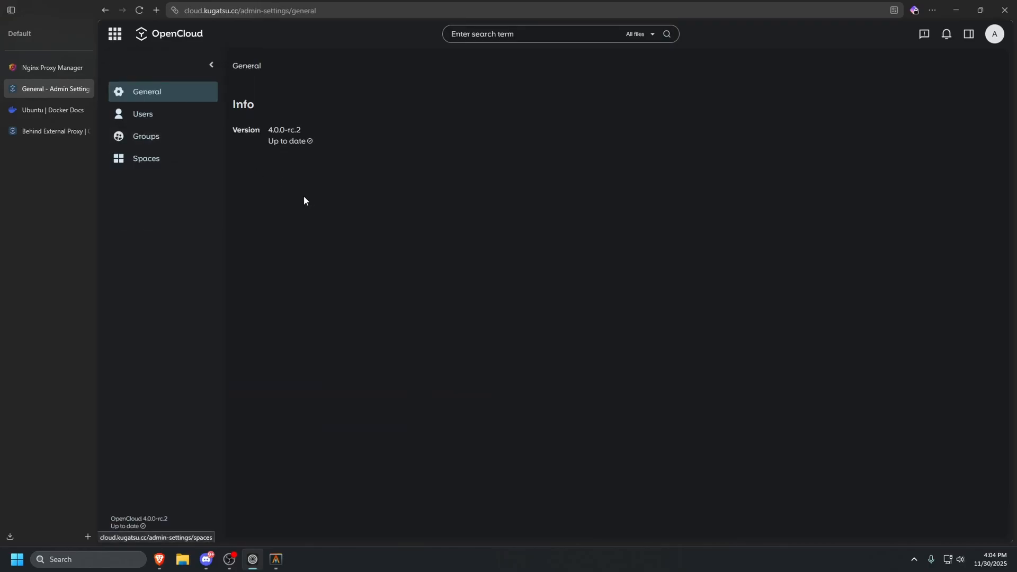
{"action": "left_click", "coordinate": [142, 114]}
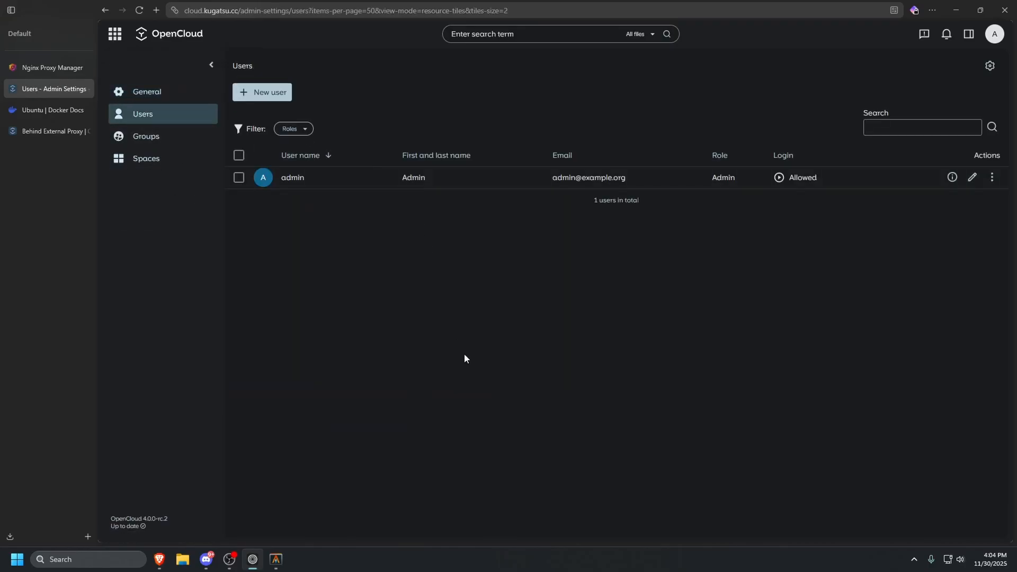
{"action": "mouse_move", "coordinate": [961, 242]}
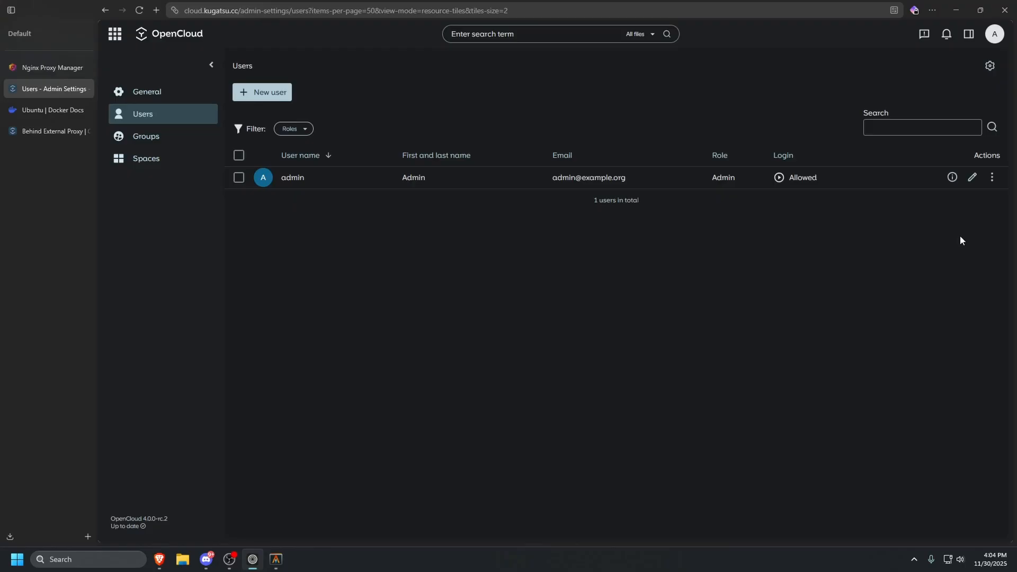
{"action": "mouse_move", "coordinate": [320, 74]}
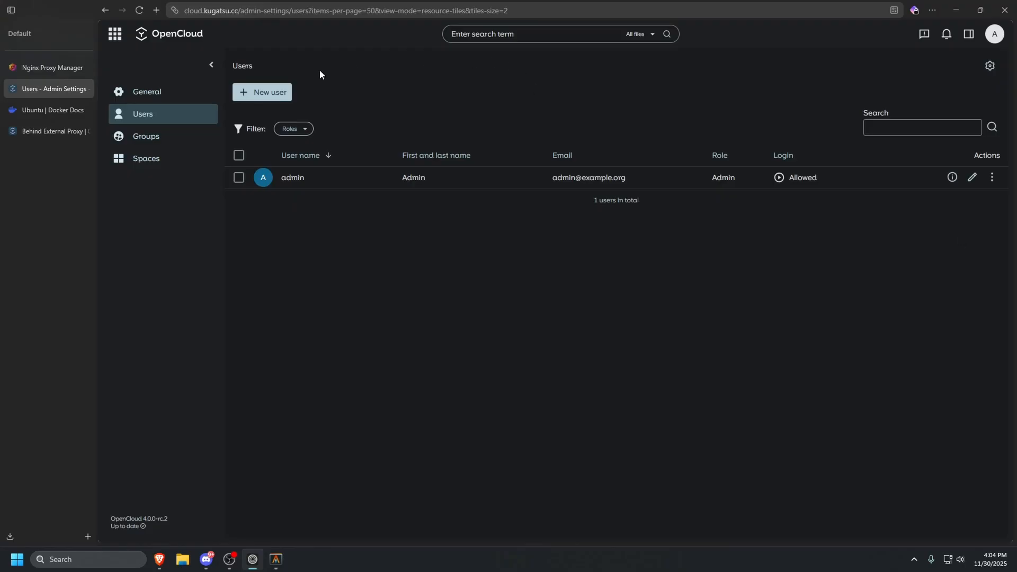